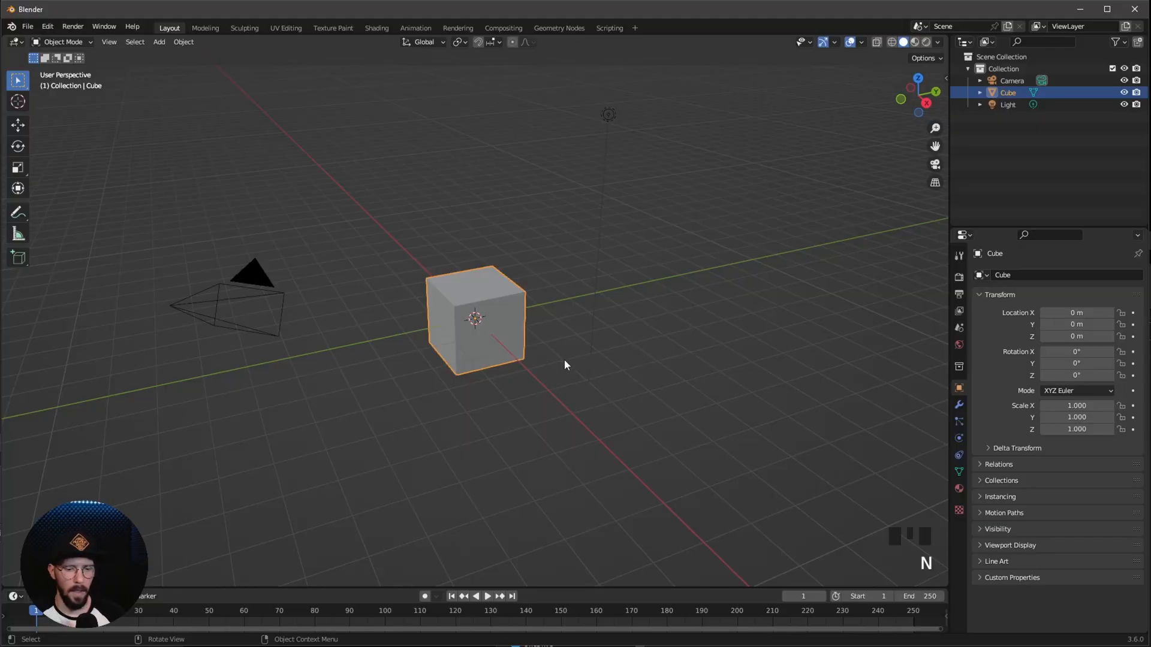
mouse_move(834, 199)
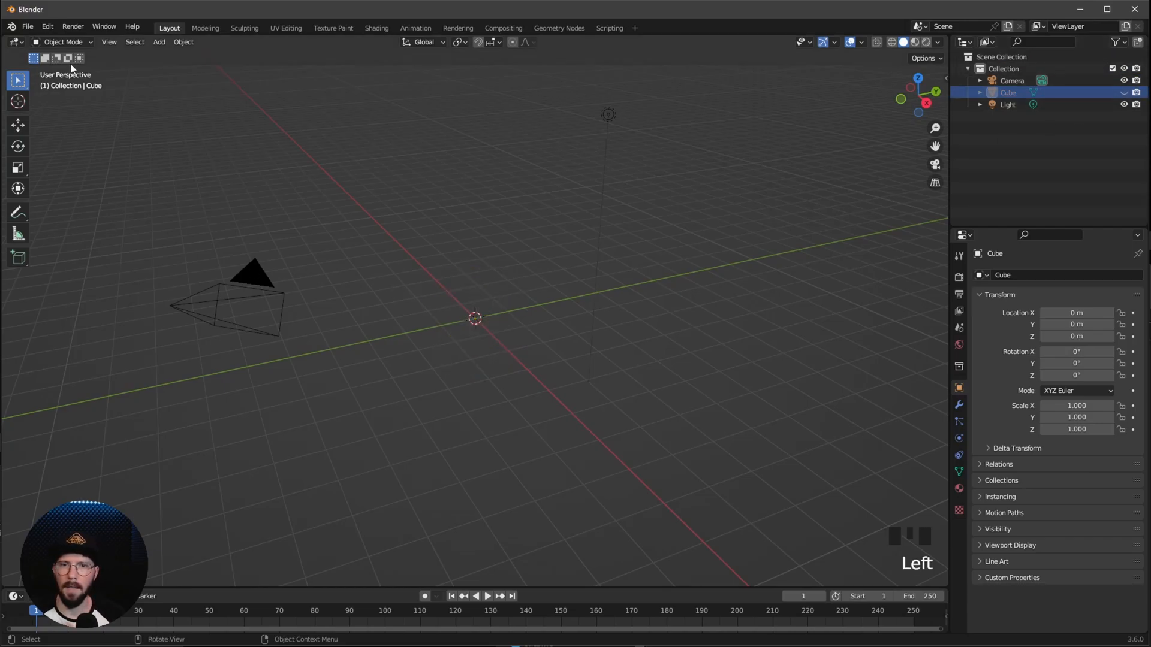
- Import the socha_tolerance statue model as an FBX file
left_click(27, 27)
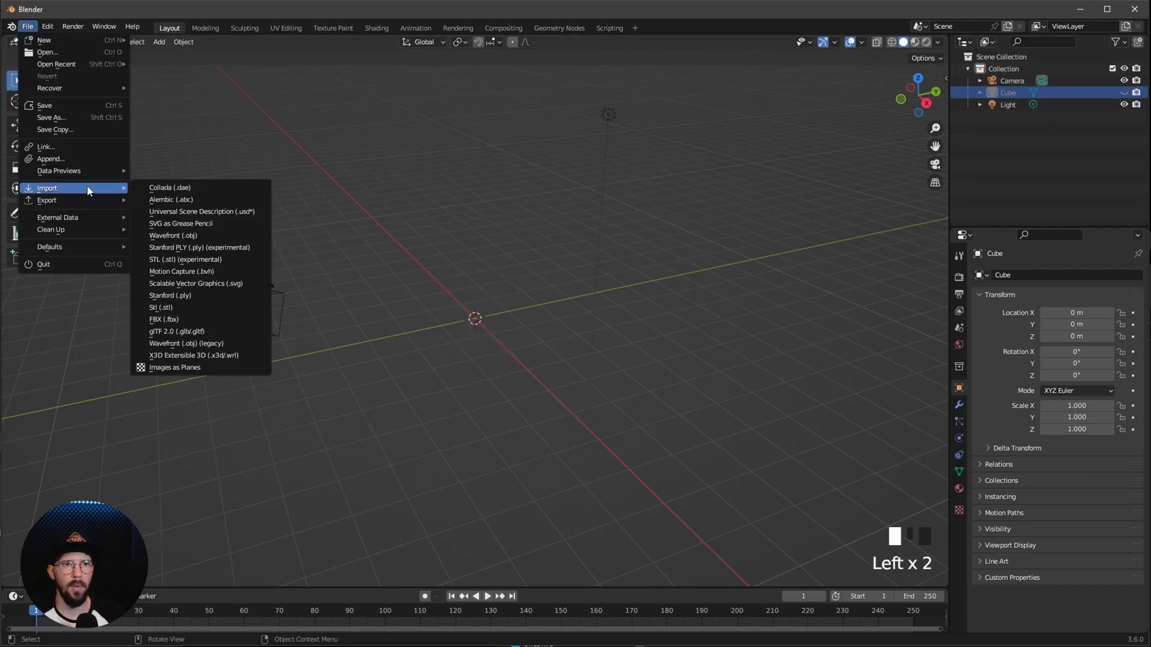
mouse_move(196, 324)
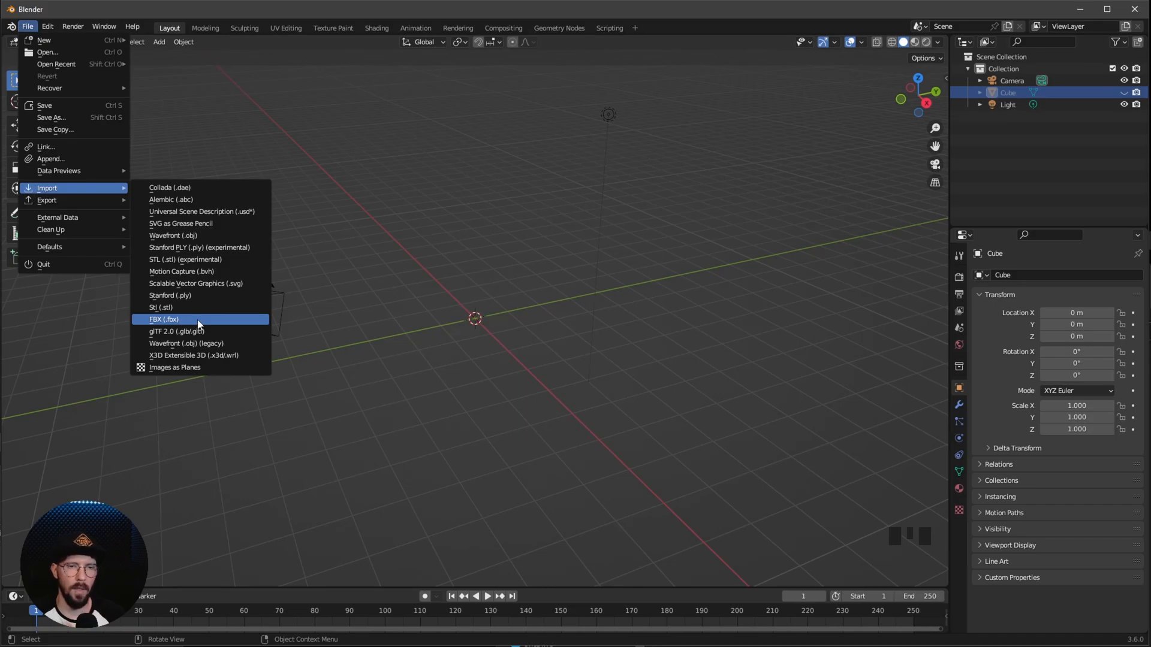
left_click(163, 319)
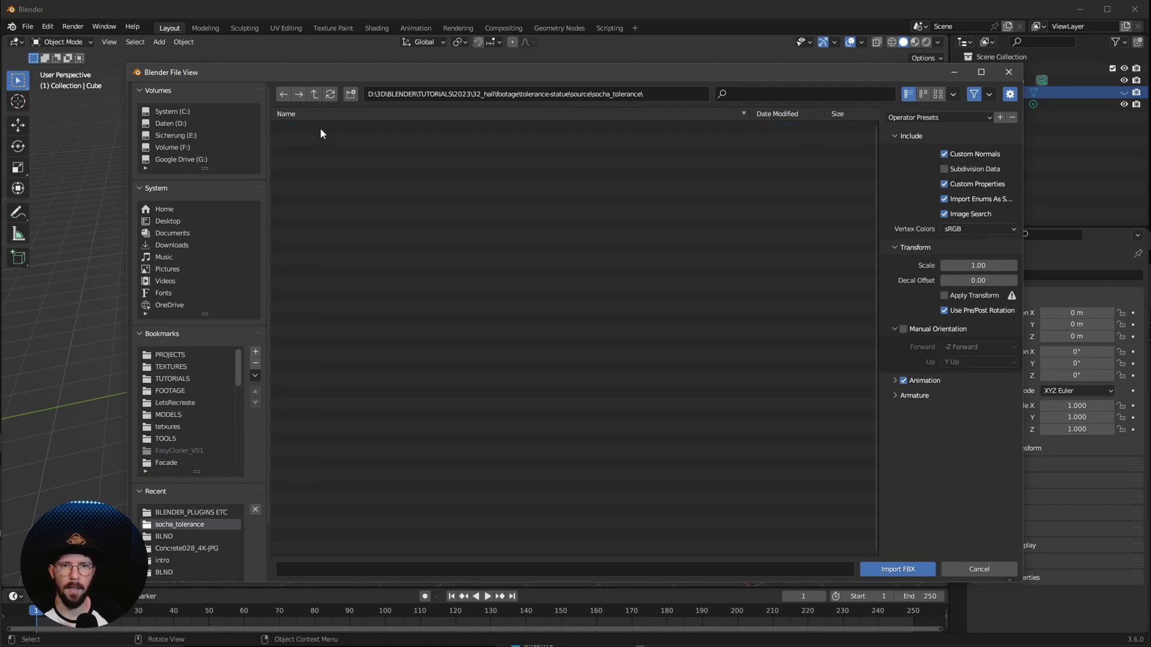
left_click(896, 569)
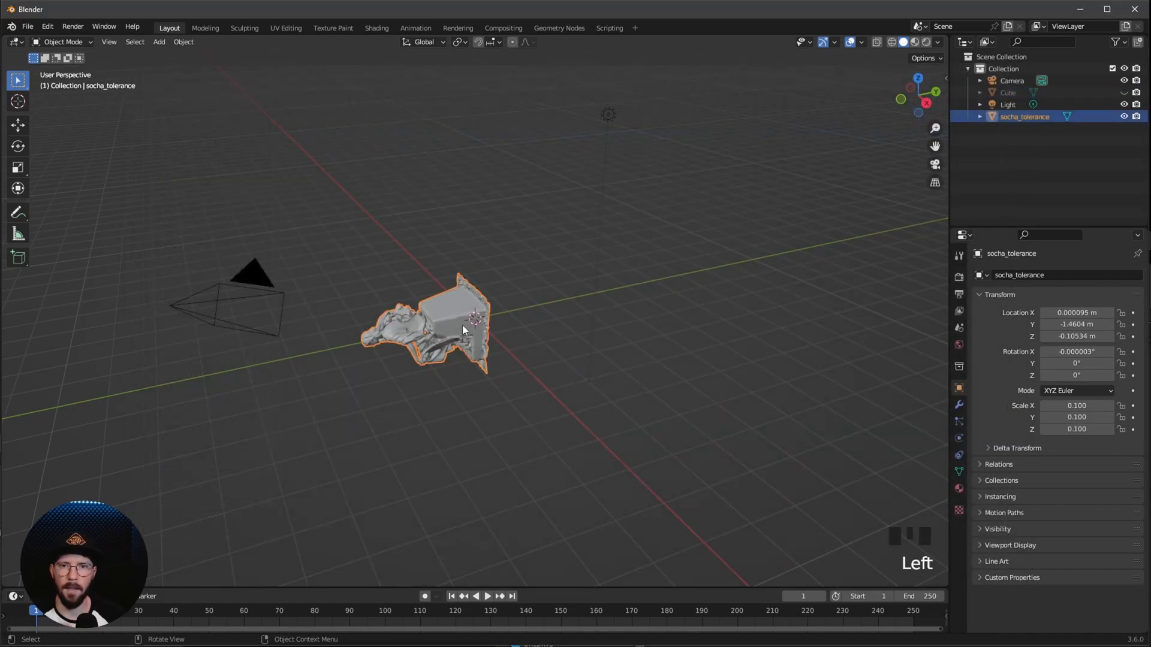
- Clear the statue's location, scale it to about 0.92 and raise it onto the grid
key("N")
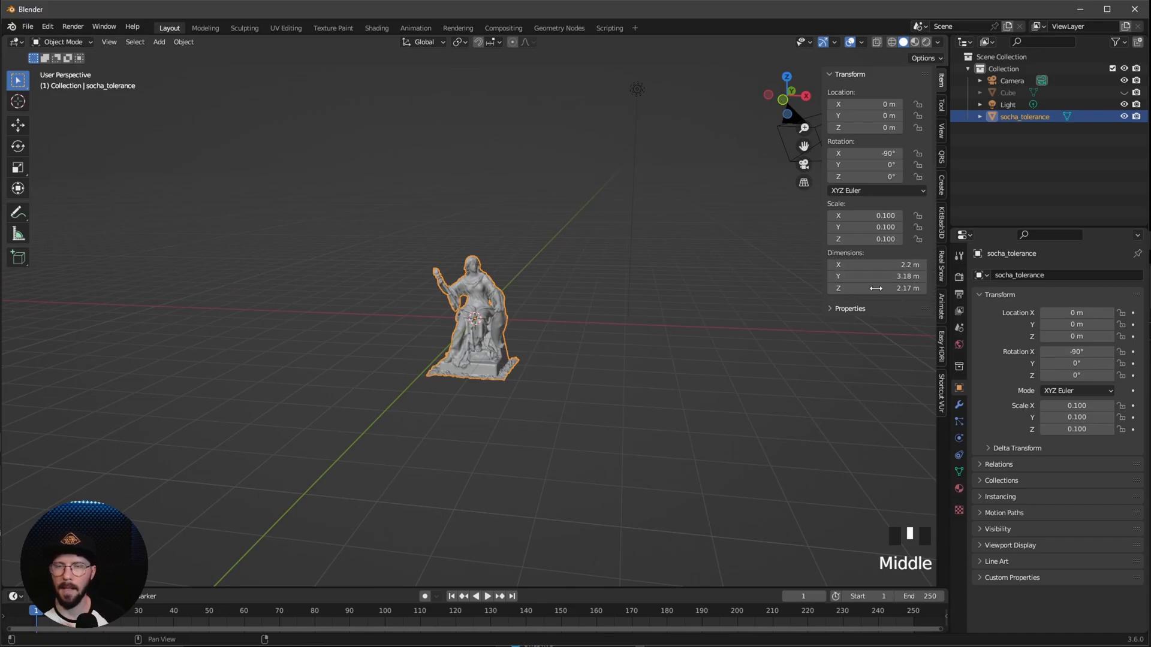
key("s")
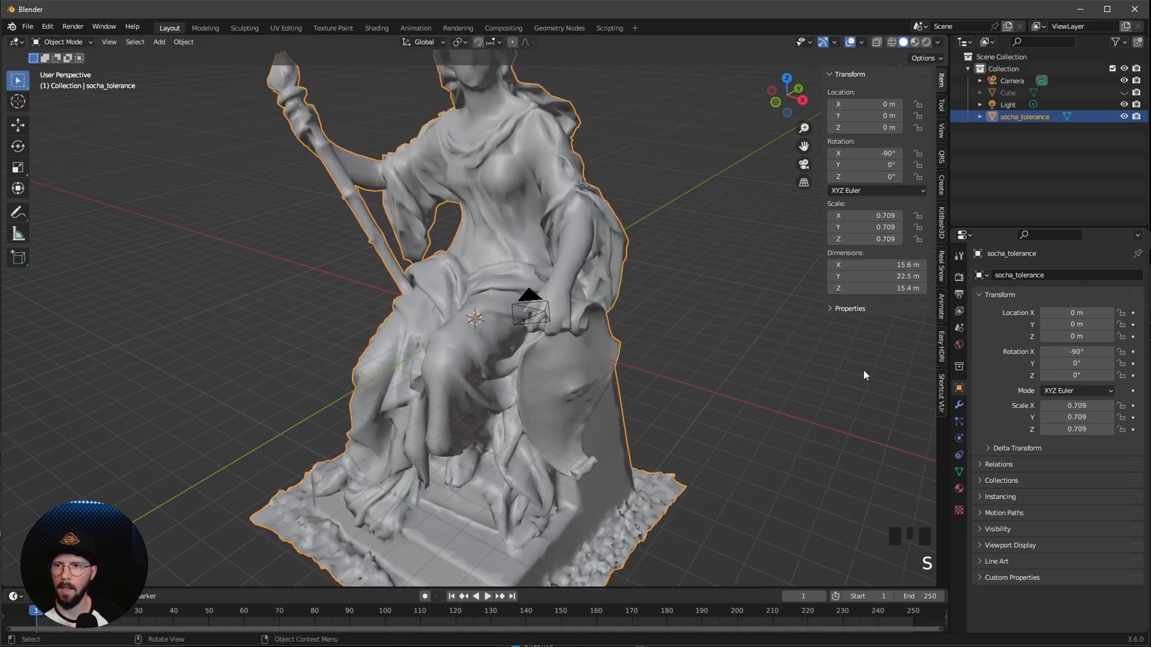
key("s")
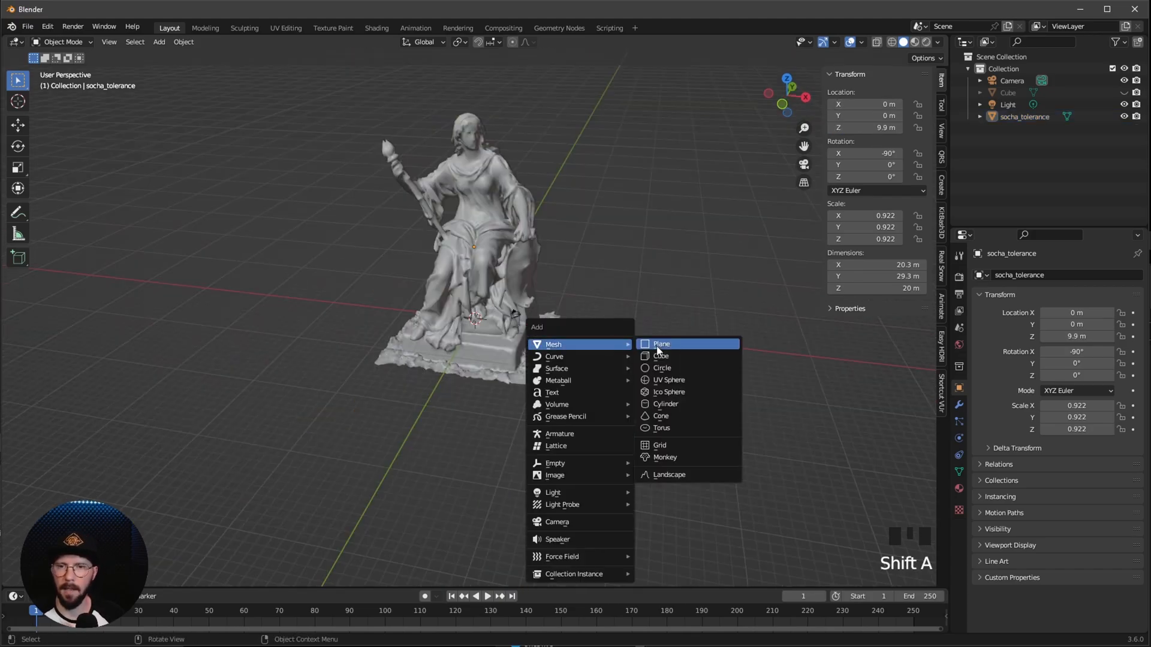
- Add a floor plane under the statue and a long 2×70×4 m bar
left_click(660, 343)
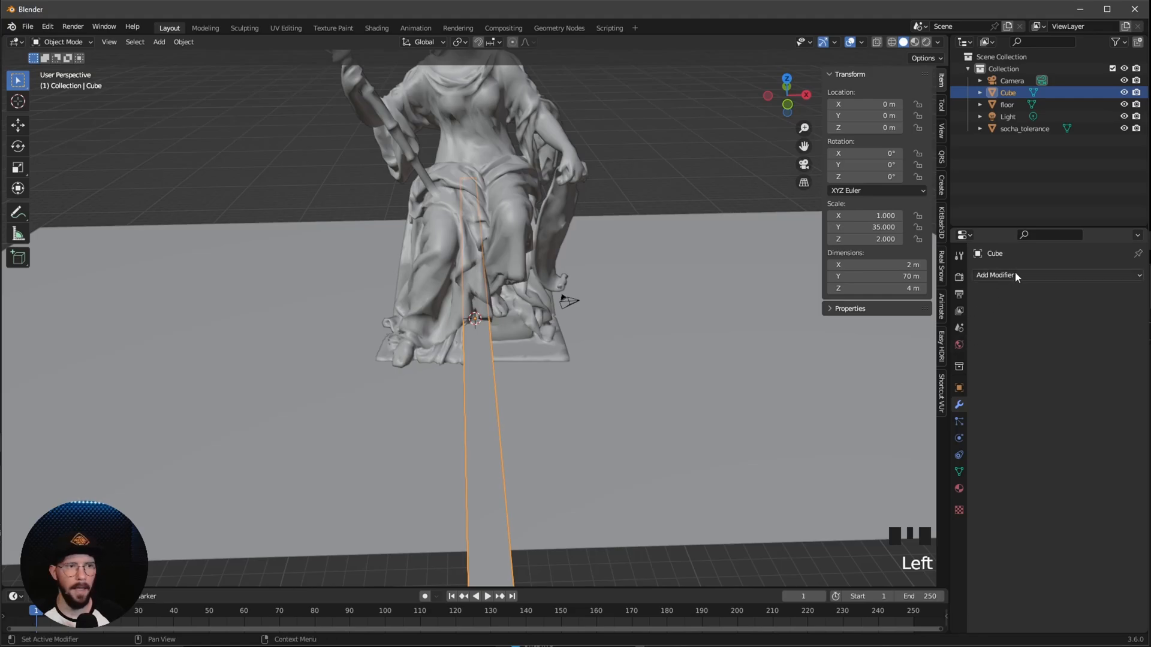
- Give the bar an Array modifier with relative offset steps and a count of 35
left_click(995, 275)
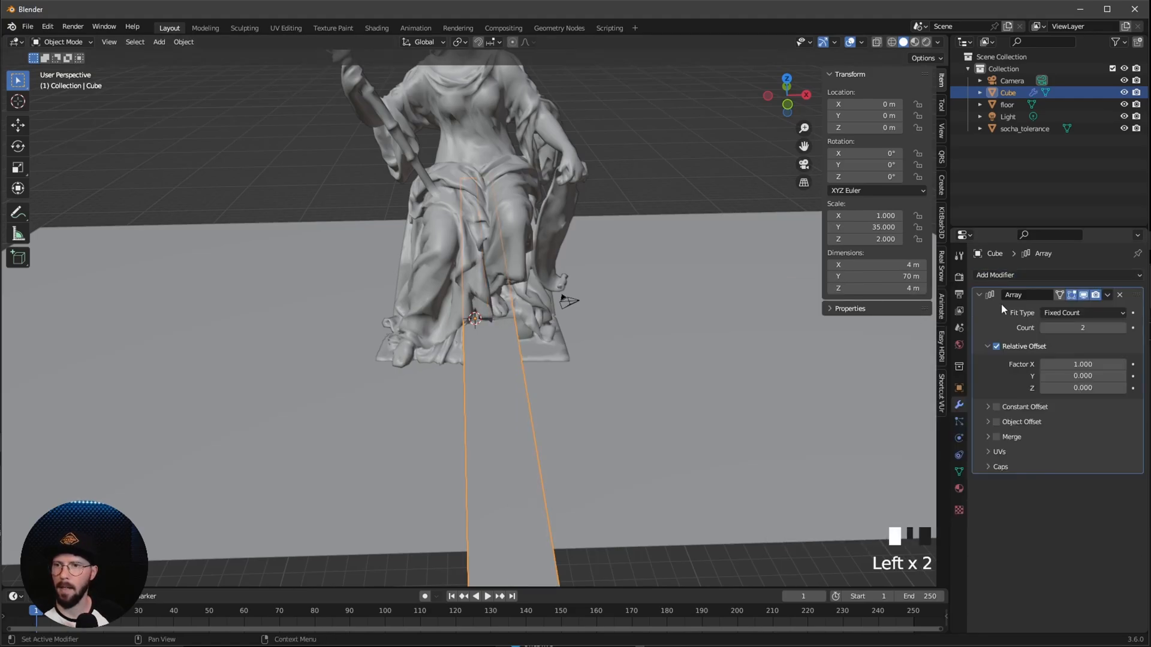
left_click(1082, 363)
type("0.900")
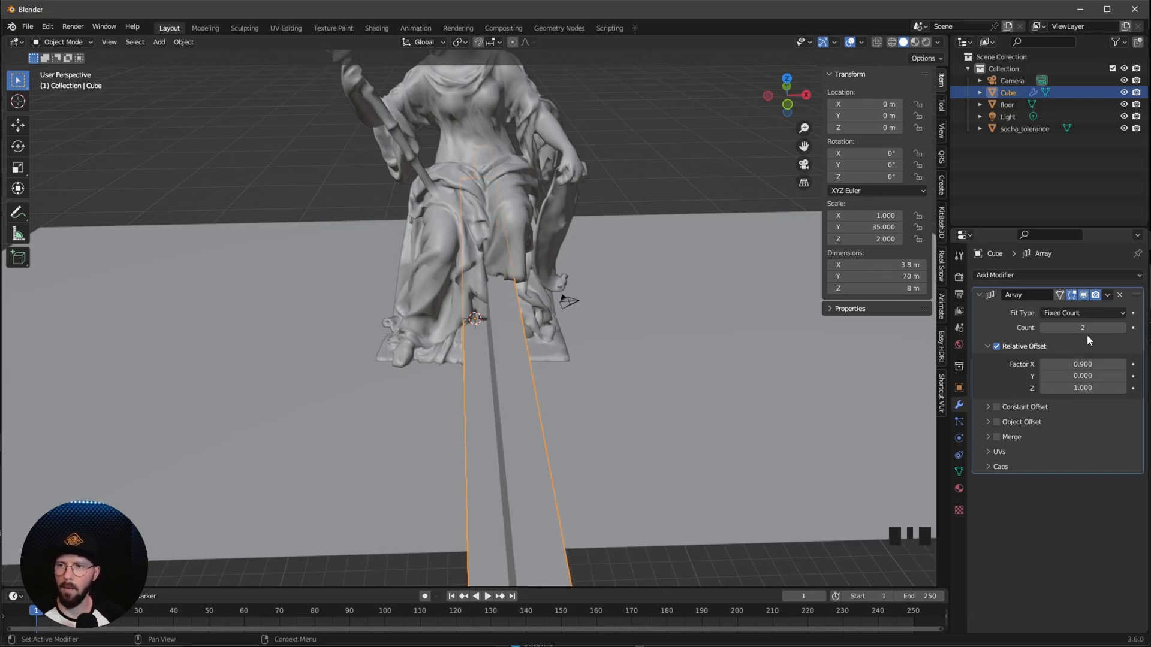
type("35")
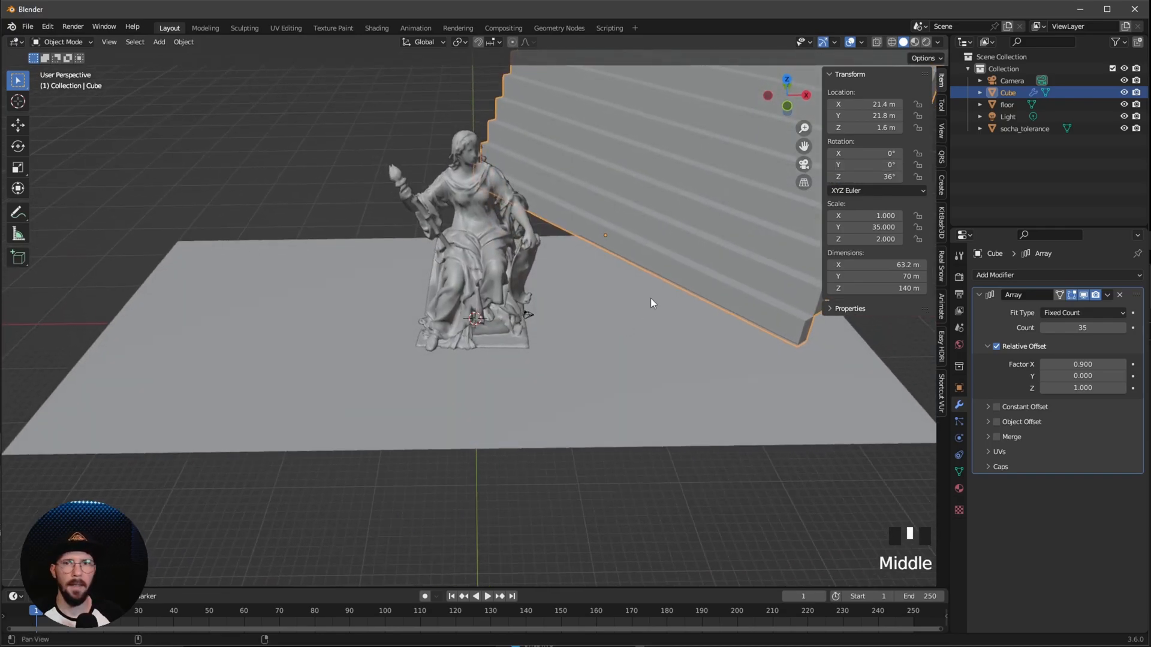
- Duplicate the stepped wall and place the copy at X −21.4 m, rotated −216° on Z
left_click_drag(651, 303, 622, 418)
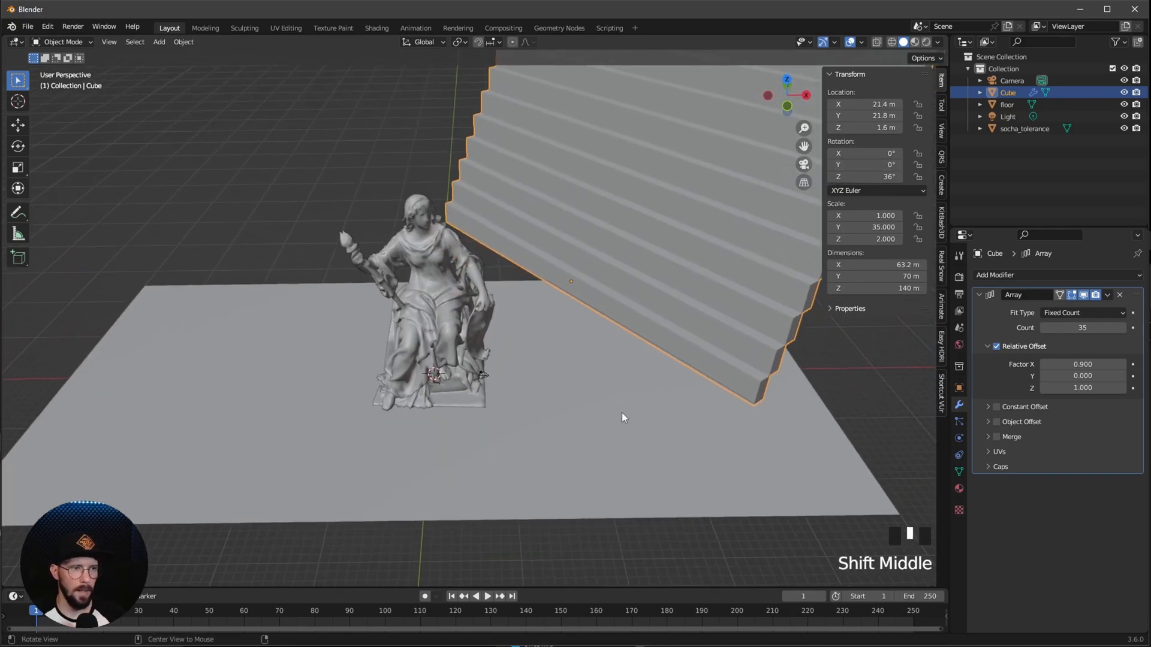
left_click_drag(622, 417, 613, 343)
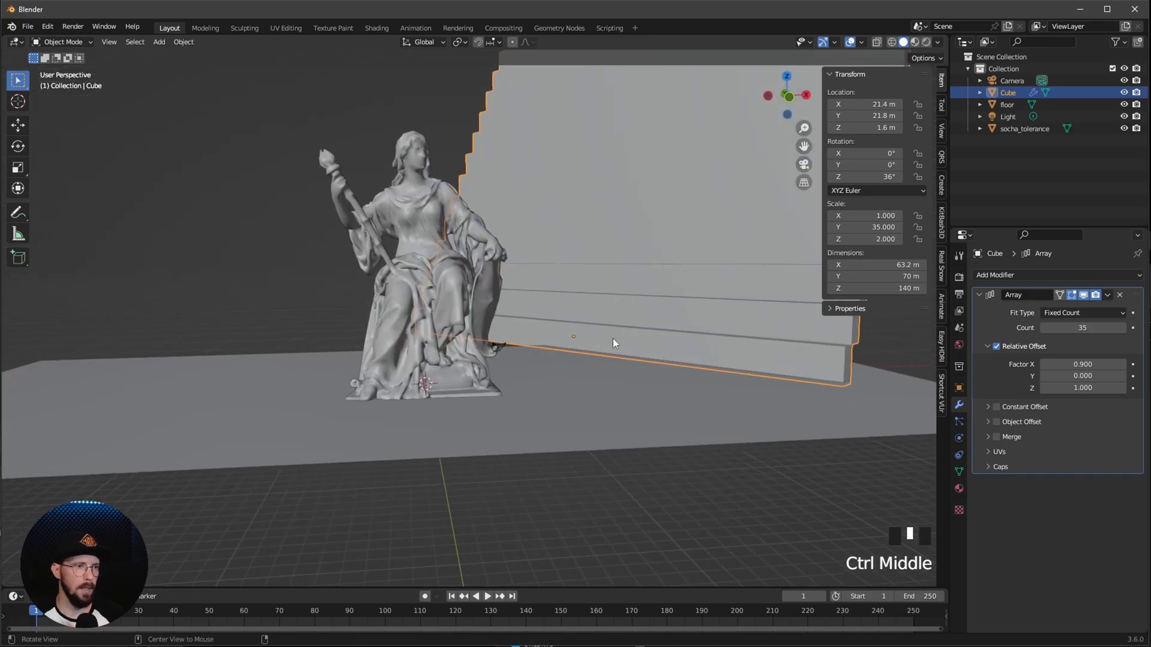
left_click(1008, 92)
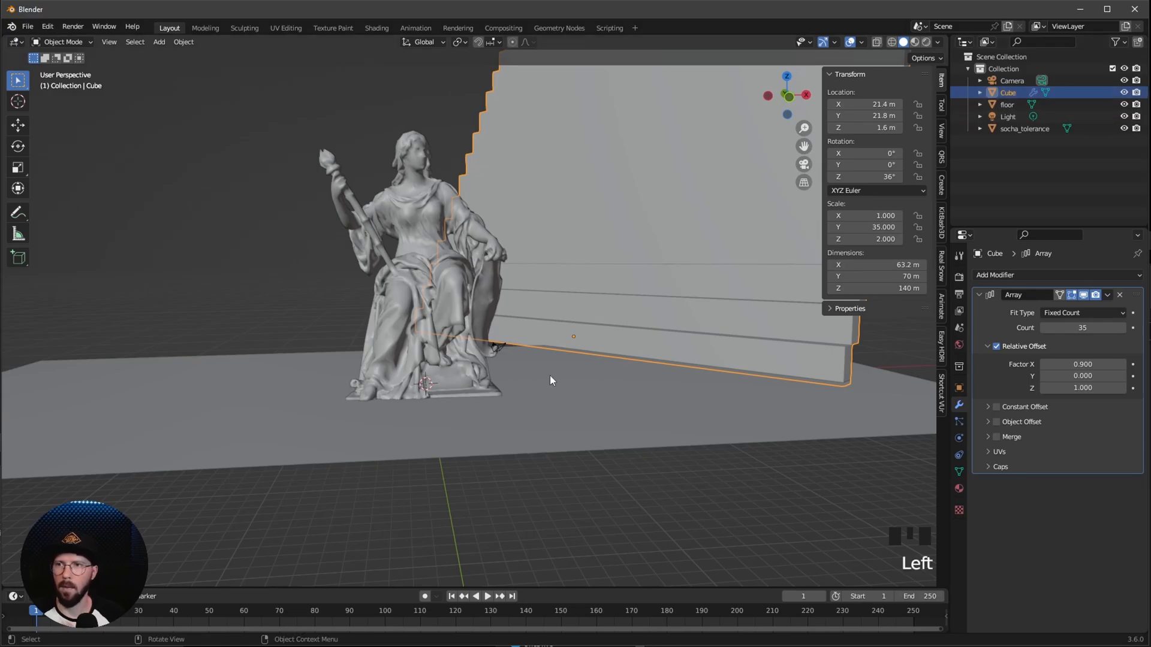
key("Shift+D")
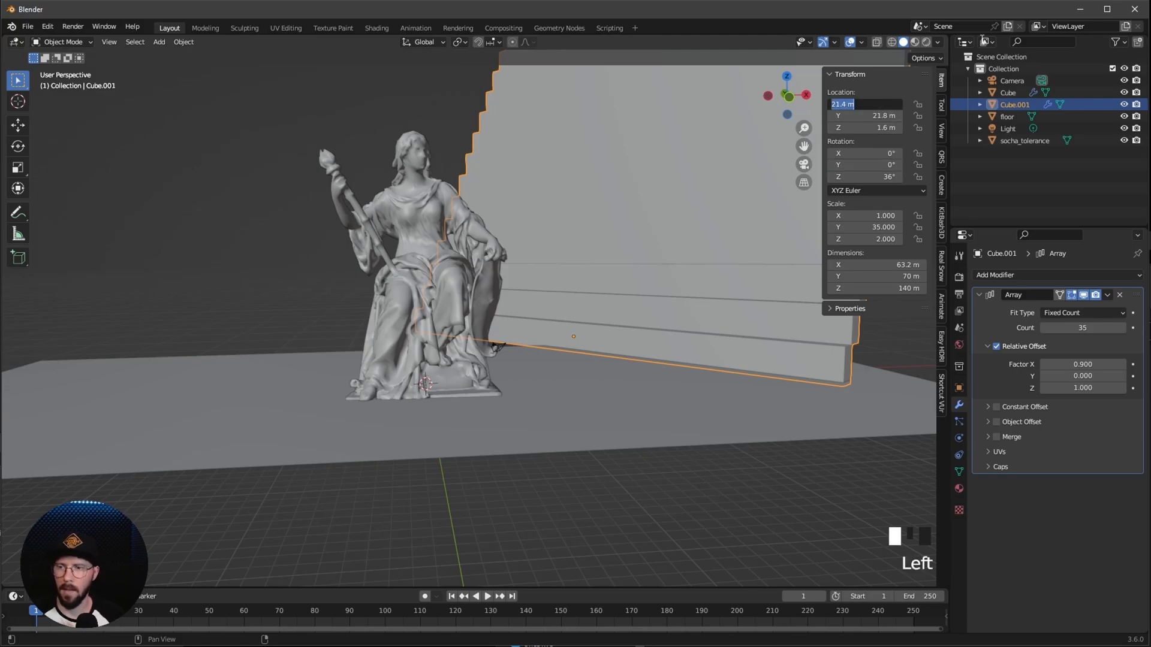
type("-21.4")
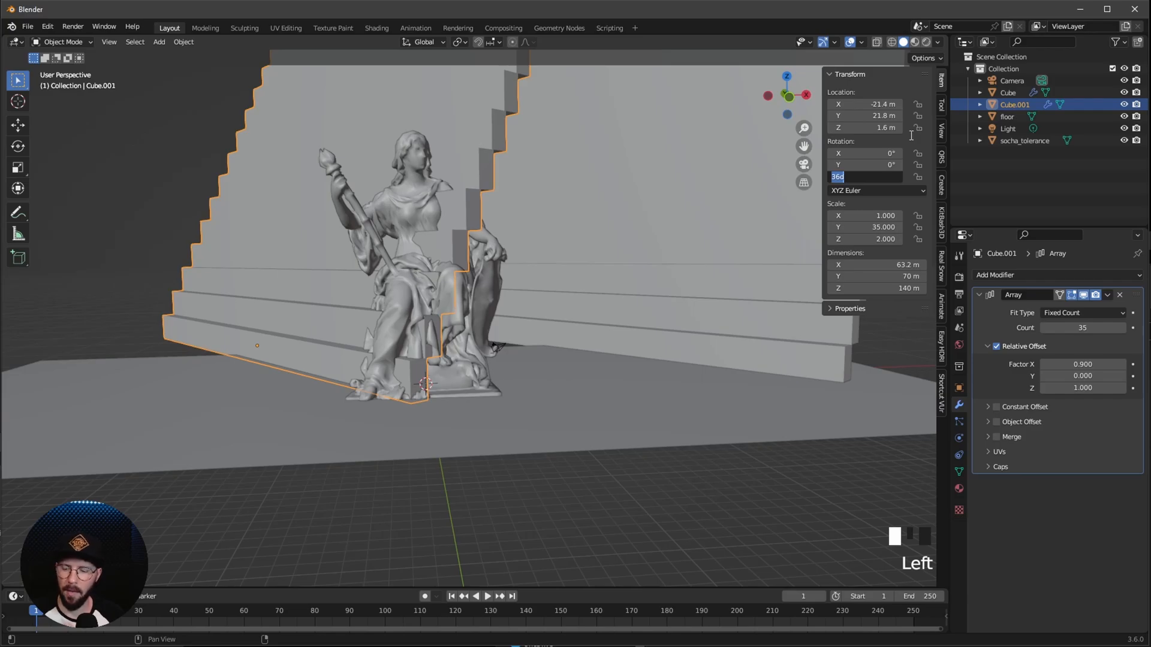
type("-216°")
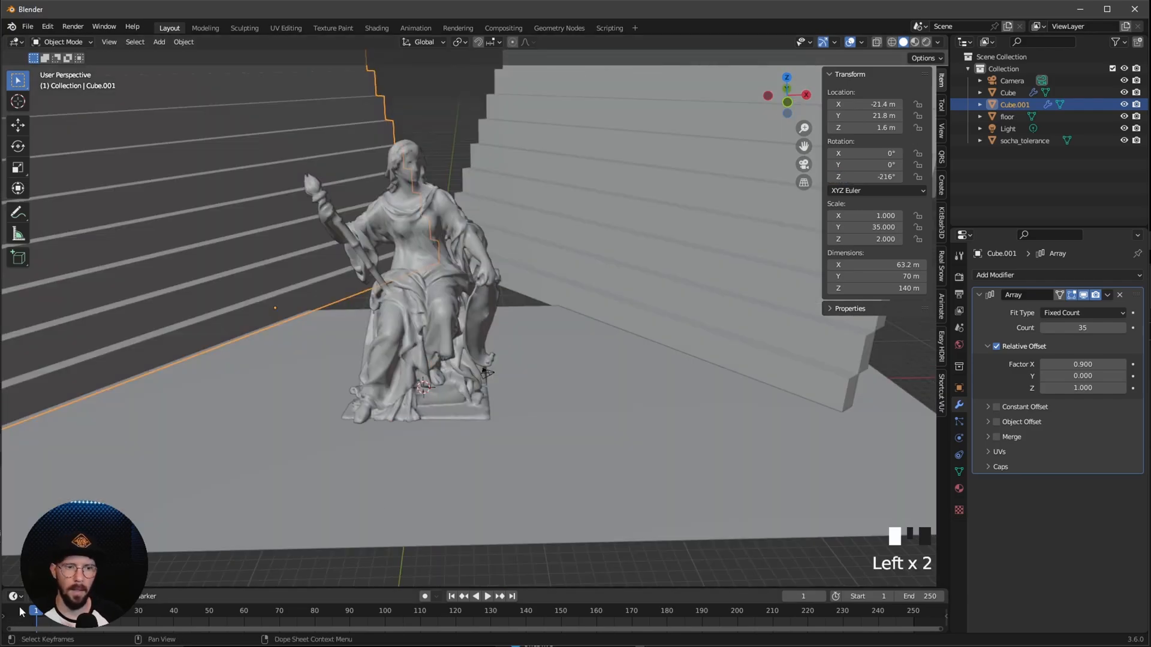
- Show the Asset Browser in the bottom area and place the RUST_3d_Low figure before the statue
left_click(12, 596)
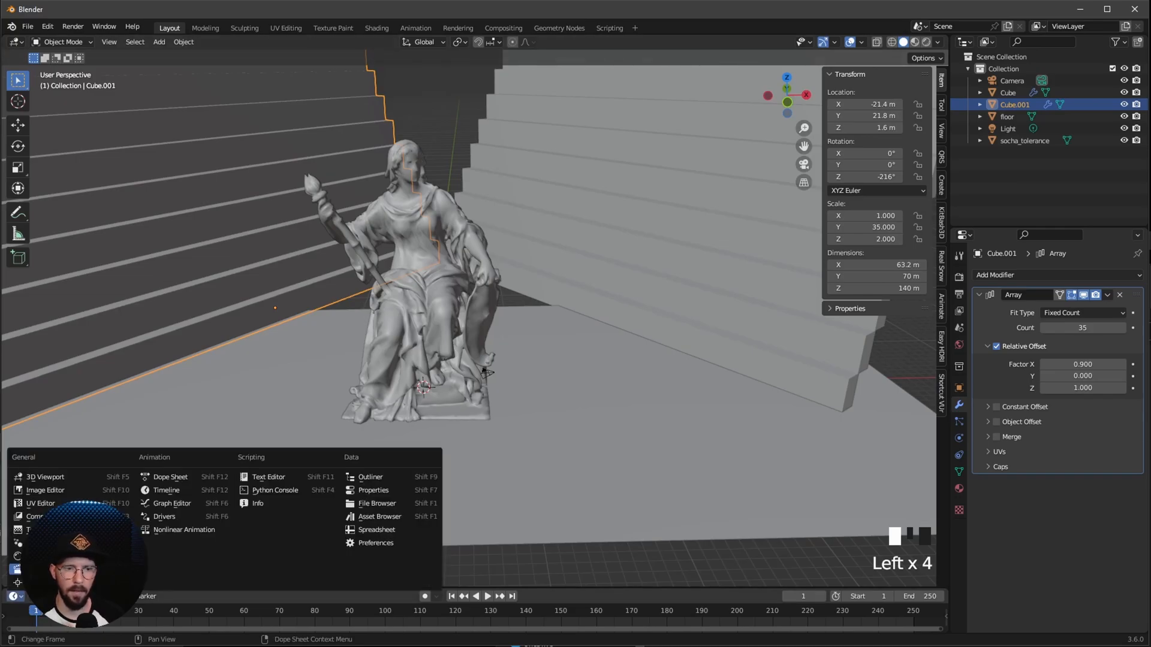
left_click(377, 503)
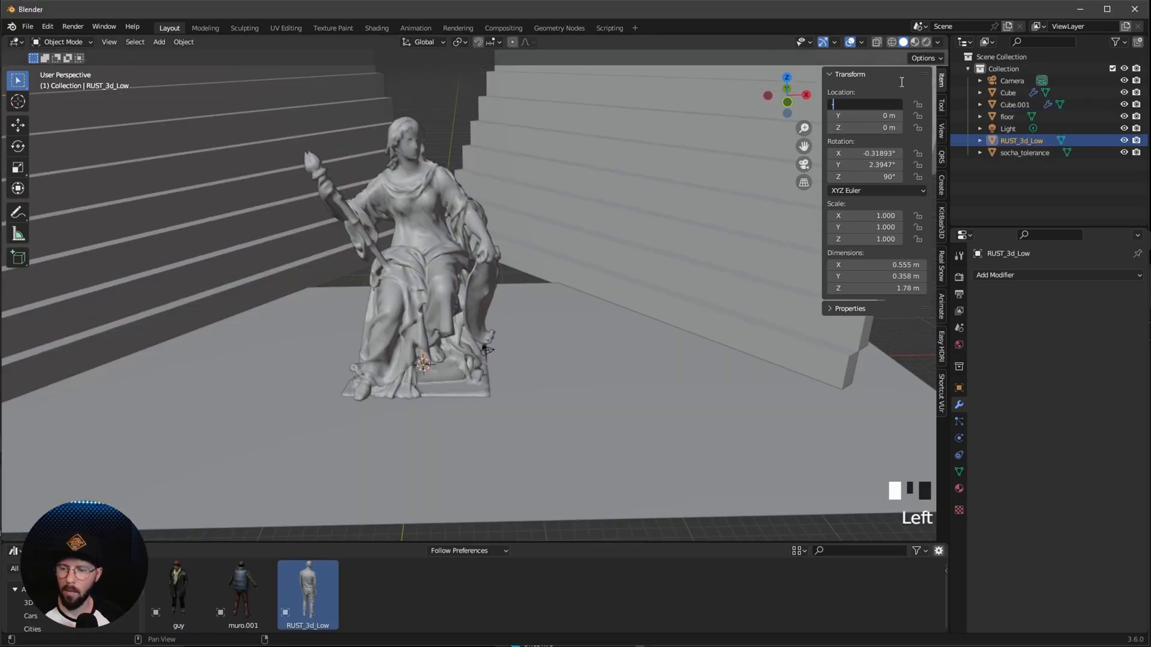
type("-1 m")
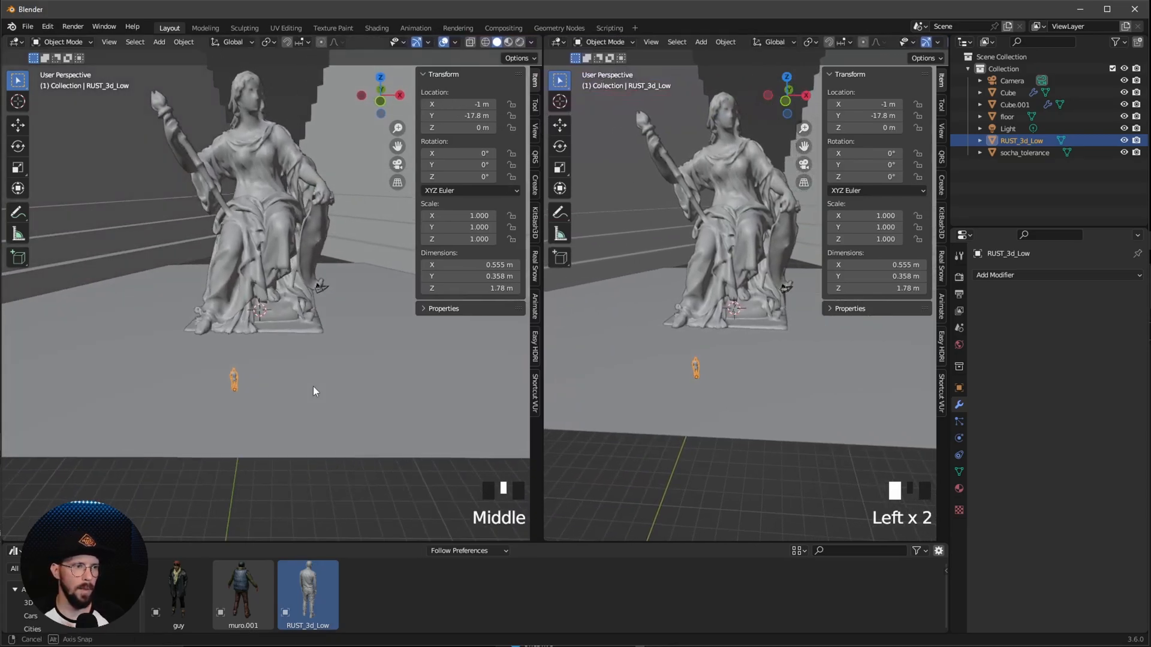
- Switch rendering to Cycles on GPU Compute and name the wall's new material M_concrete
left_click(958, 254)
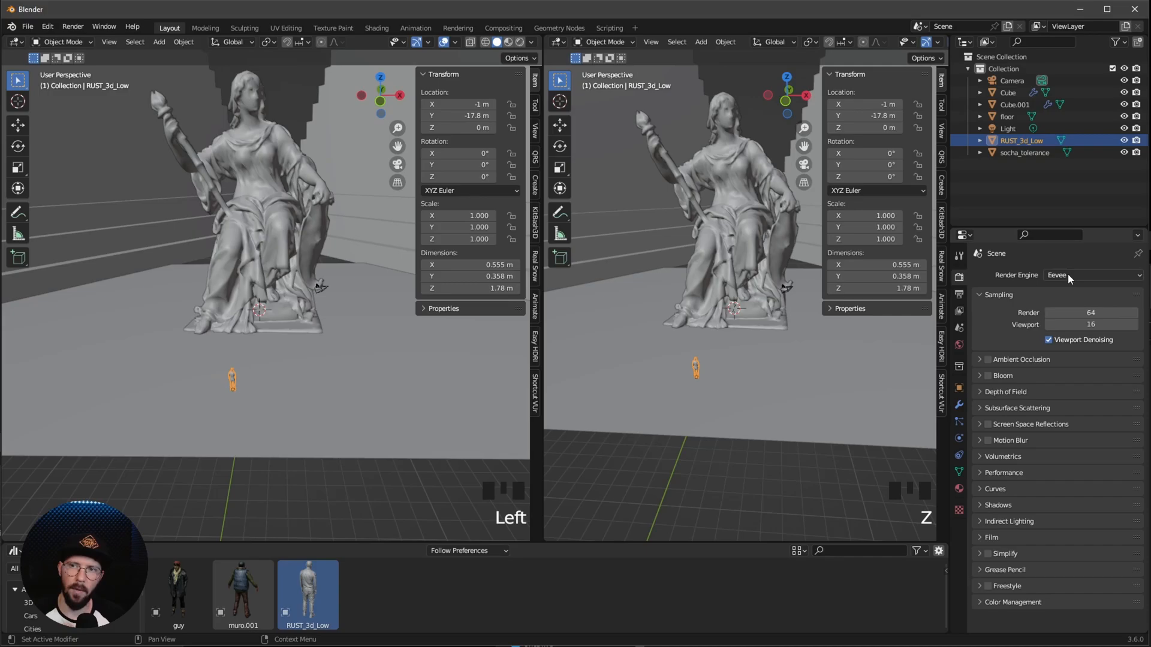
left_click(1093, 274)
type("M")
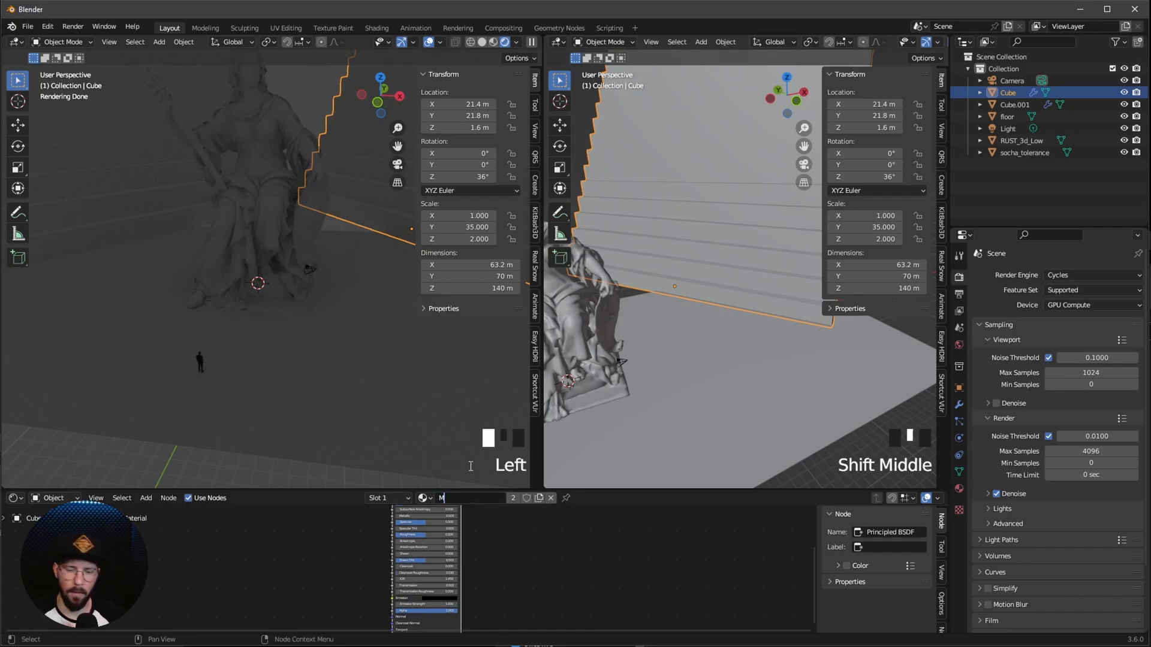
type("_concrete")
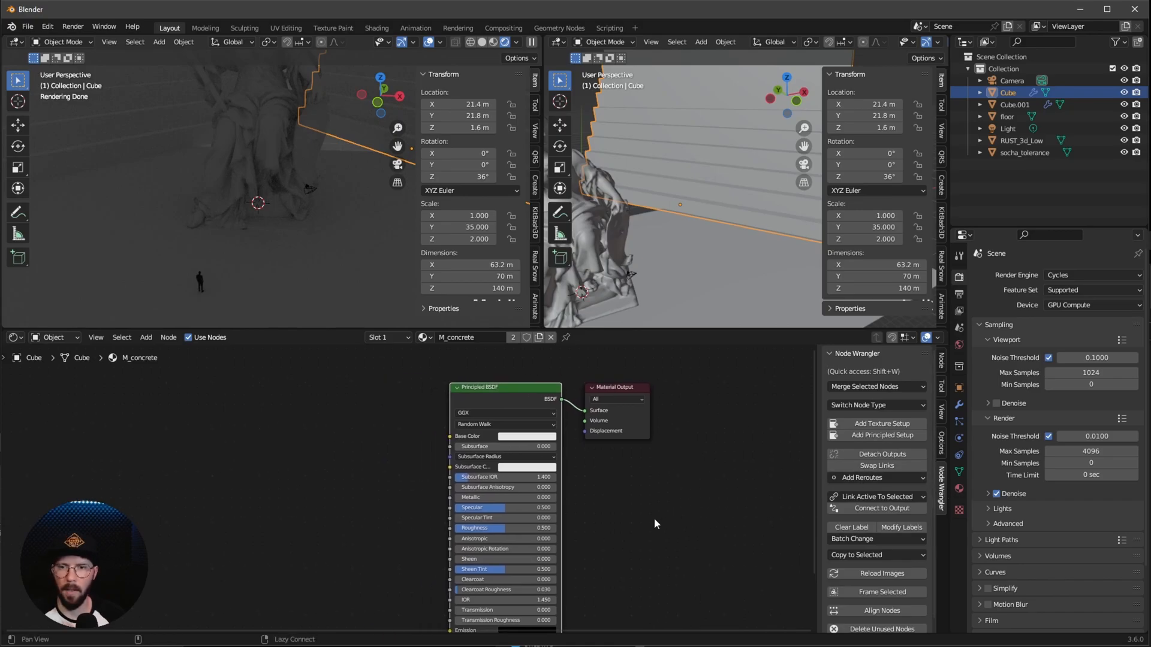
- Enable the Node Wrangler add-on in Preferences
left_click(47, 27)
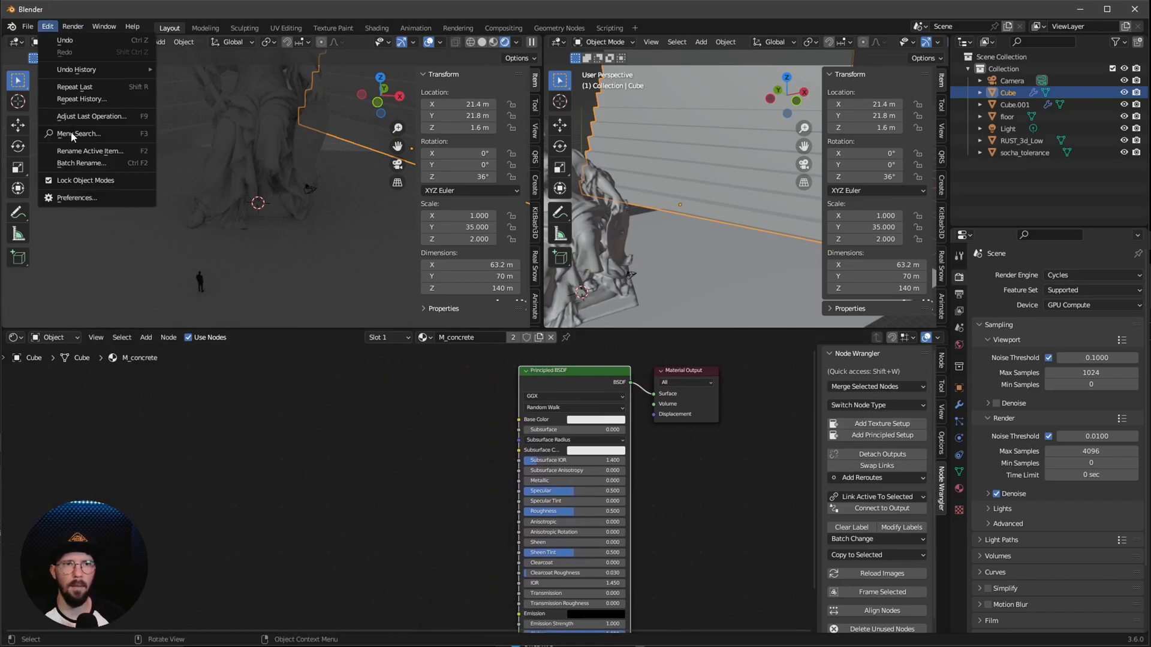
left_click(77, 197)
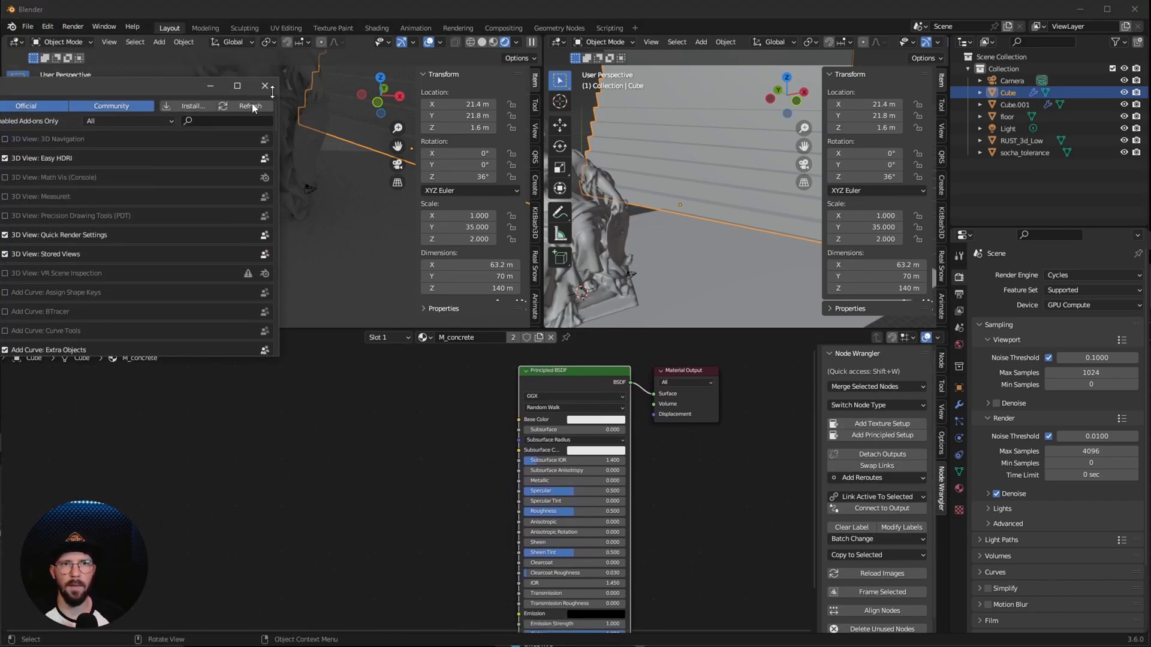
type("wr")
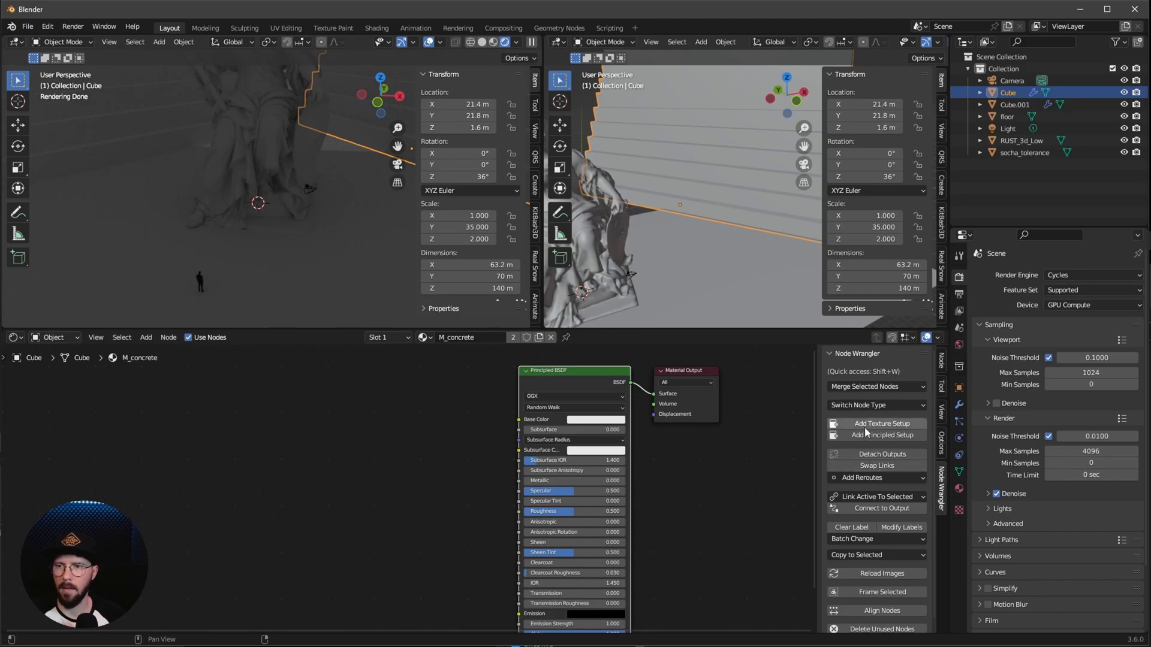
- Run Principled Texture Setup and load the Concrete028 color, roughness and normal maps
left_click(881, 424)
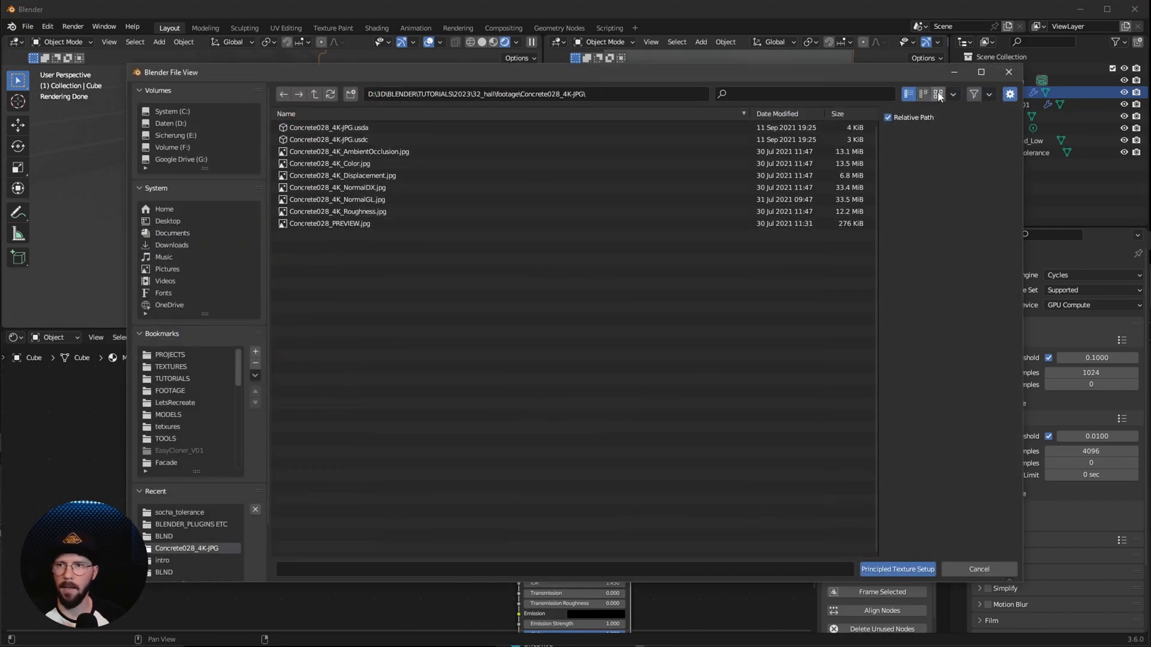
left_click(938, 94)
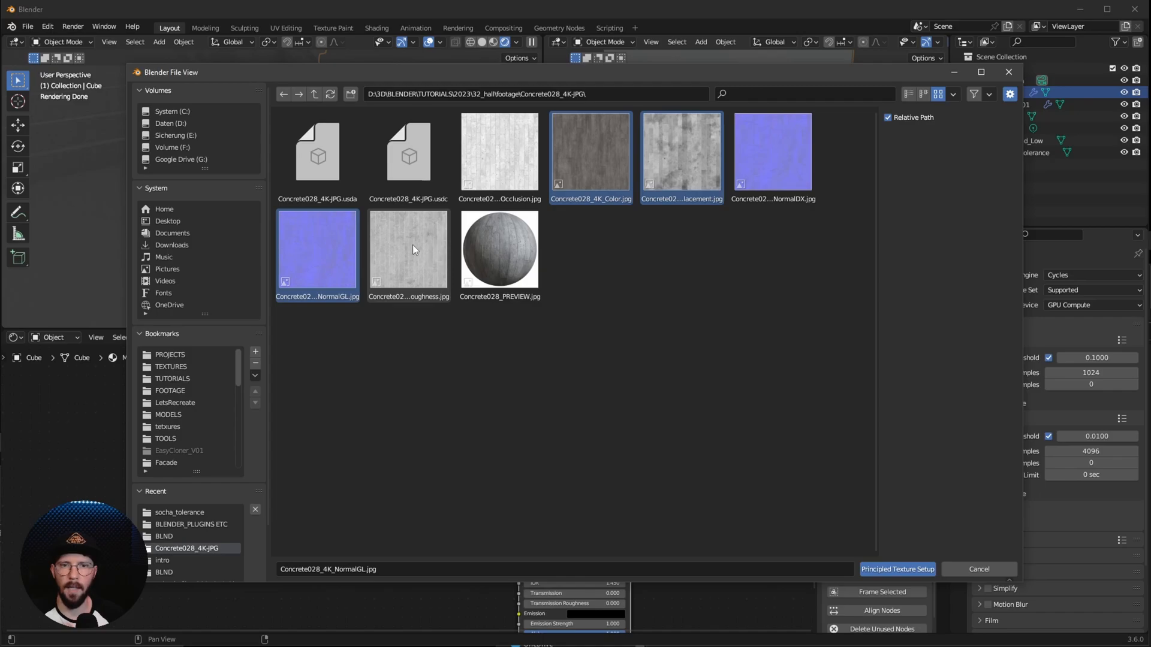
left_click(897, 569)
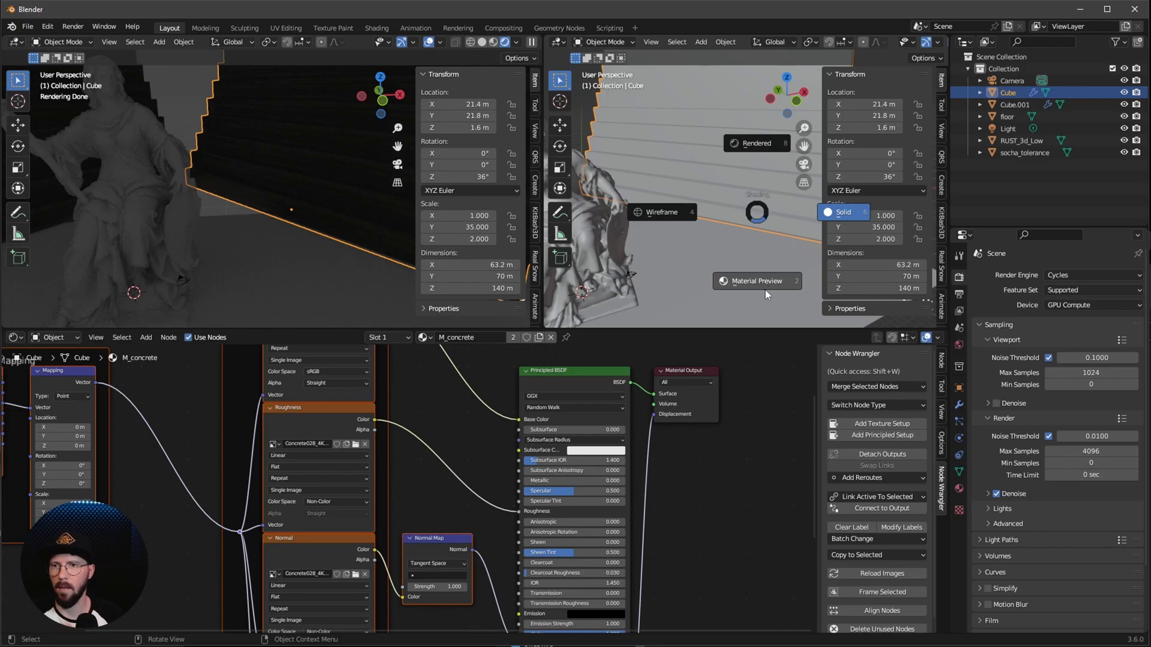
- Preview the material, project textures with Object coordinates and add an RGB Curves node
left_click(756, 281)
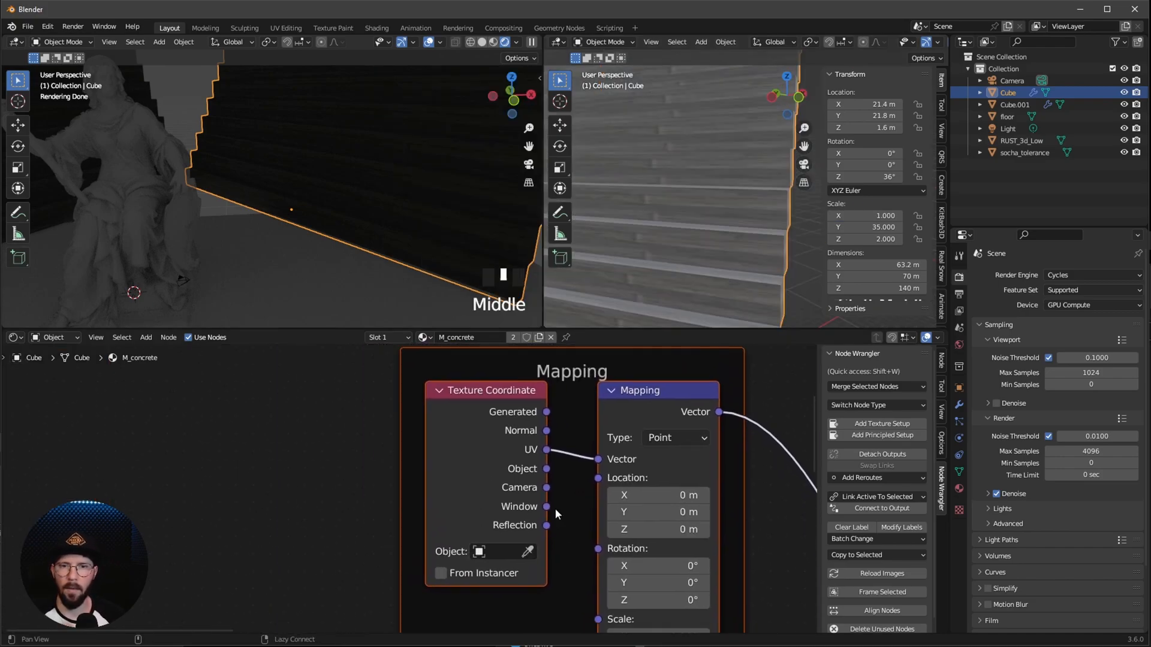
scroll("down", 3)
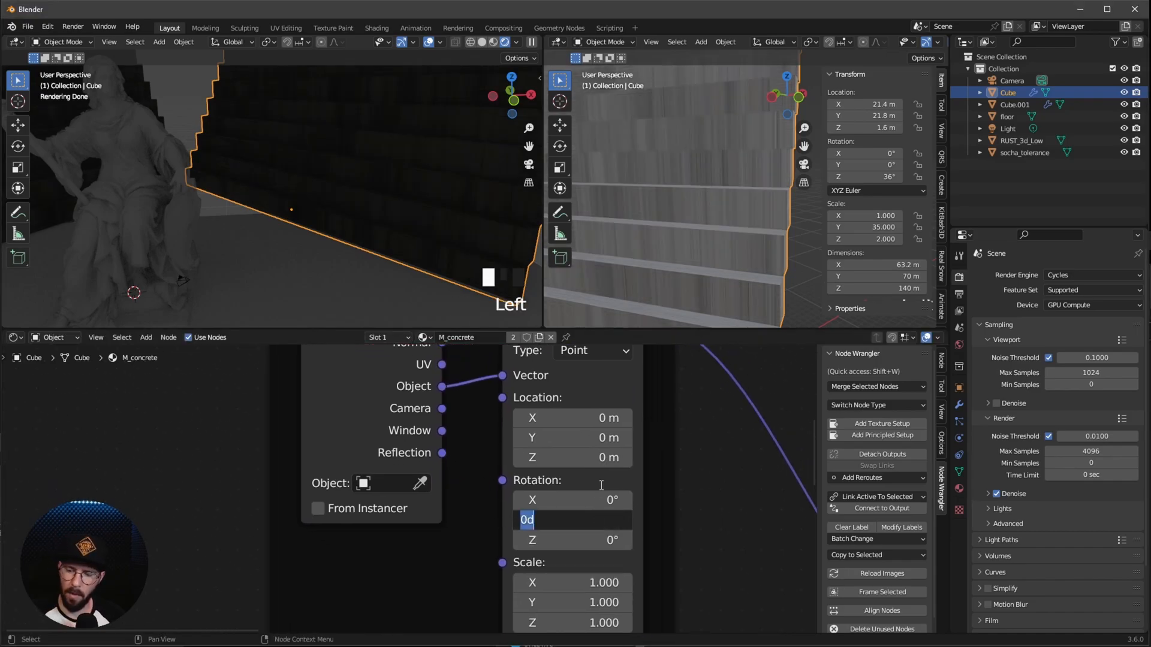
type("2.9")
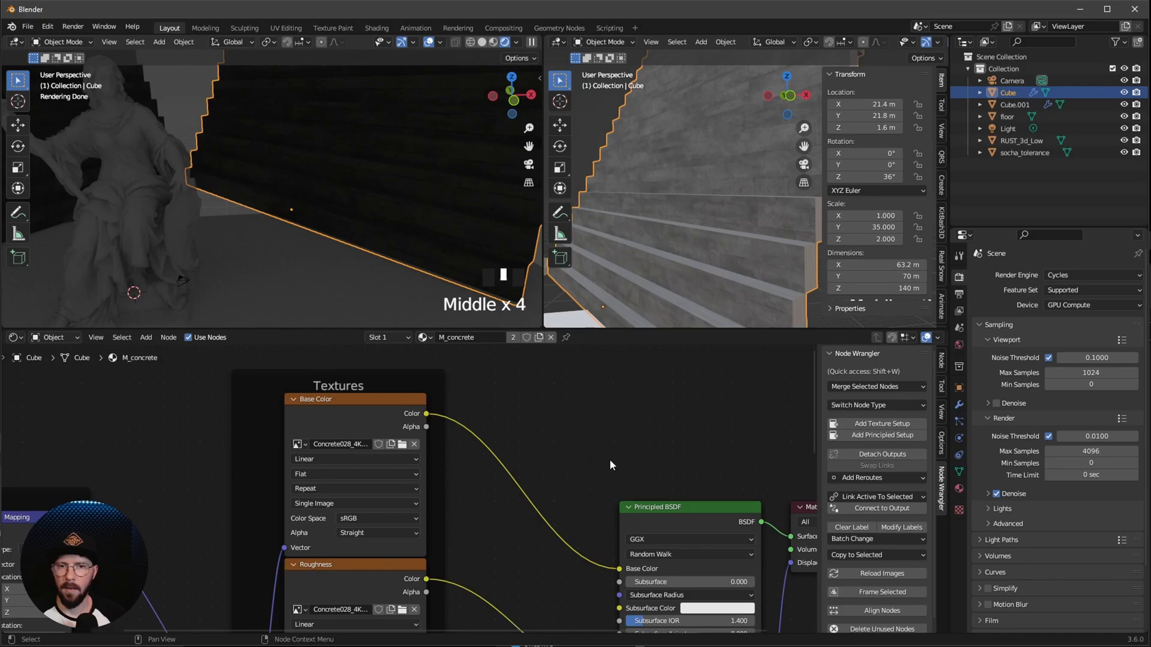
type("cu")
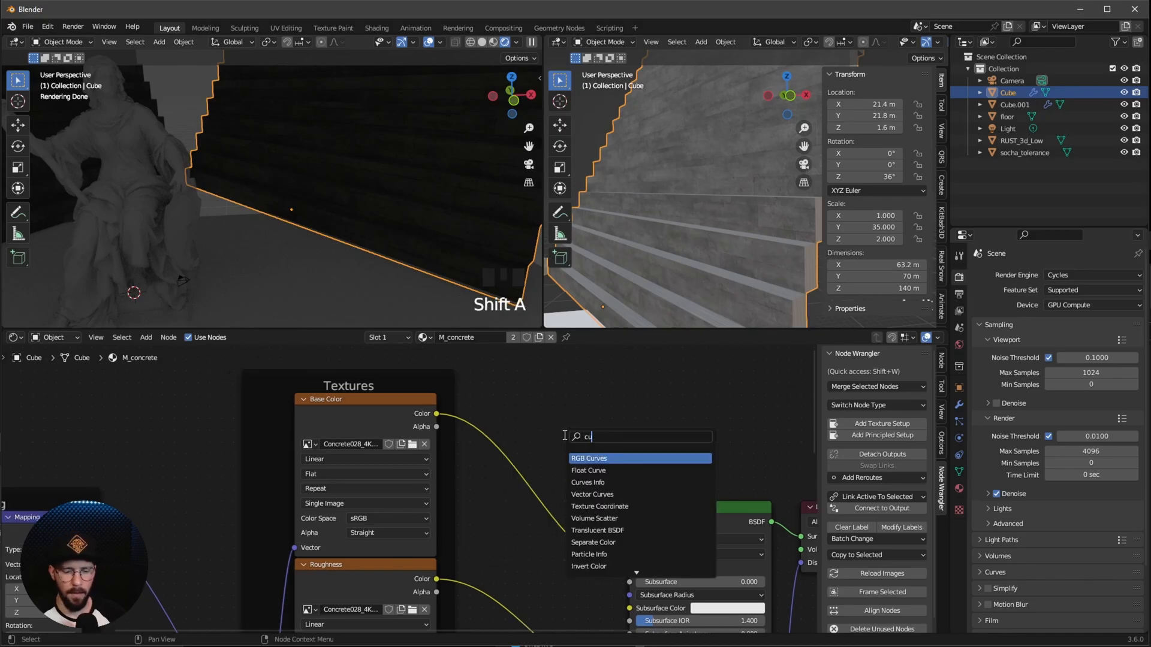
left_click(588, 457)
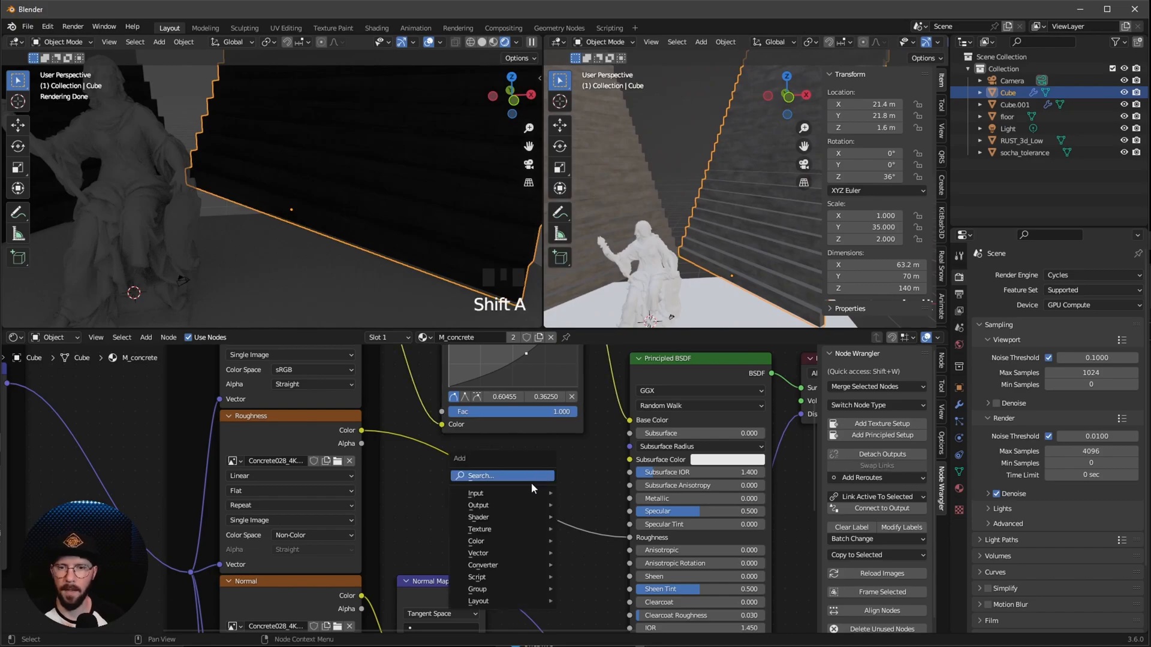
mouse_move(486, 490)
type("ram")
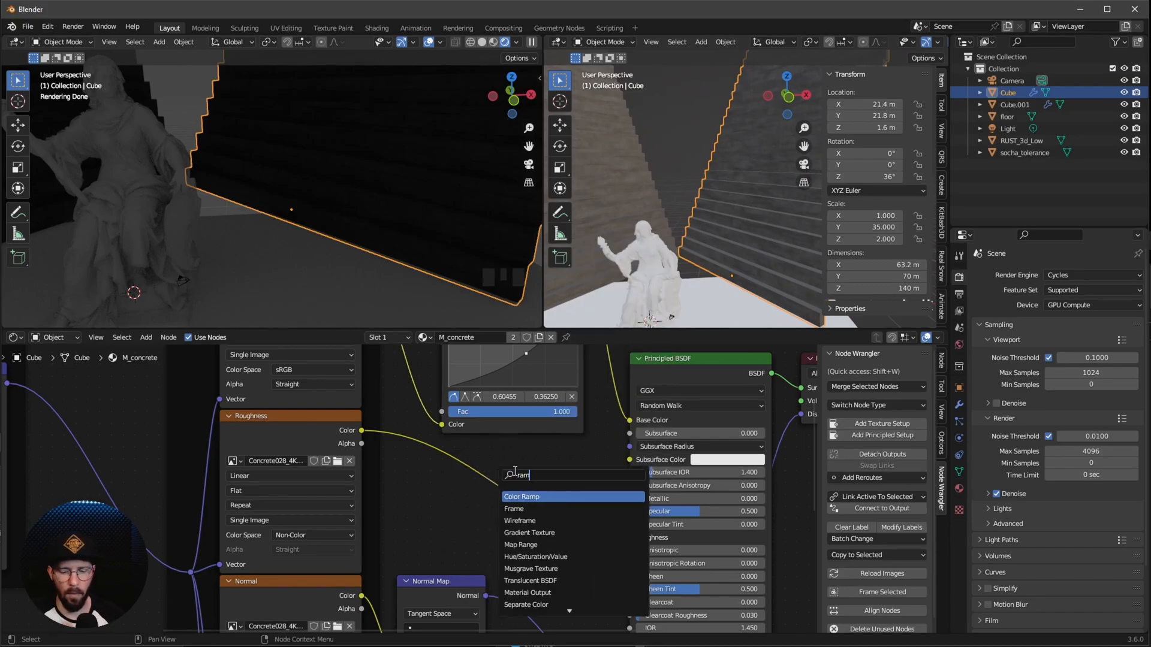
- Add a roughness Color Ramp and settle its dark stop at about 0.47
left_click(521, 496)
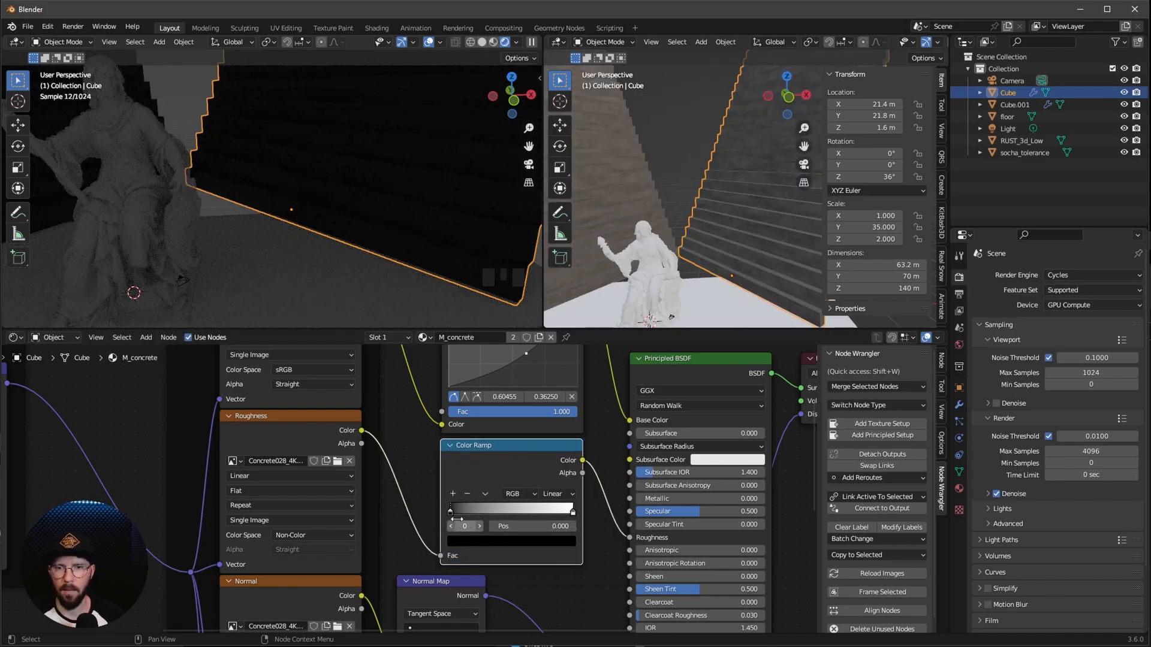
left_click_drag(450, 509, 503, 509)
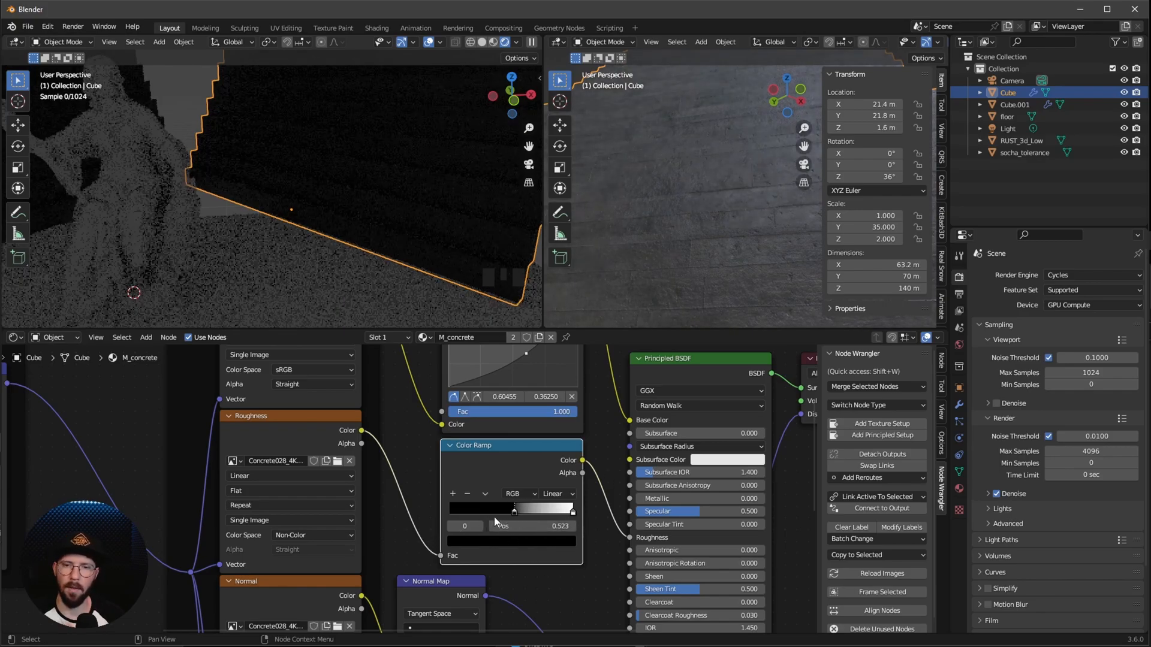
left_click_drag(514, 509, 542, 509)
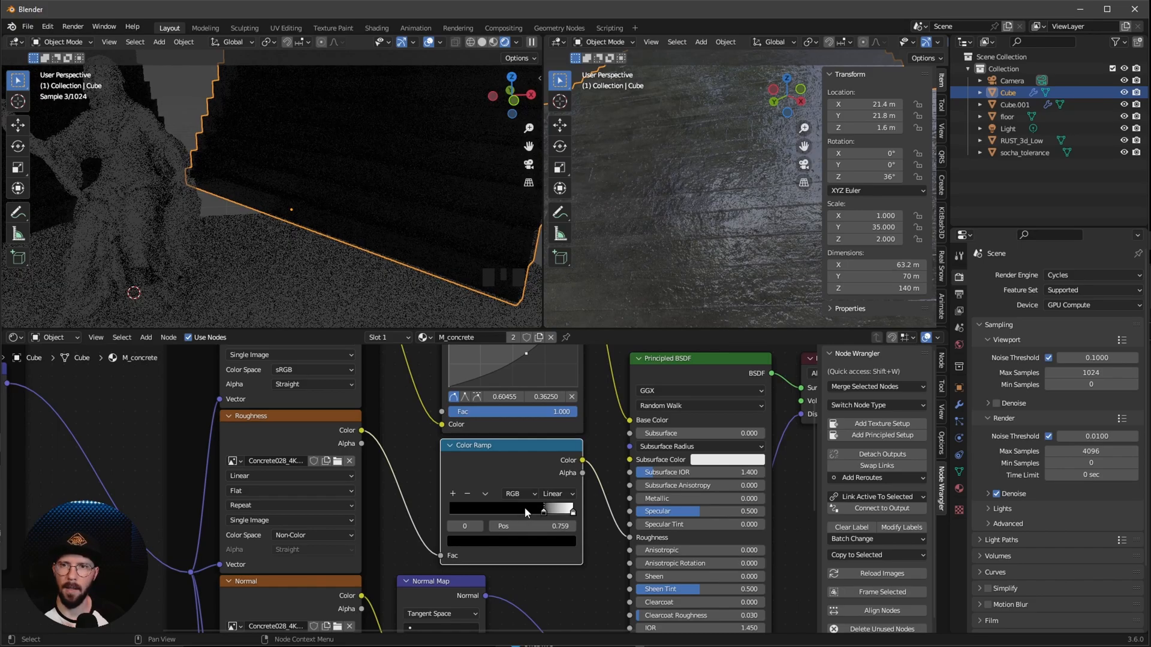
left_click_drag(542, 509, 504, 509)
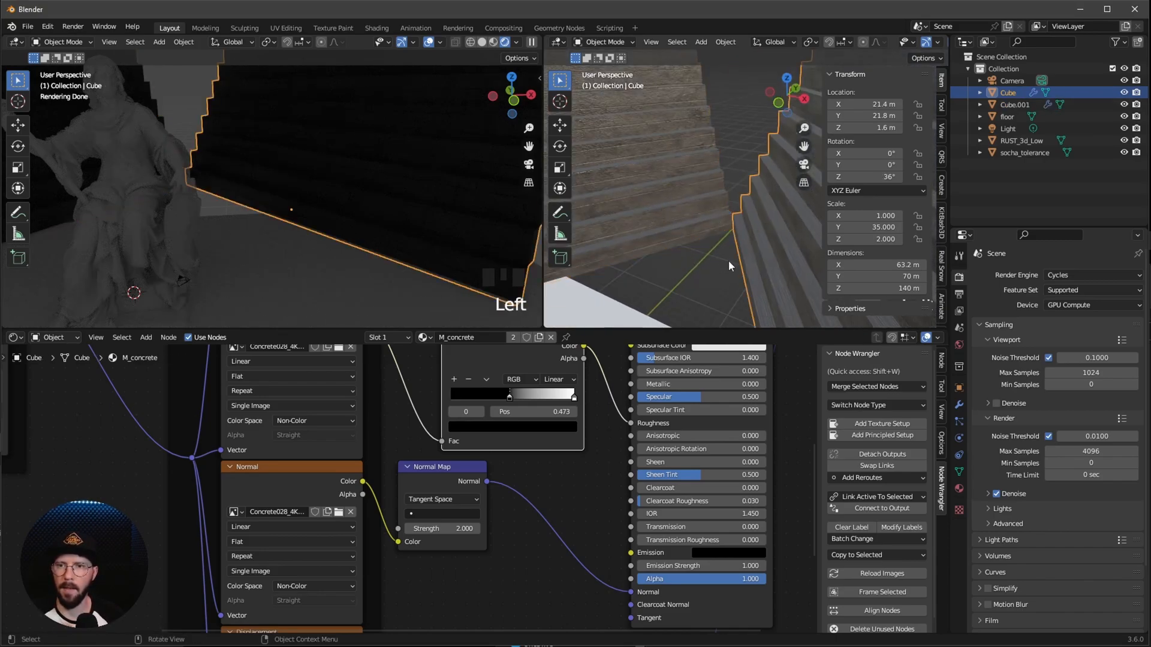
- Confirm Cube.001 uses M_concrete, then browse existing materials for the floor
left_click(1016, 104)
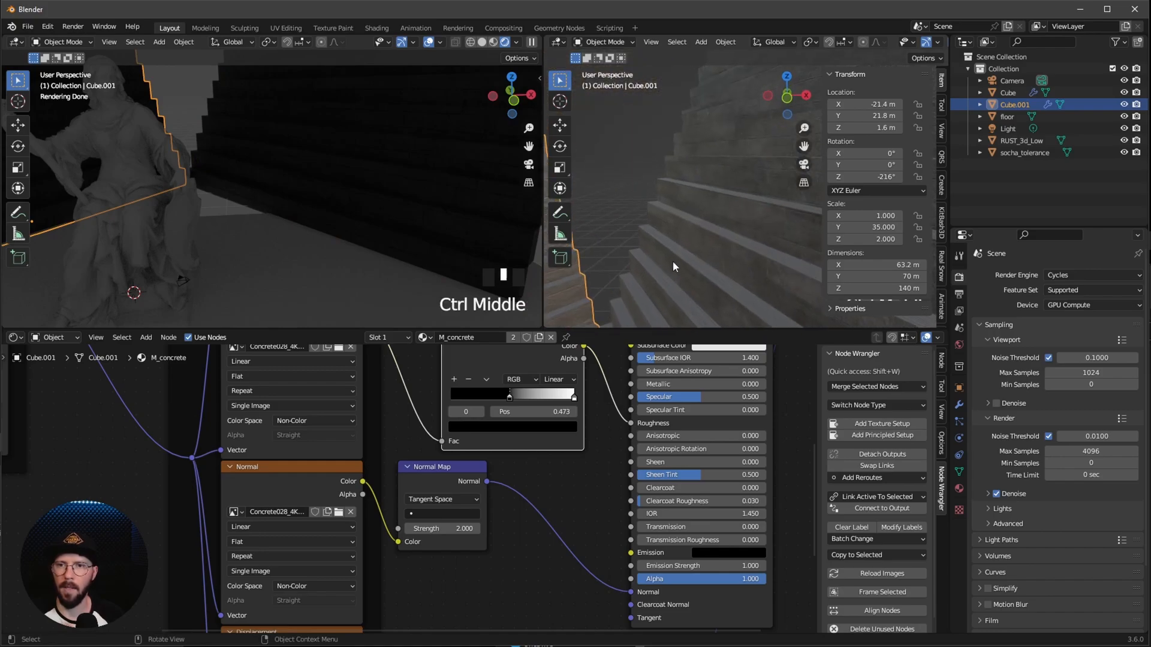
left_click_drag(697, 265, 676, 277)
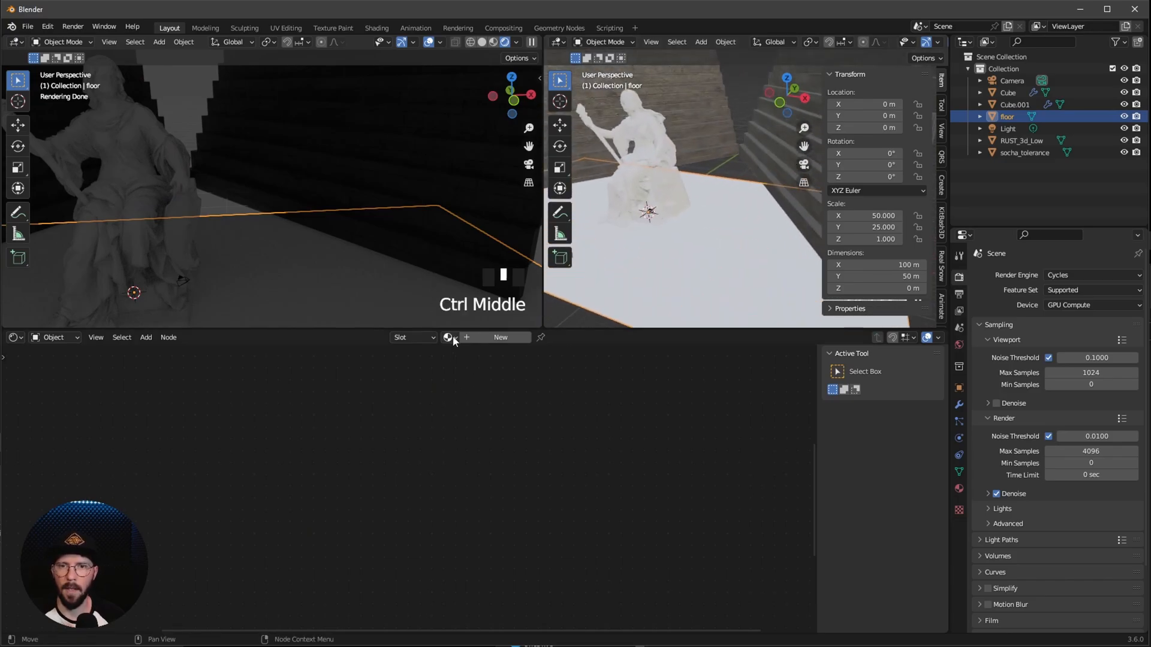
left_click(448, 336)
type("normal map")
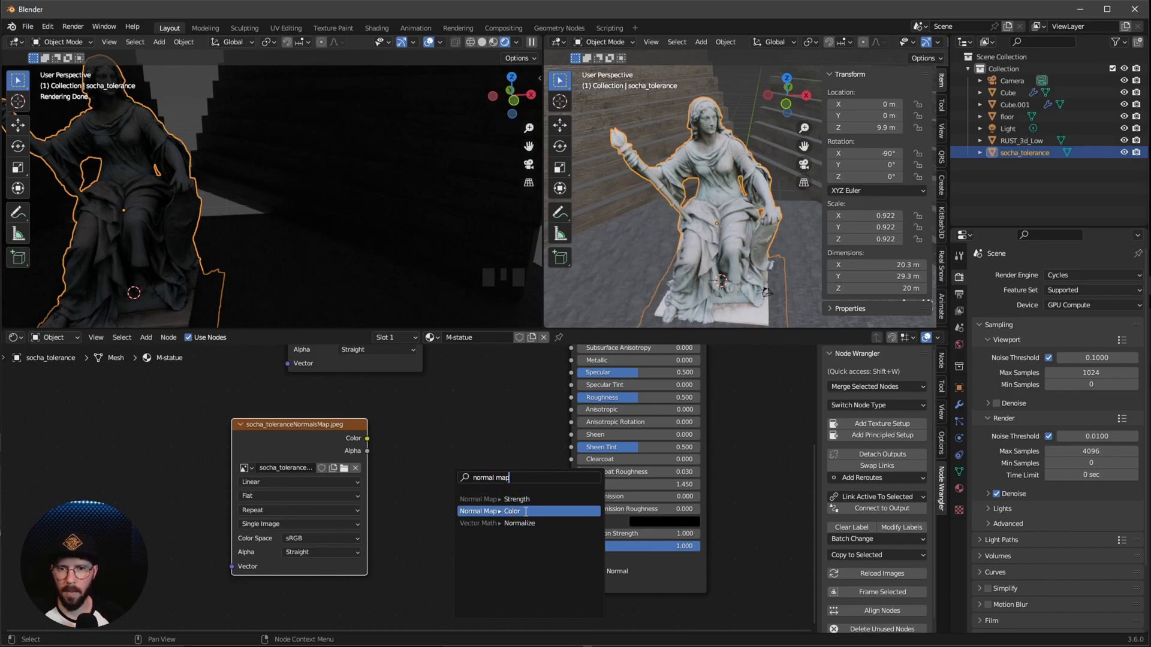
- Route the statue's normal map image through a Normal Map node into the BSDF
left_click(496, 510)
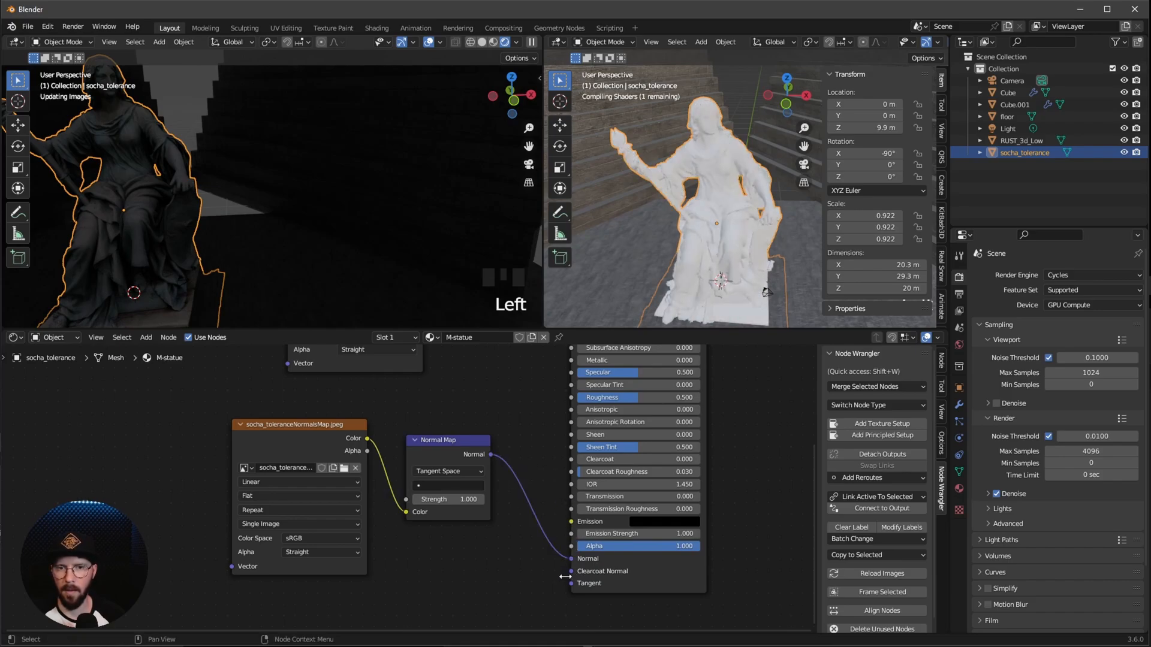
double_click(467, 499)
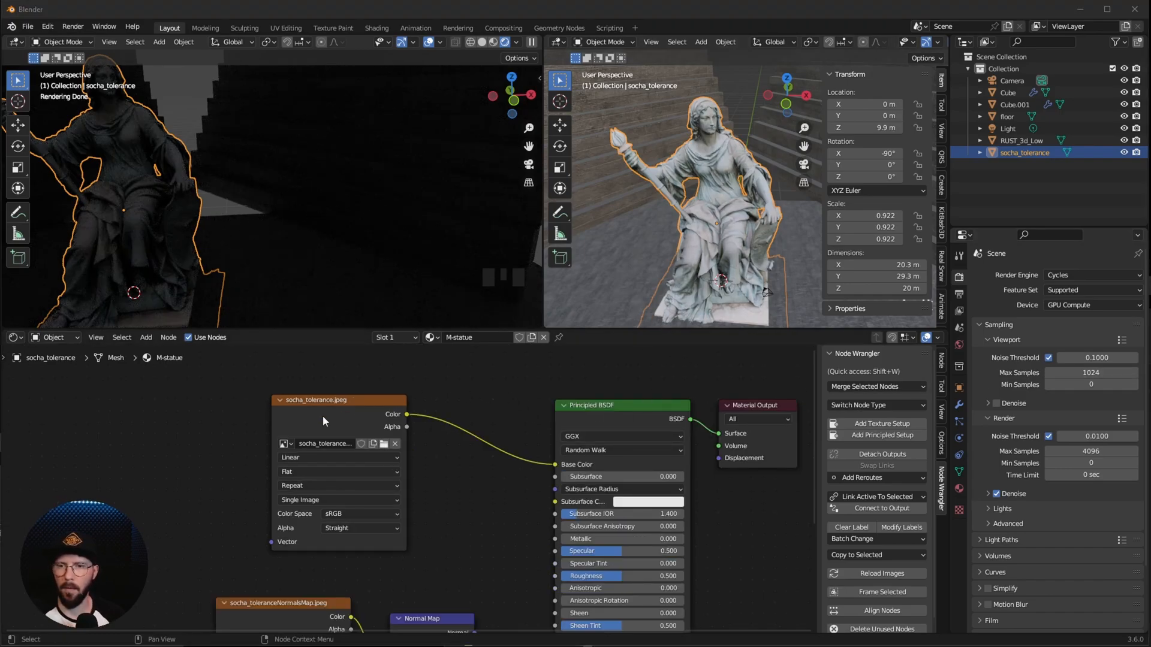
- Insert RGB Curves on the Base Color link and pull the curve down to darken
key("shift+a")
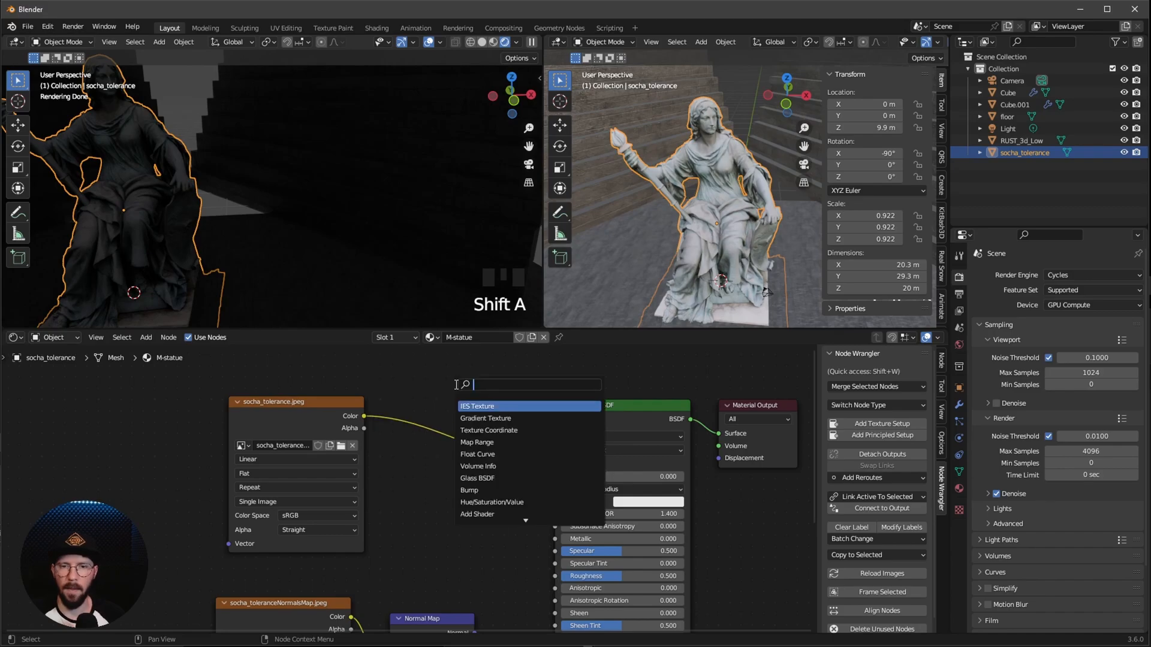
type("c")
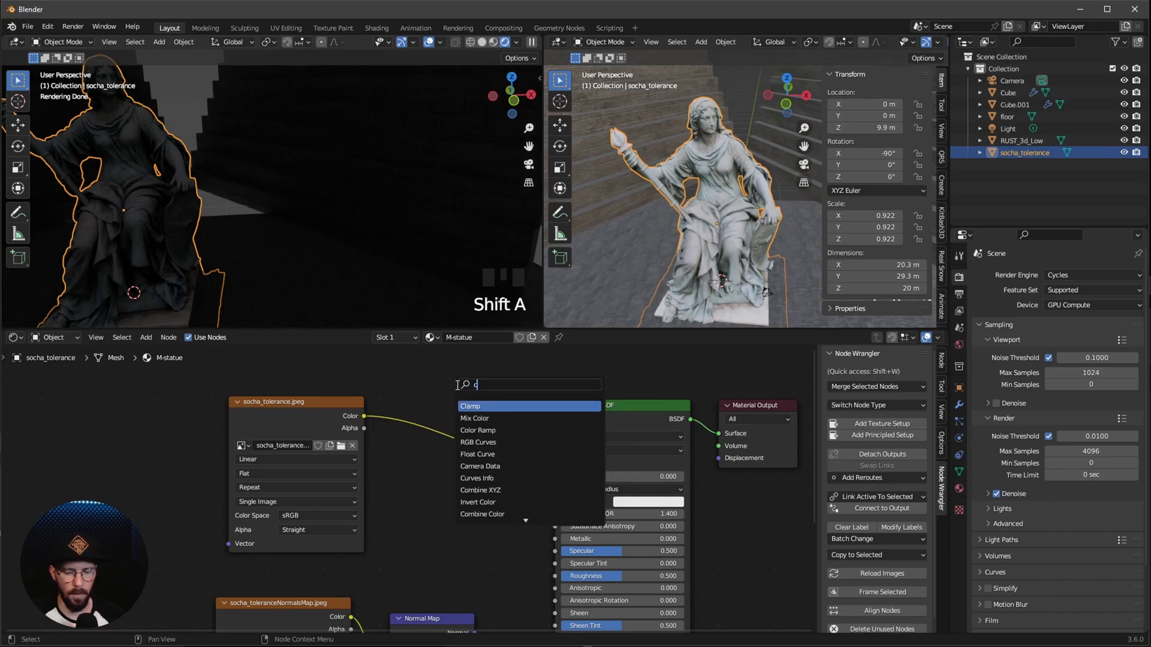
left_click(478, 442)
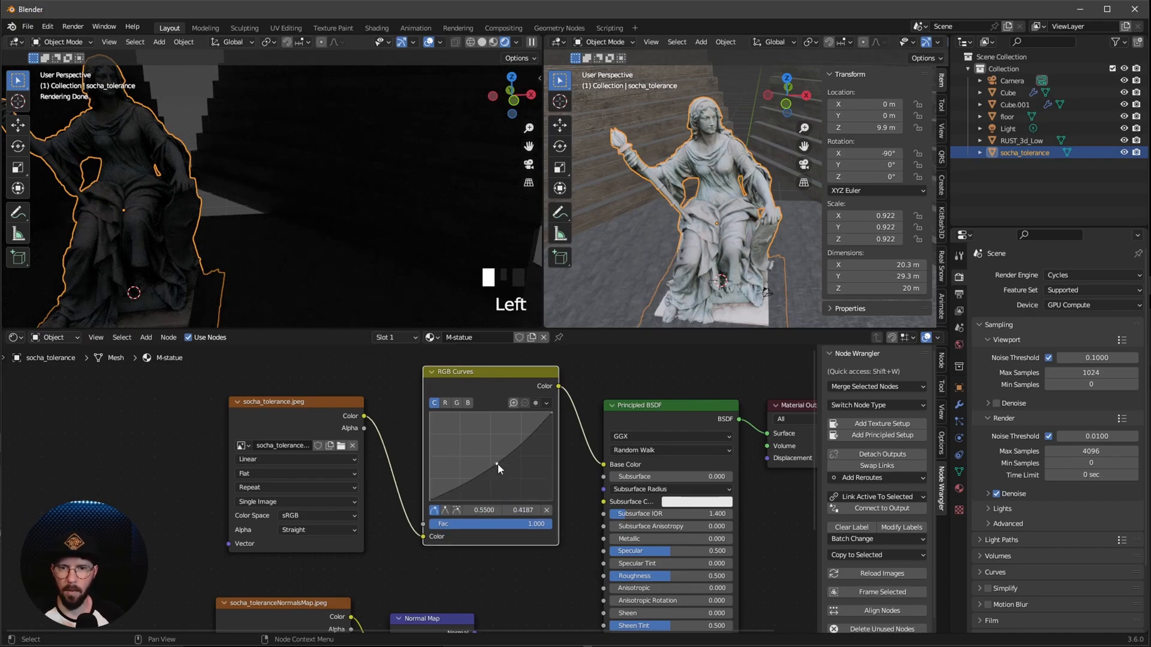
left_click_drag(498, 469, 513, 478)
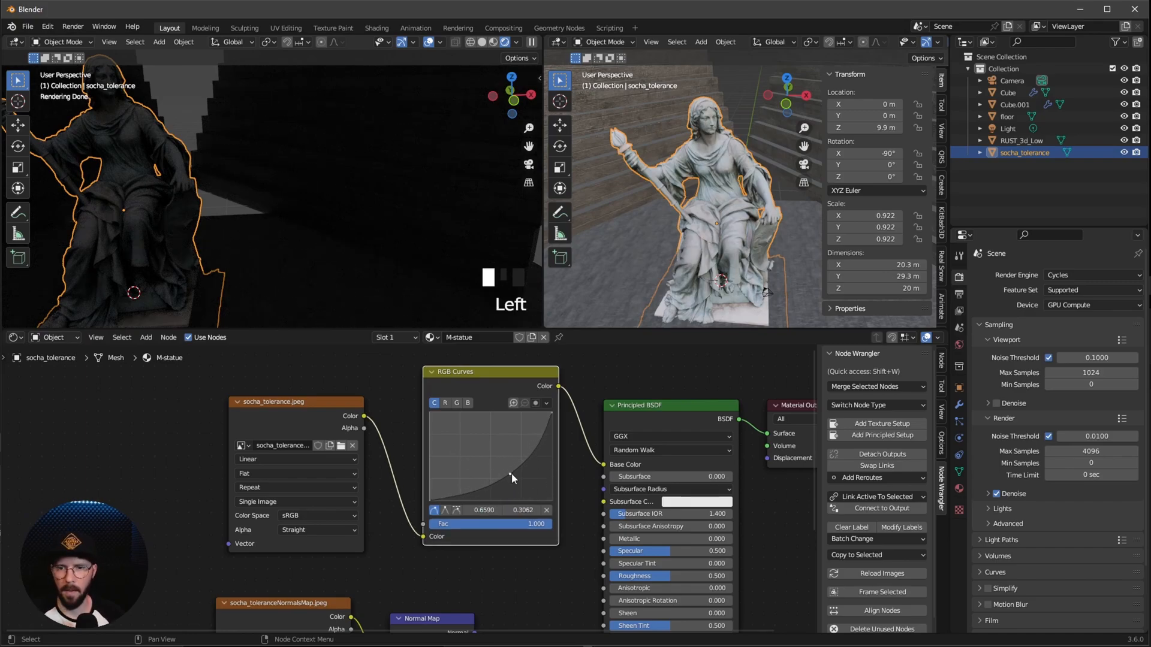
left_click_drag(511, 477, 515, 479)
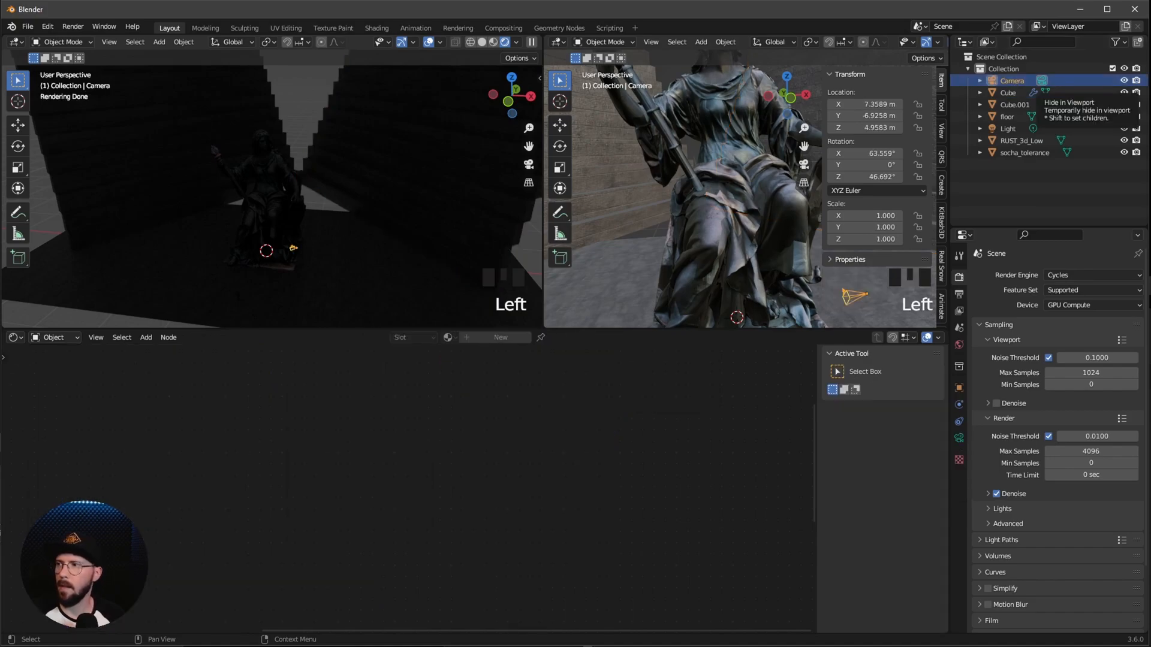
- Switch the left viewport to the camera view to see the low 19 mm framing
key("NUMPAD_0")
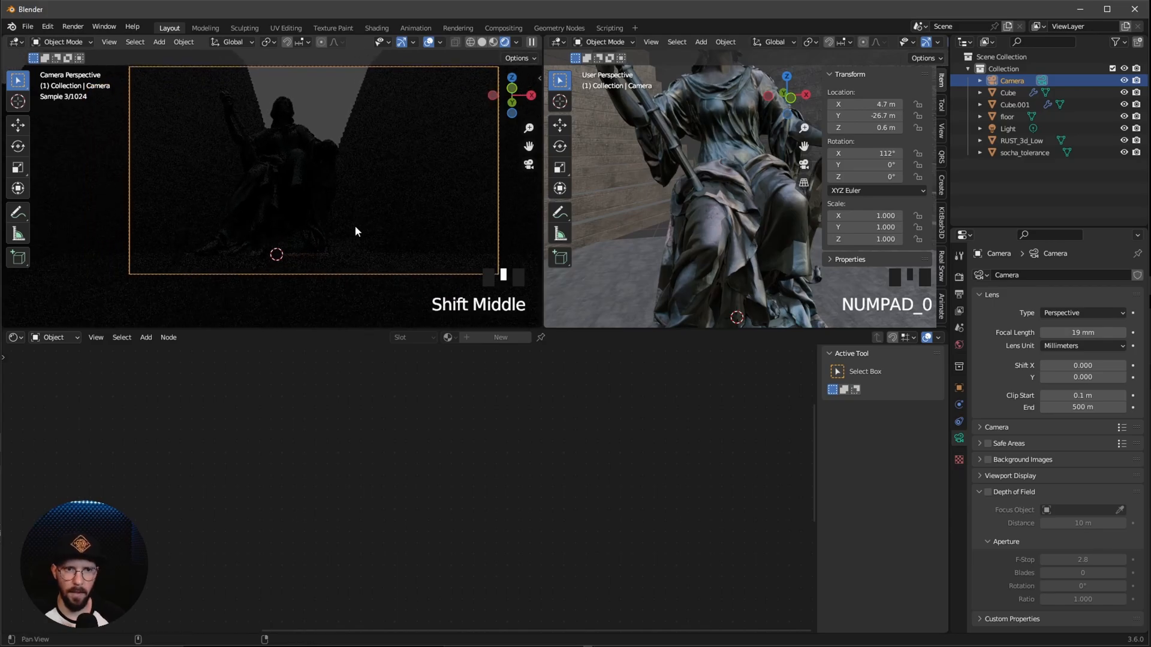
- Set the camera's Passepartout to 1.0 and recenter the camera view
left_click(1011, 475)
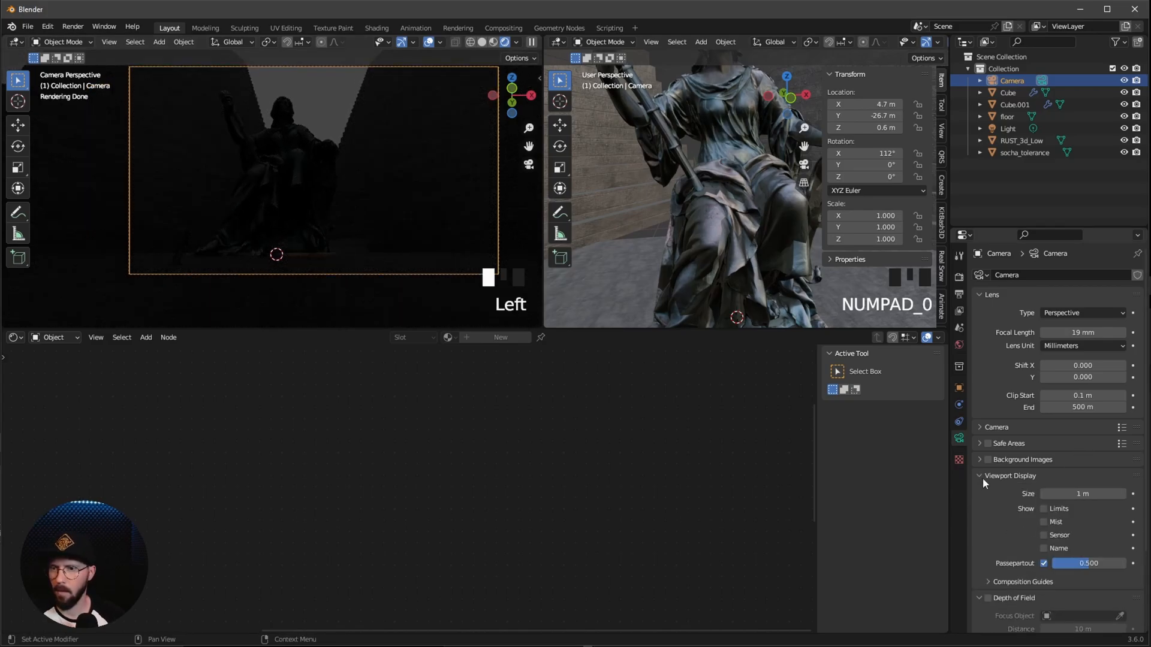
left_click_drag(1086, 563, 1131, 563)
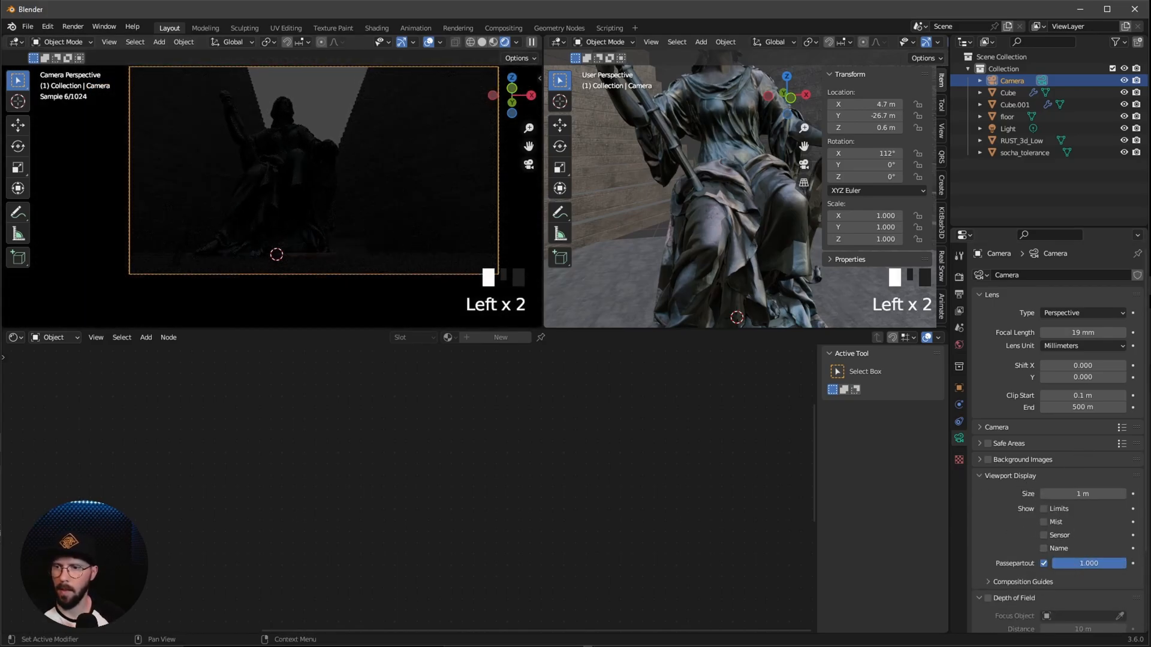
left_click_drag(316, 169, 323, 198)
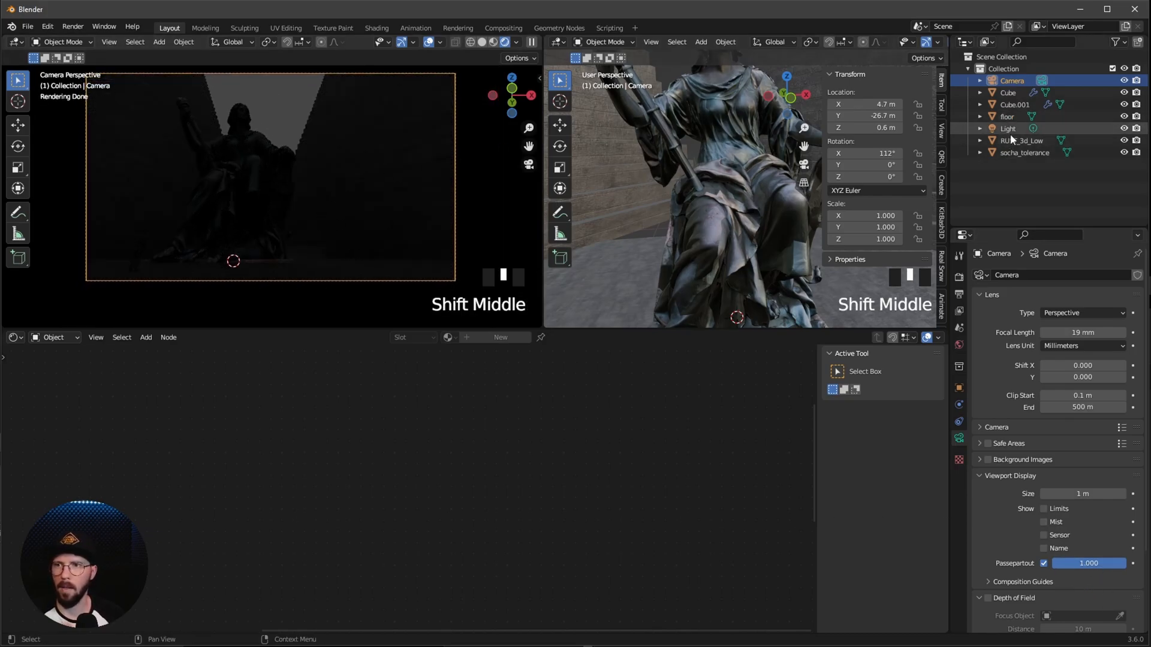
left_click(1007, 128)
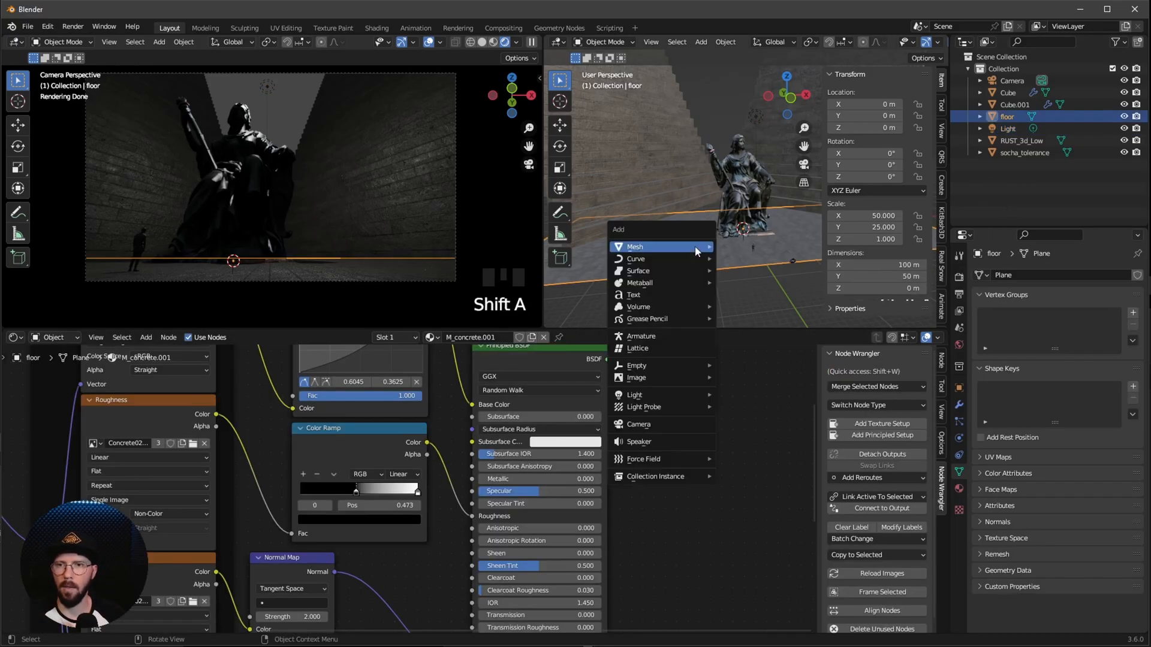
- Add a 75 m cube with a Volume Scatter material at density 0.15
left_click(635, 246)
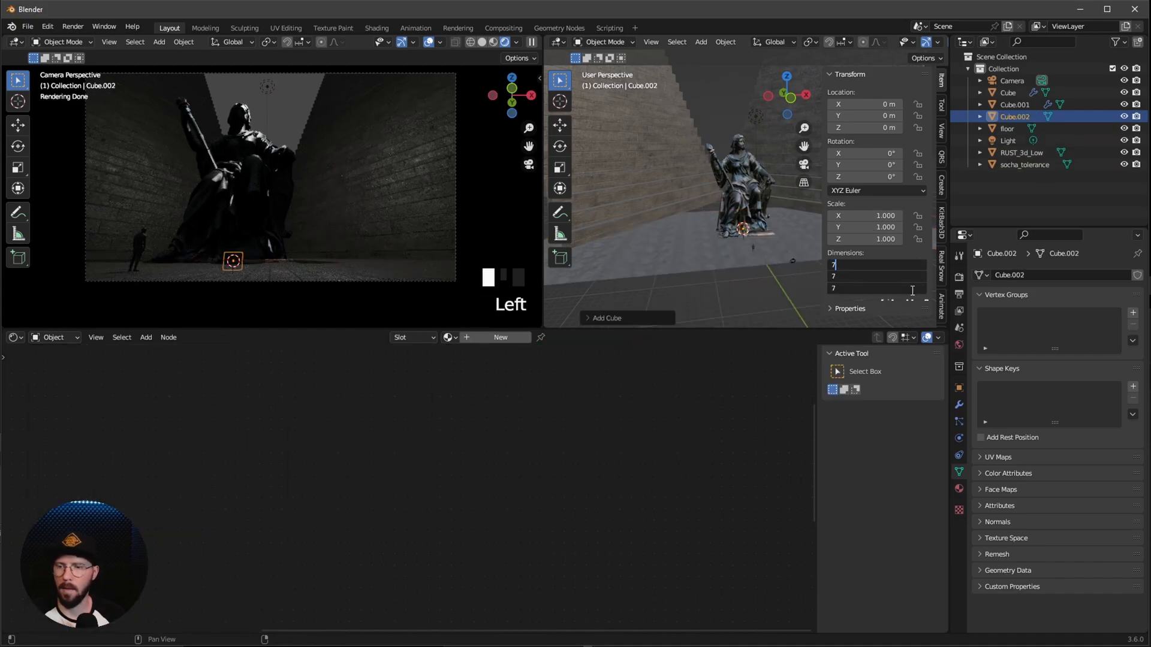
type("75 m")
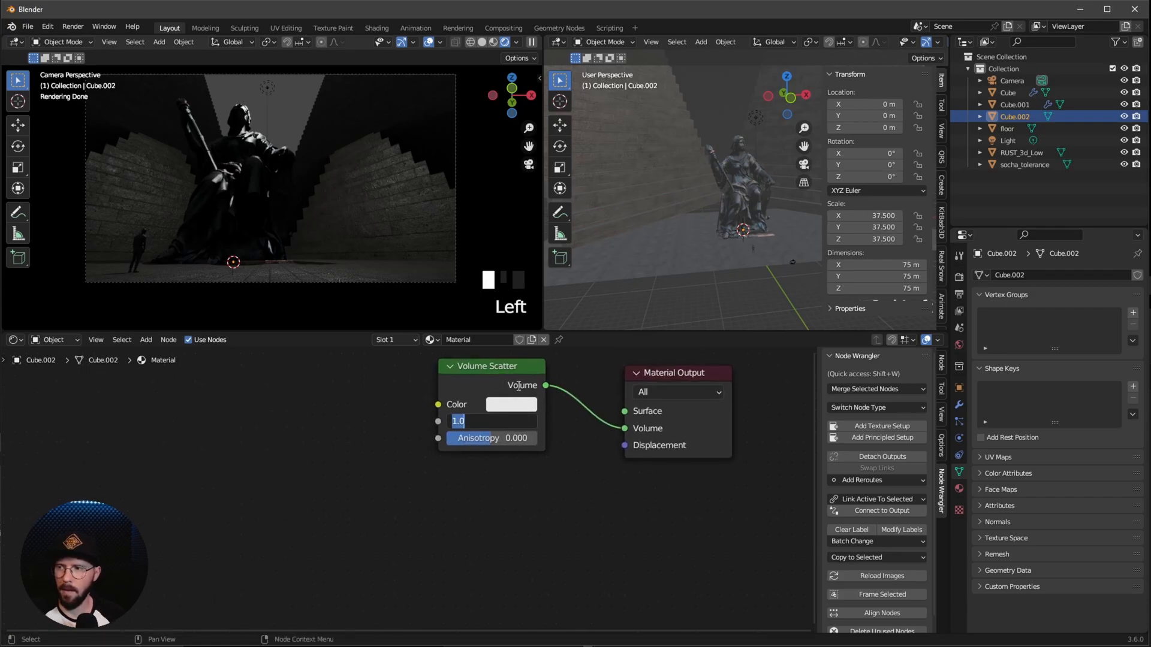
type(".15")
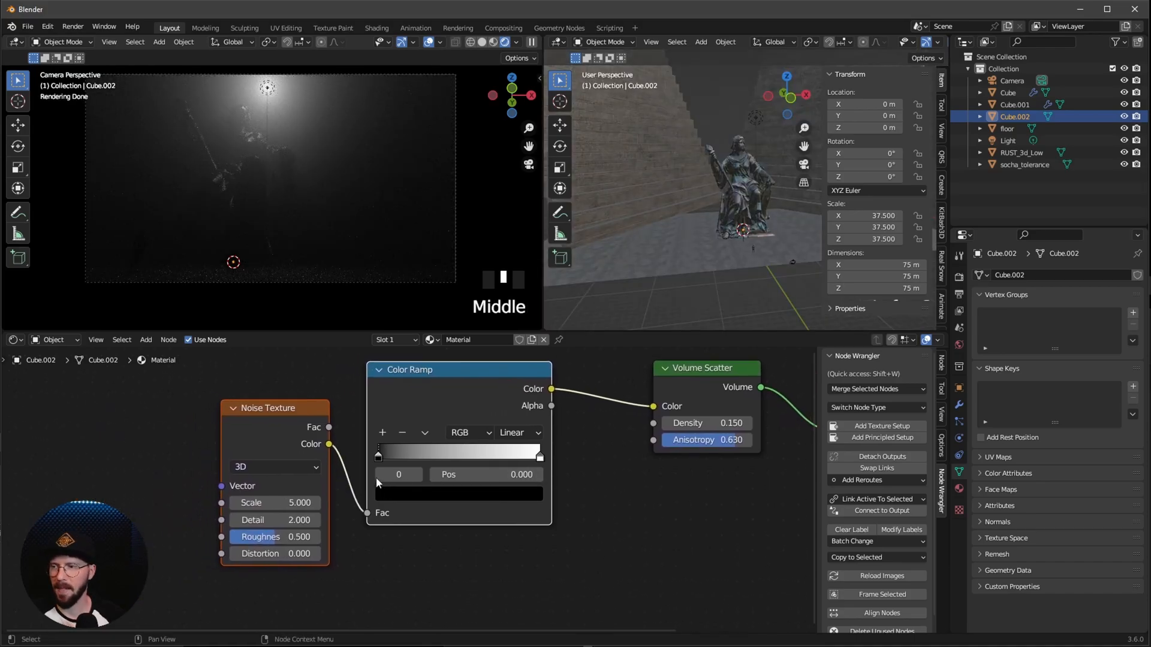
- Slide the fog Color Ramp's black stop to 0.436 for patchier haze
left_click_drag(378, 455, 448, 455)
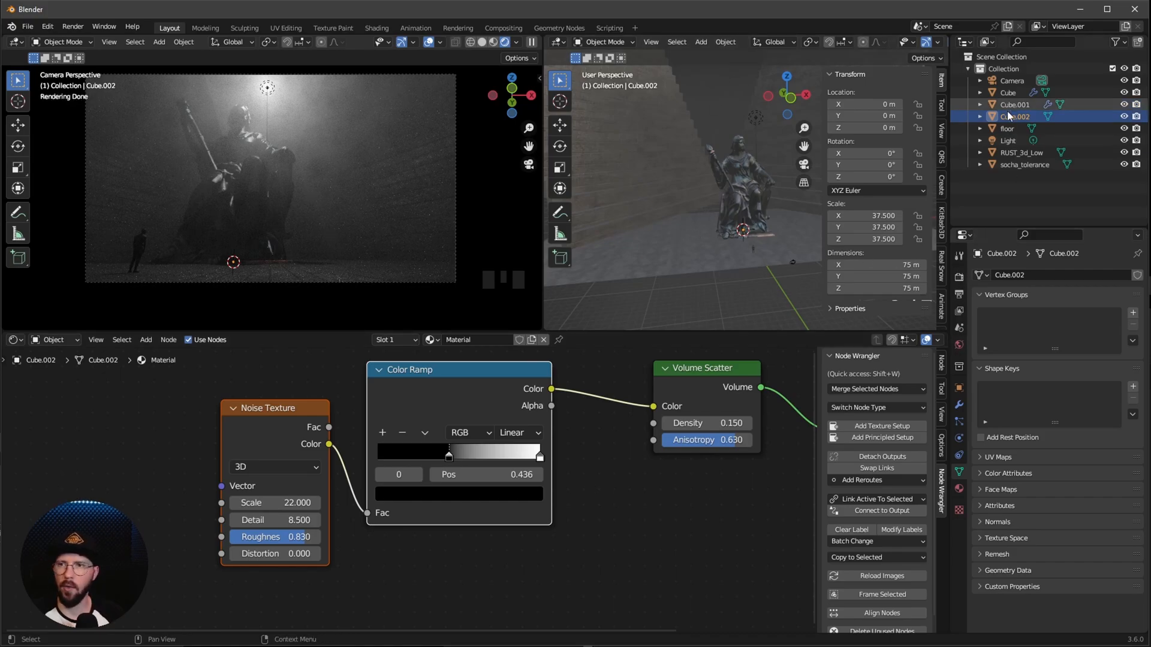
- Select the point light and set its colour to hex A8DAFF
left_click(1007, 140)
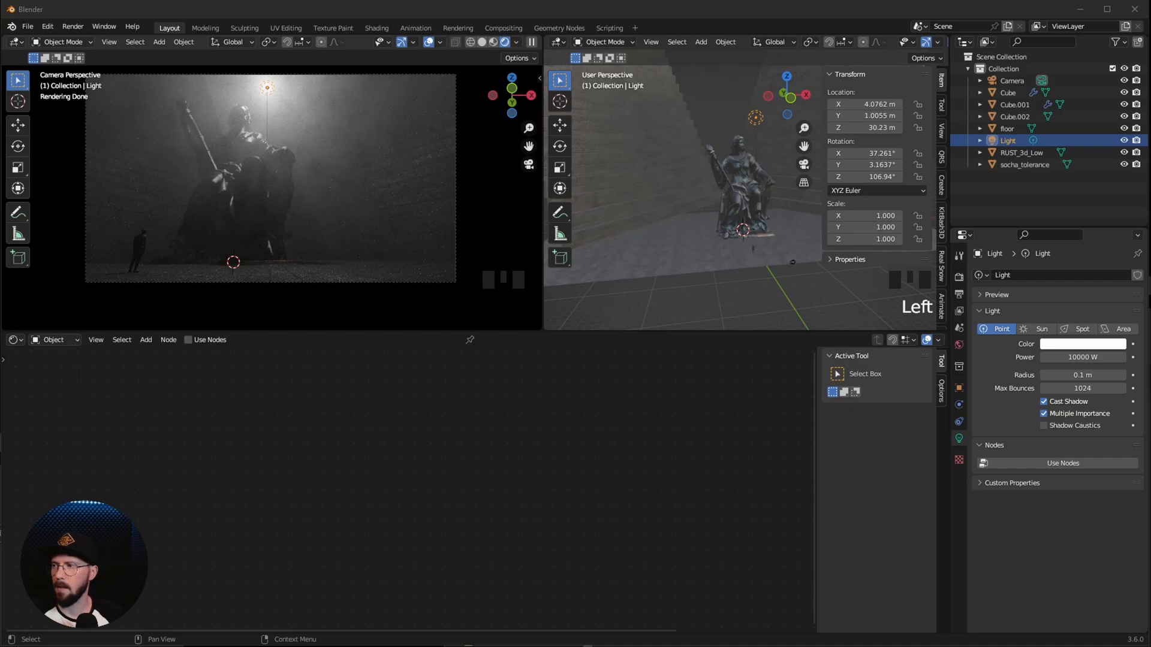
left_click(1080, 344)
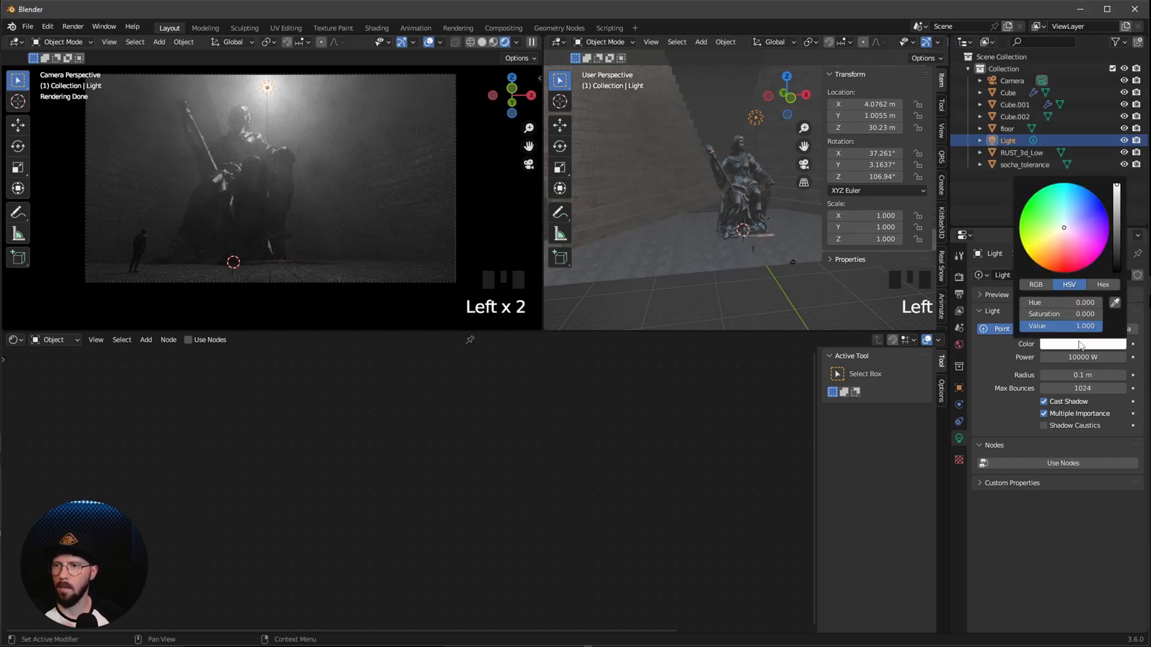
left_click(1102, 285)
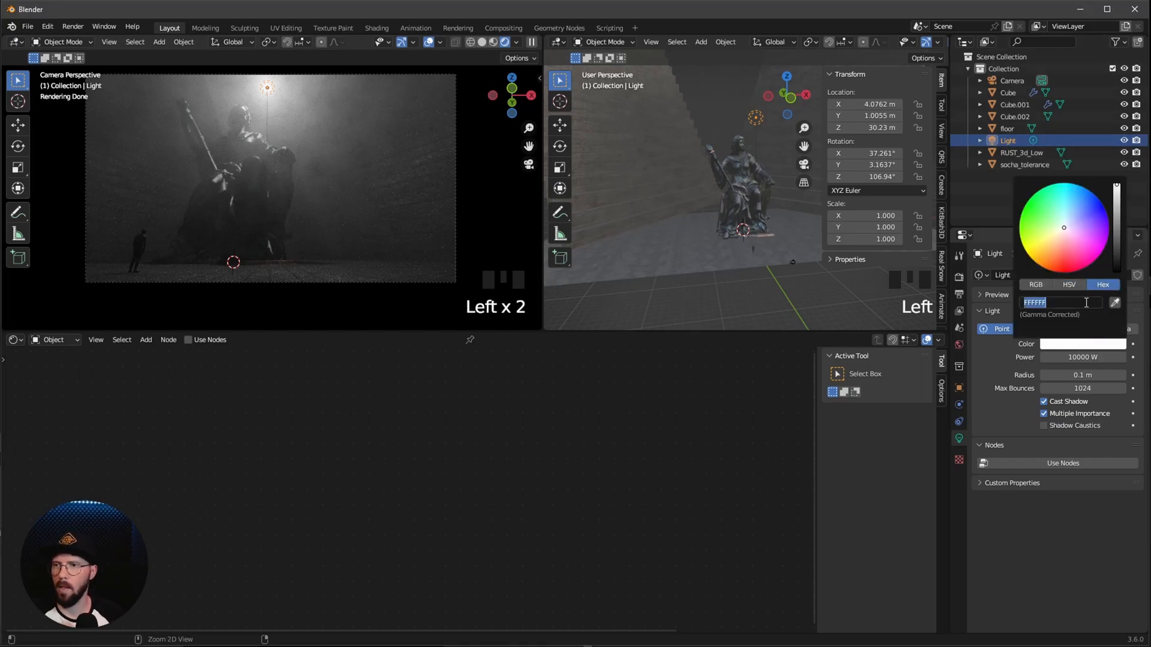
type("A8DAFF")
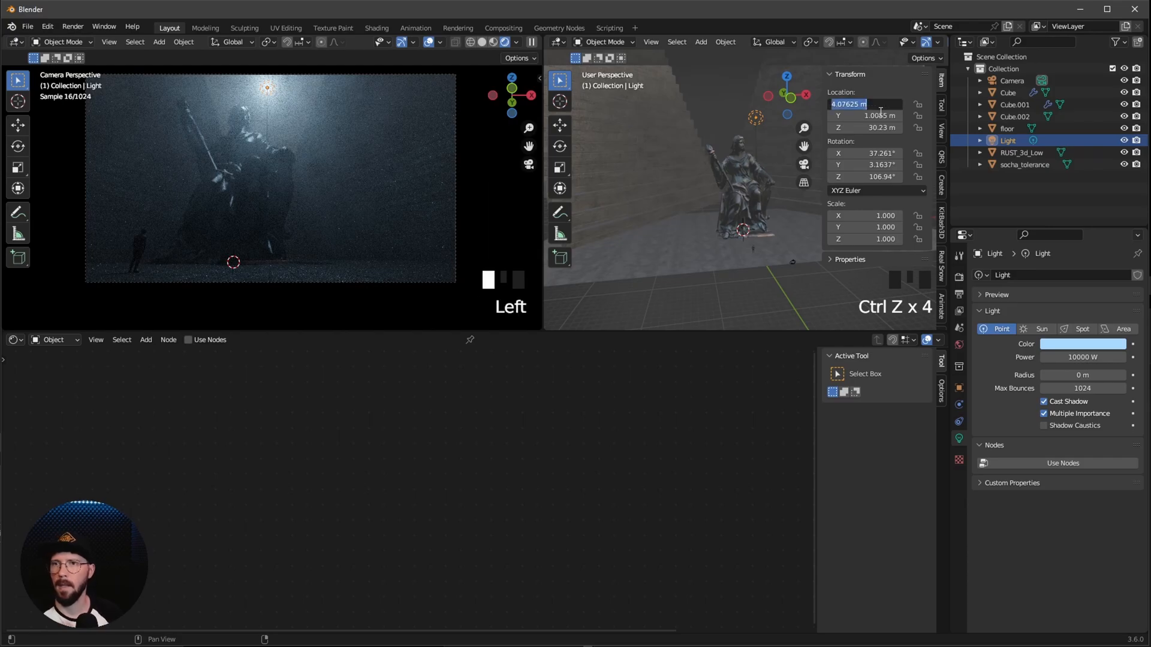
- Move the light to -5.6, 18, 42.4 m and set its power to 25000 W
type("-5.6 m")
left_click(865, 115)
type("18")
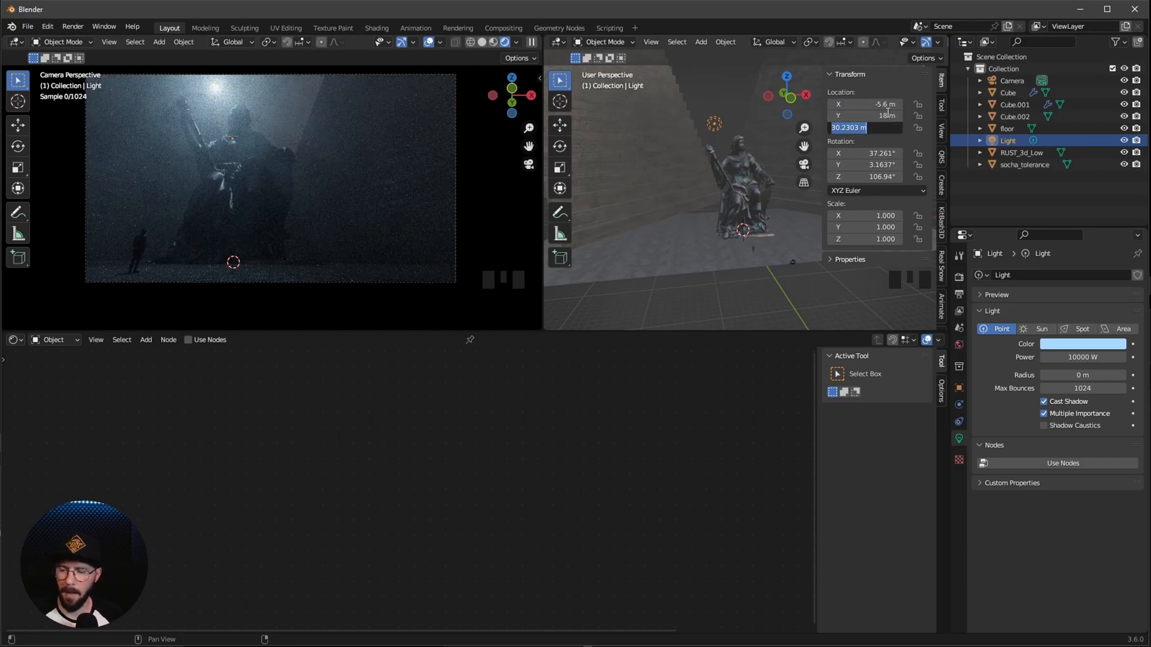
type("42.4 m")
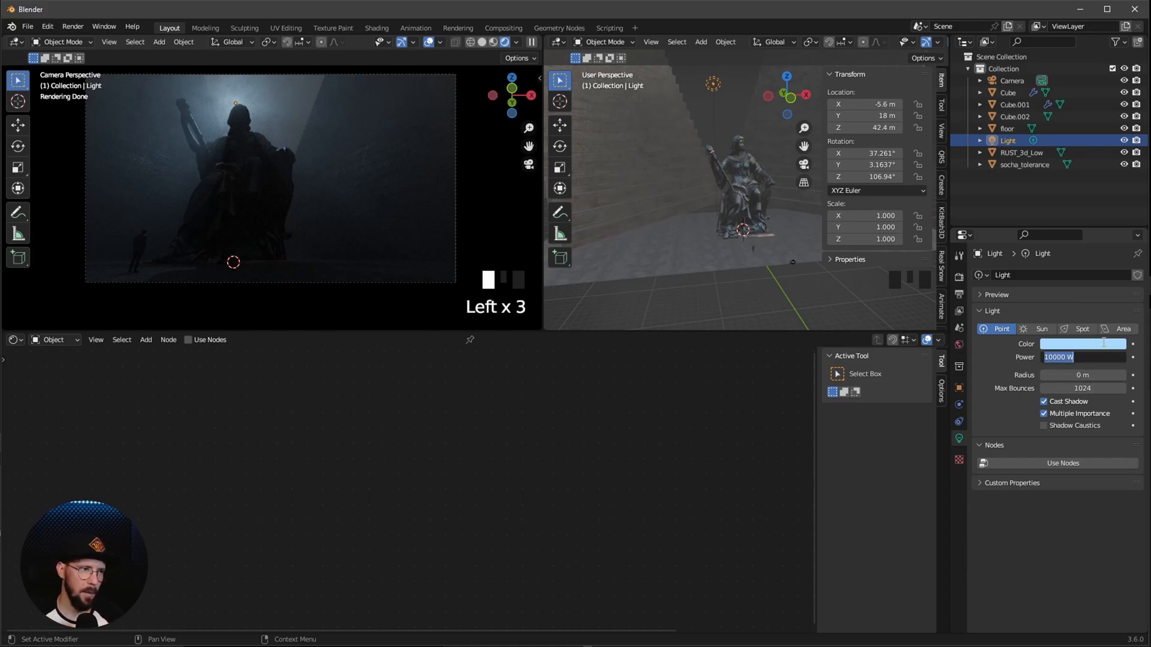
type("2500")
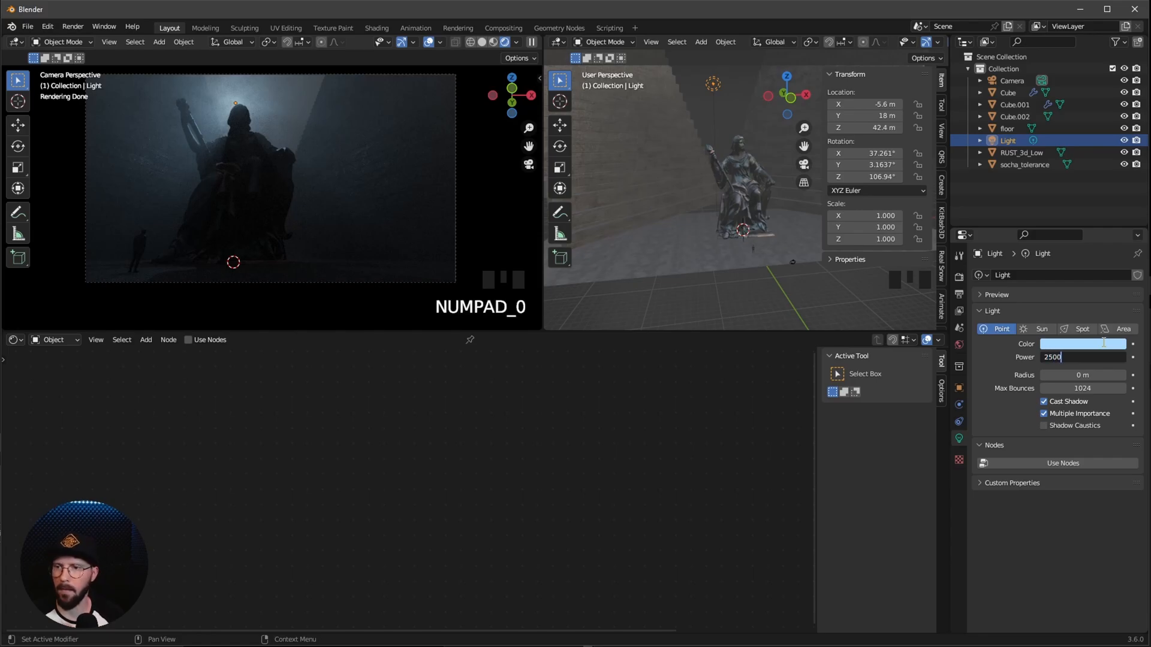
type("25000 W")
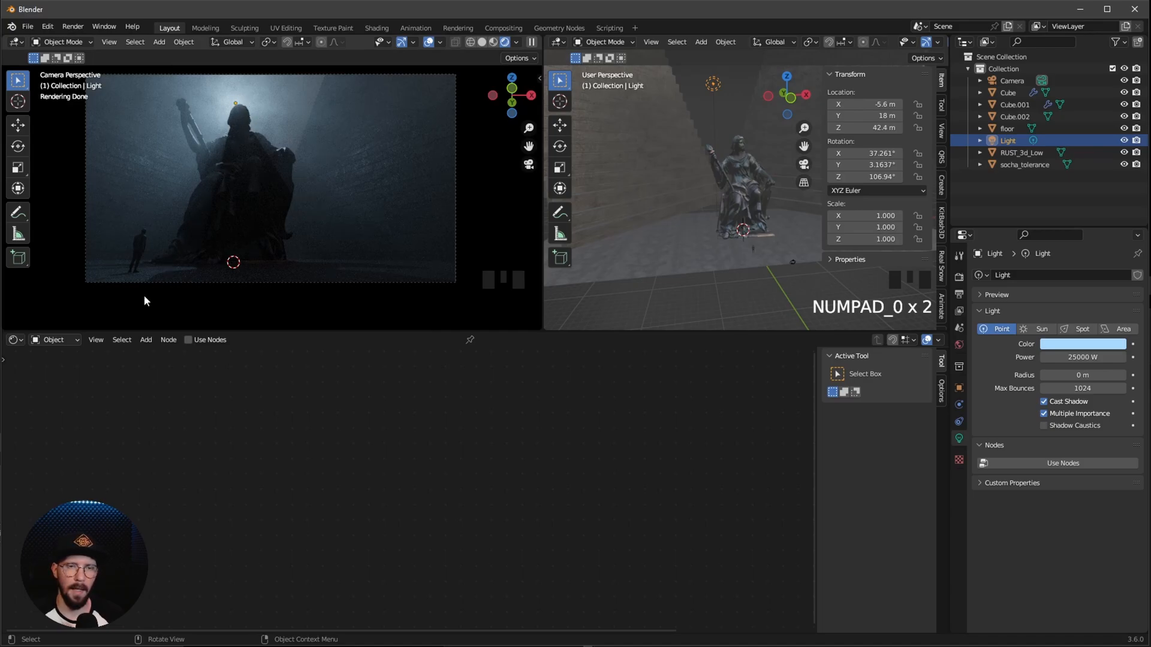
mouse_move(162, 248)
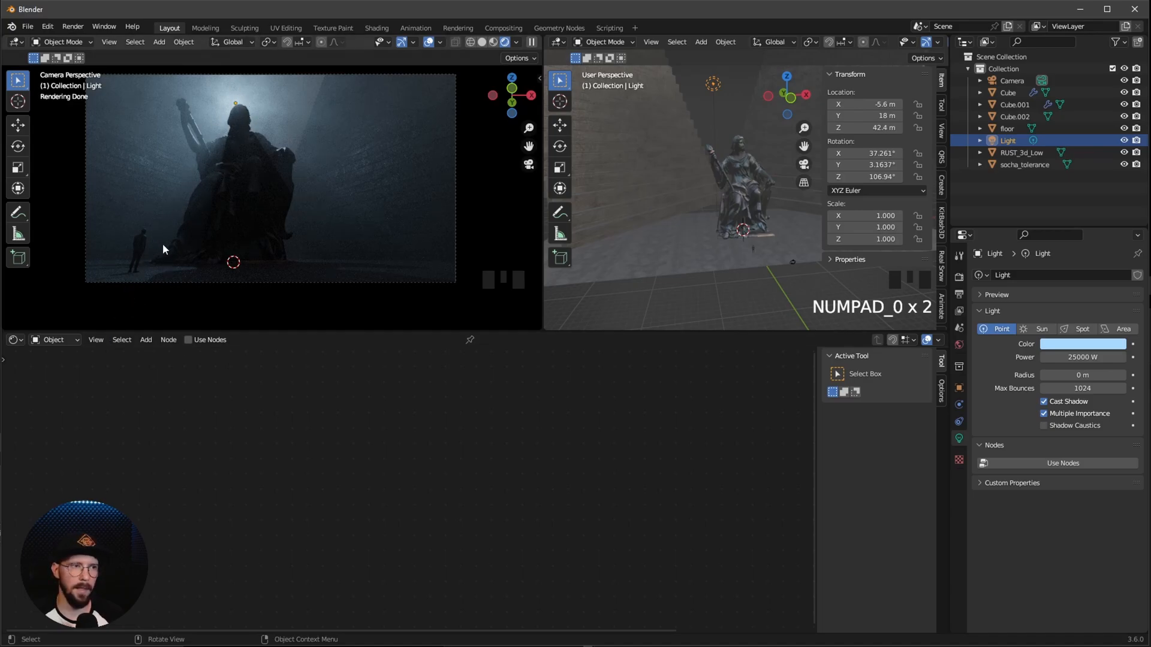
mouse_move(295, 87)
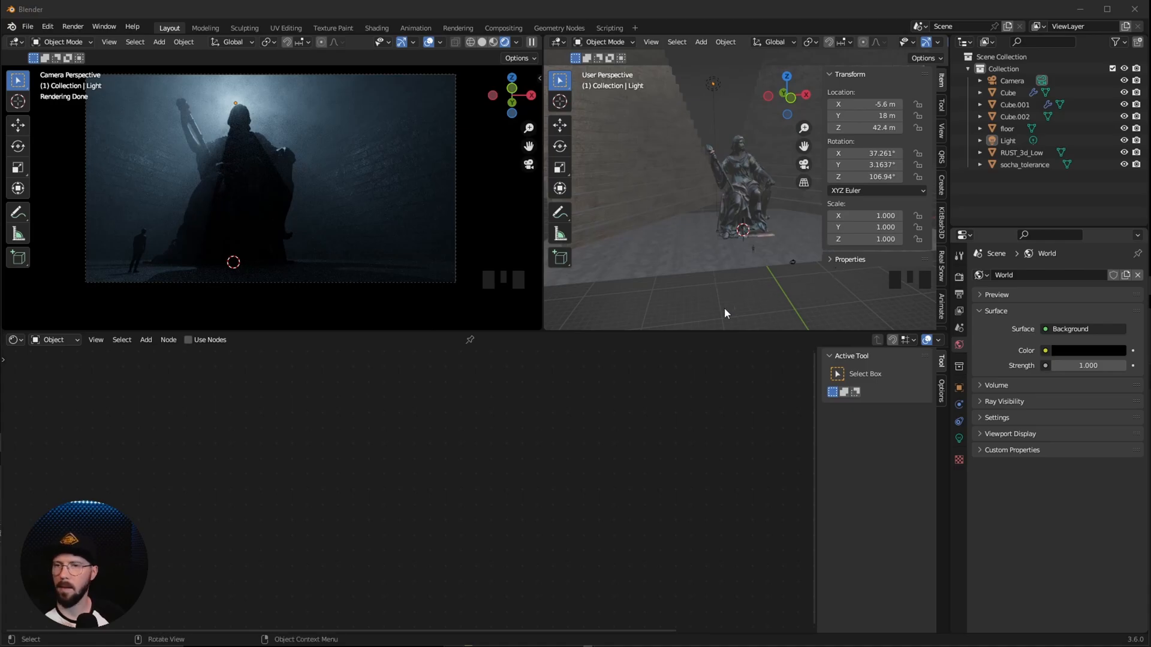
- Add a Bezier circle curve to the scene for the ring
key("shift+a")
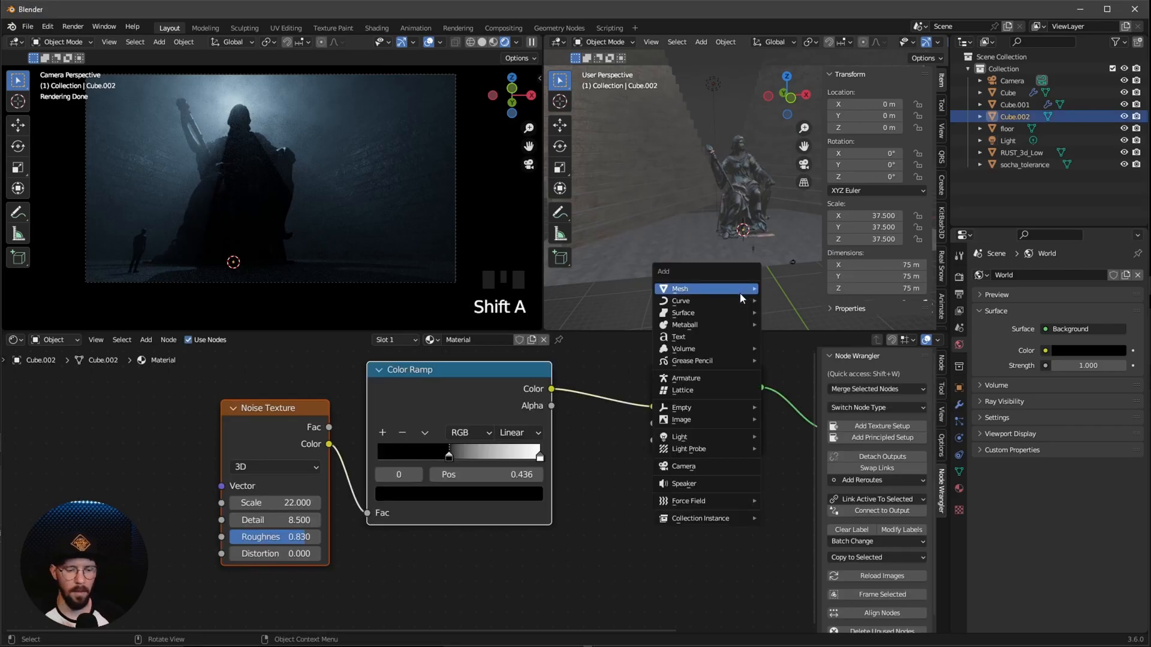
mouse_move(680, 301)
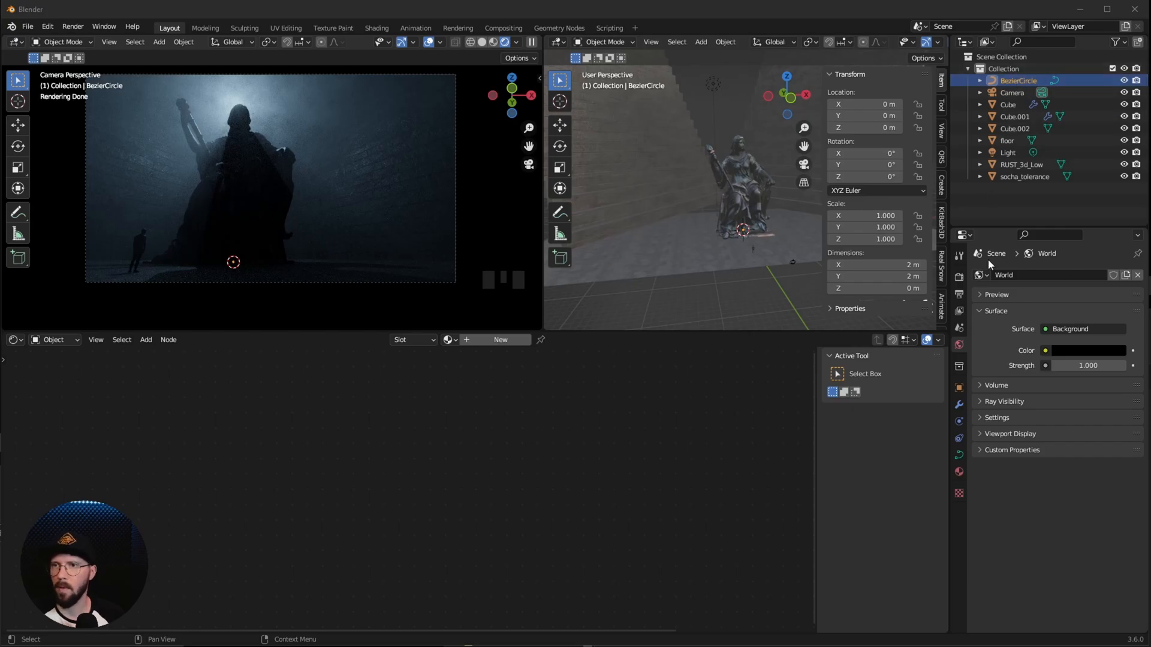
double_click(874, 265)
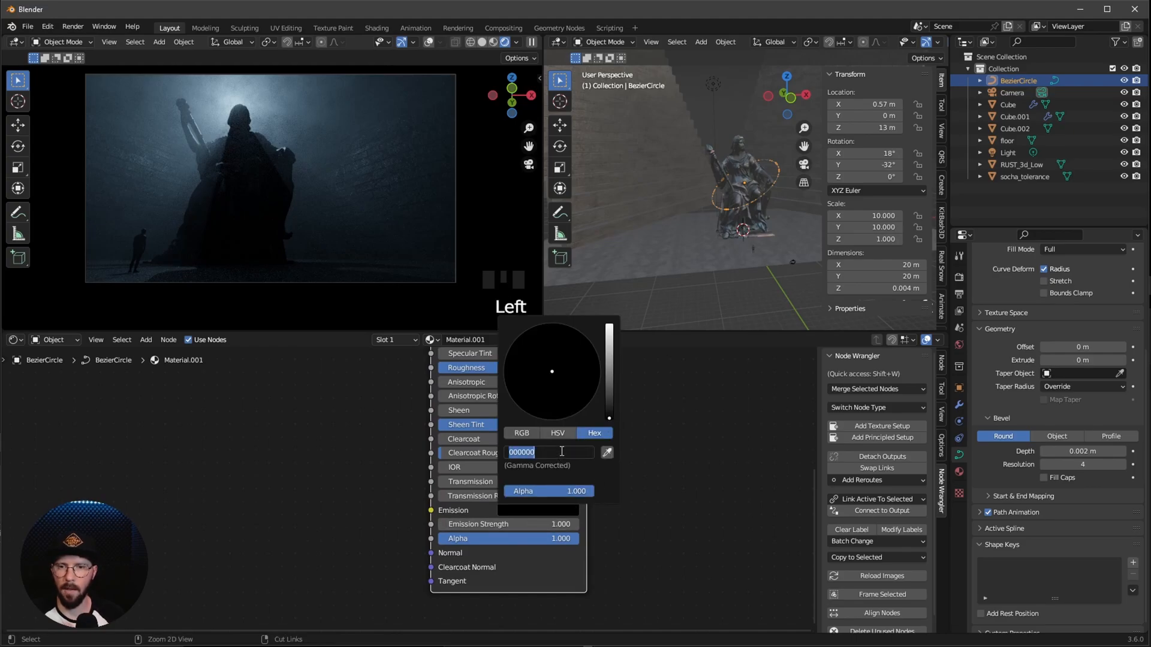
- Set the ring's emission colour to hex 783FFF with strength 150
type("783FFF")
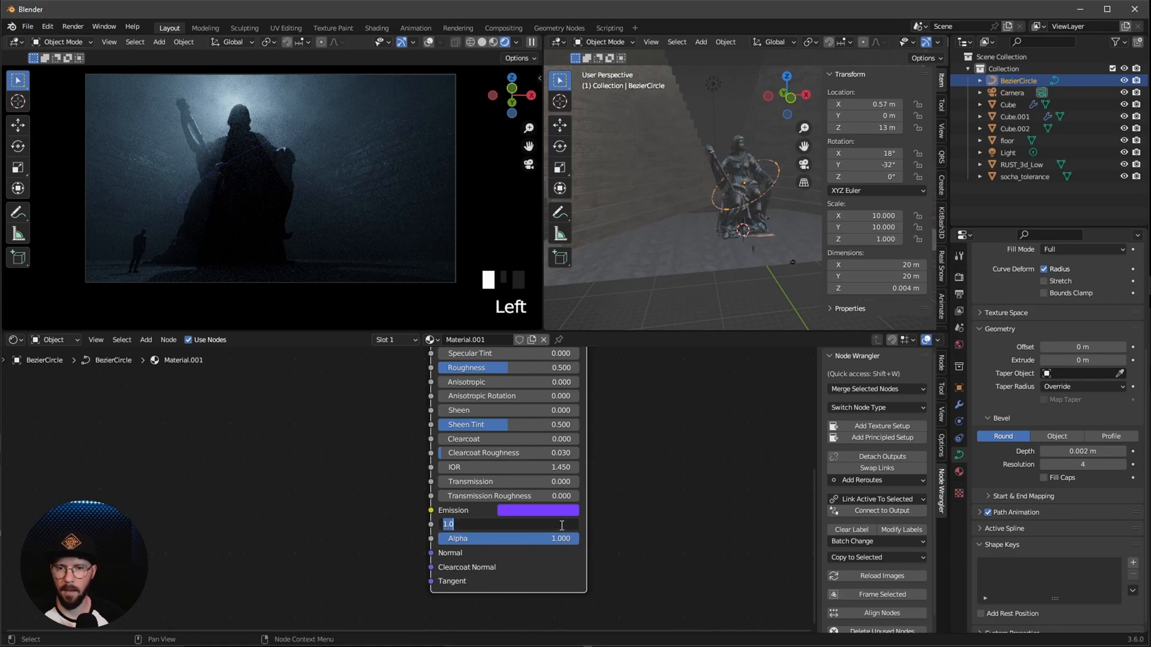
type("150")
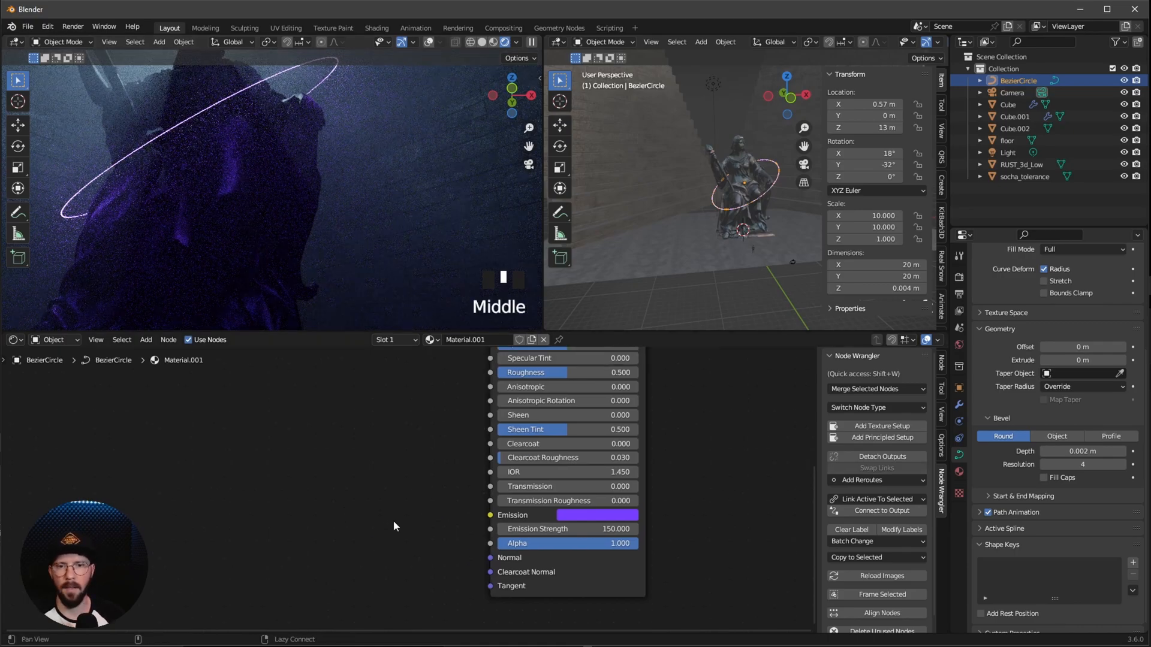
- Add a Musgrave Texture and Color Ramp into Alpha, sliding the black stop inward
key("shift+a")
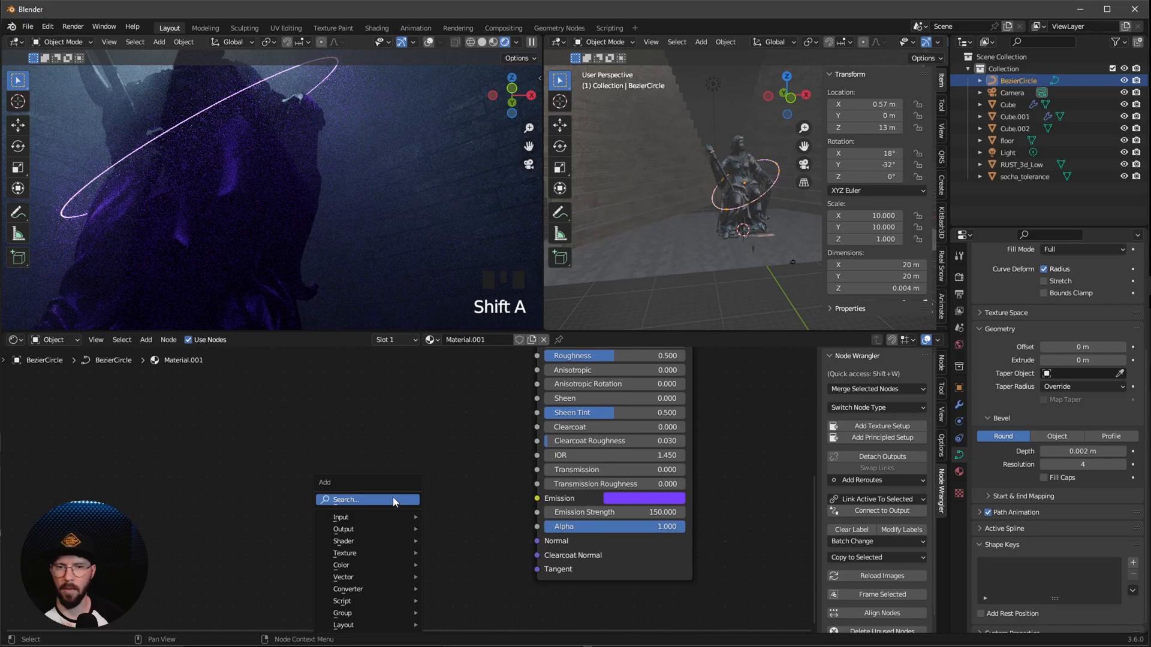
type("mu")
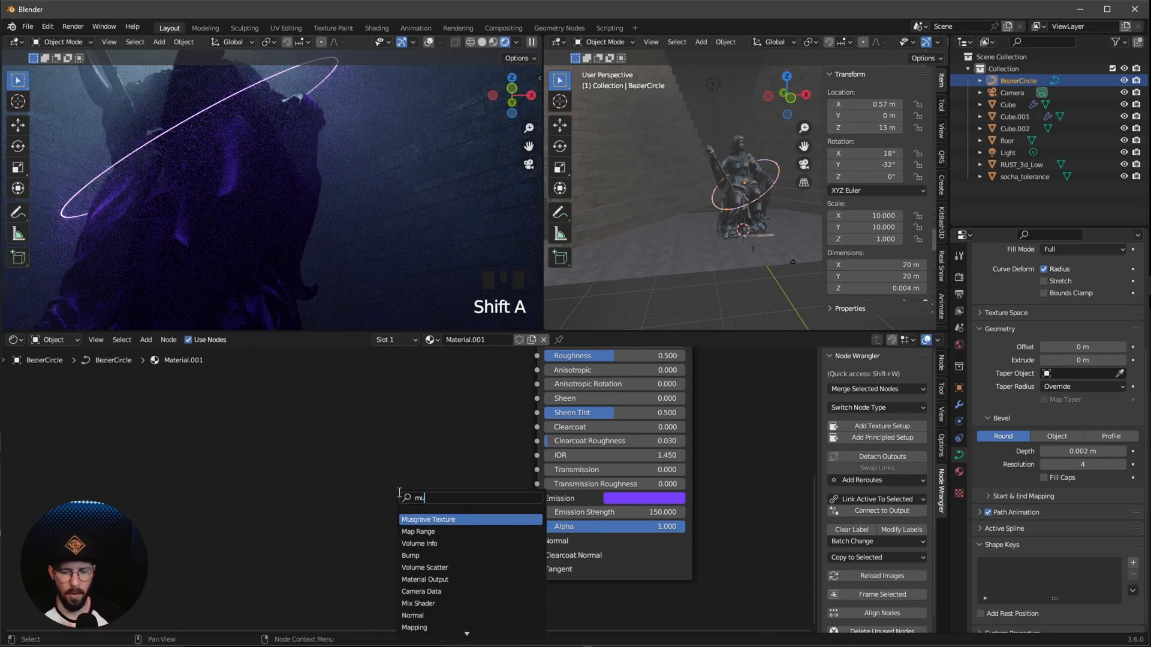
left_click(428, 519)
type("ra")
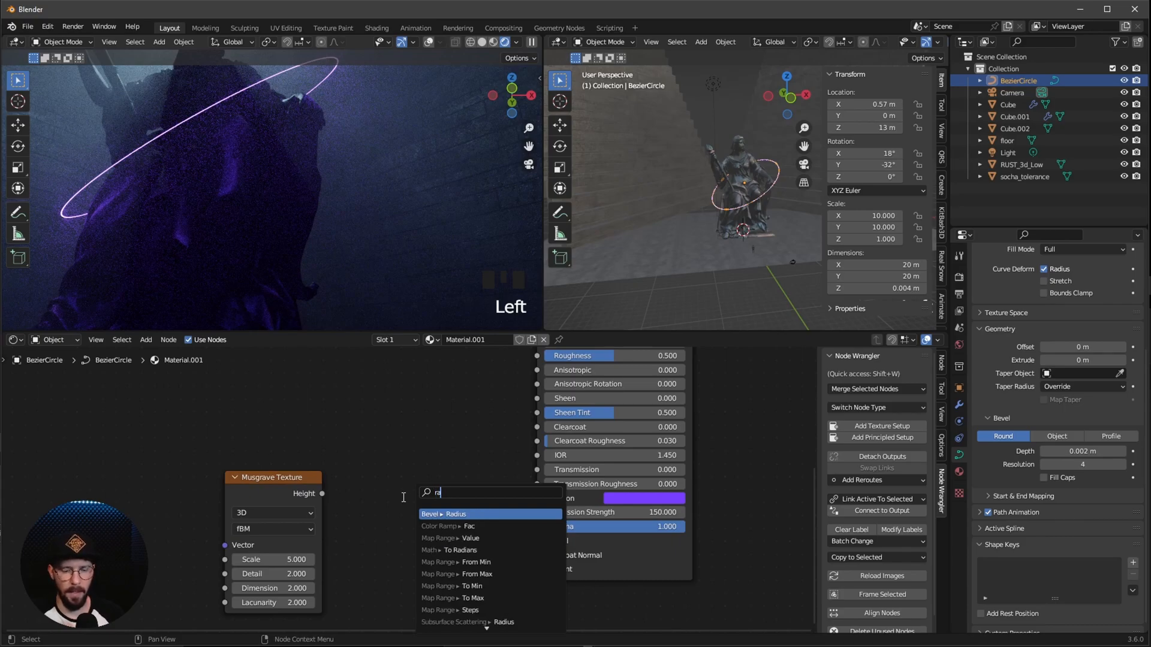
left_click(442, 514)
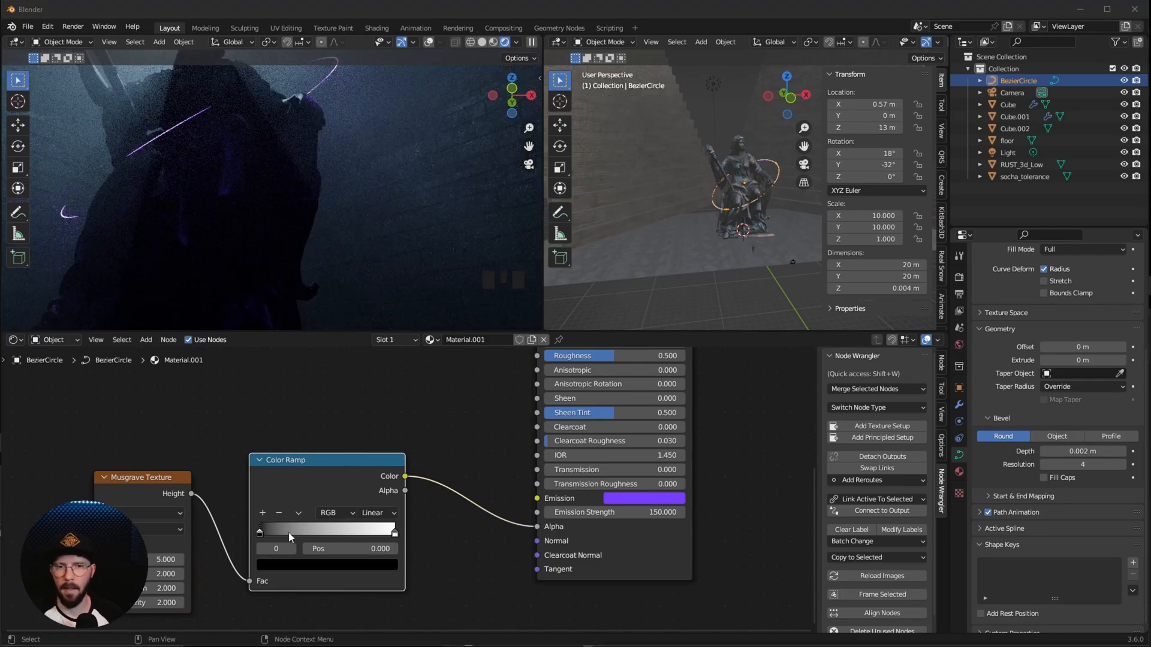
left_click_drag(259, 530, 327, 530)
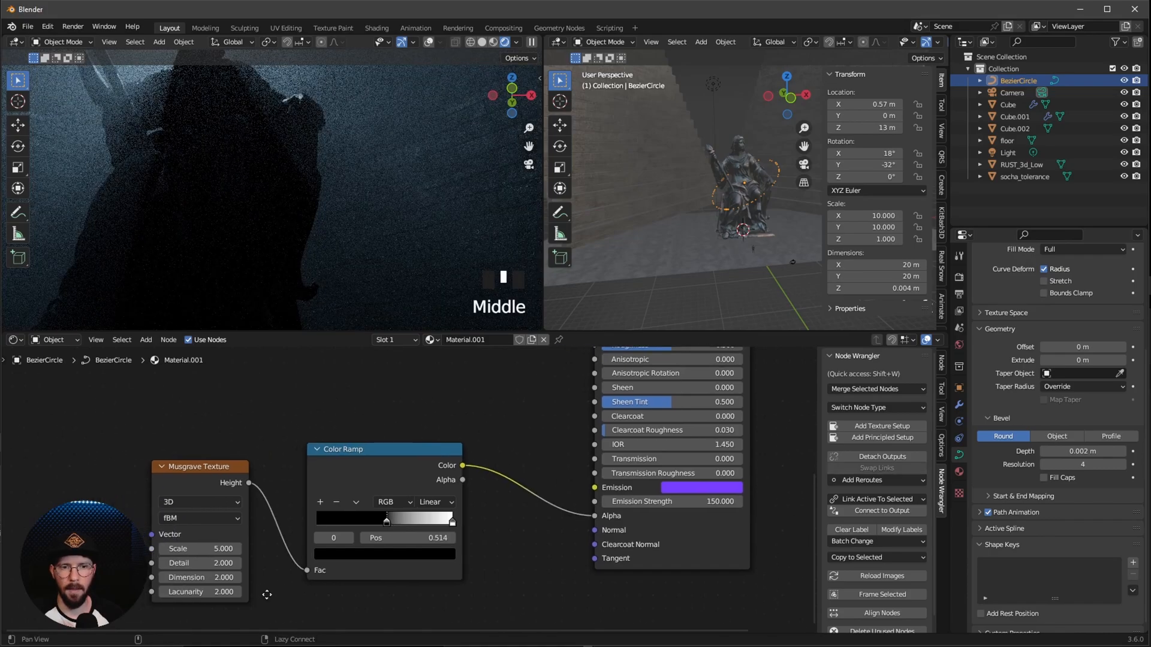
- Set the Musgrave Texture's Scale to 10 and Detail to 5
double_click(198, 549)
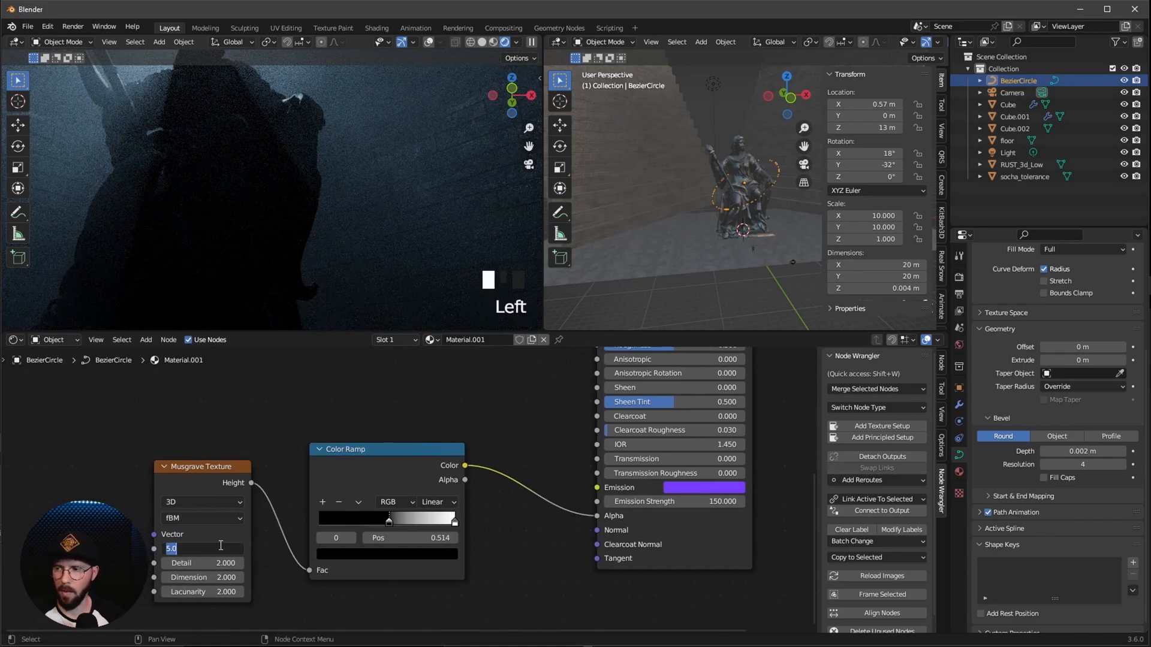
type("10")
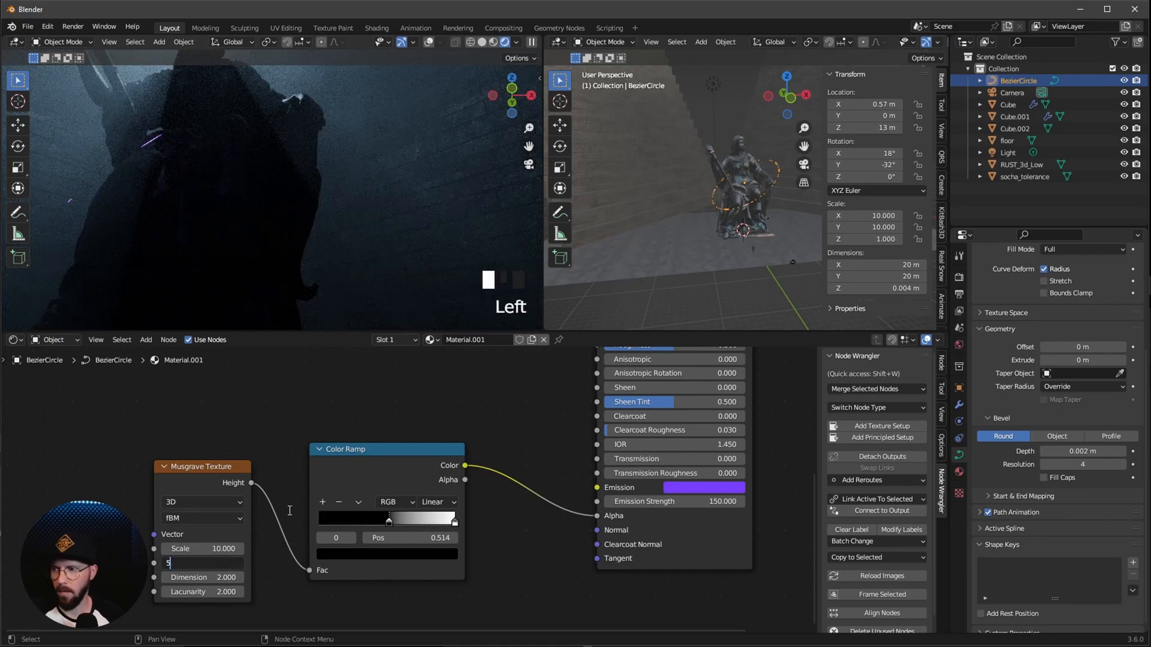
type("5")
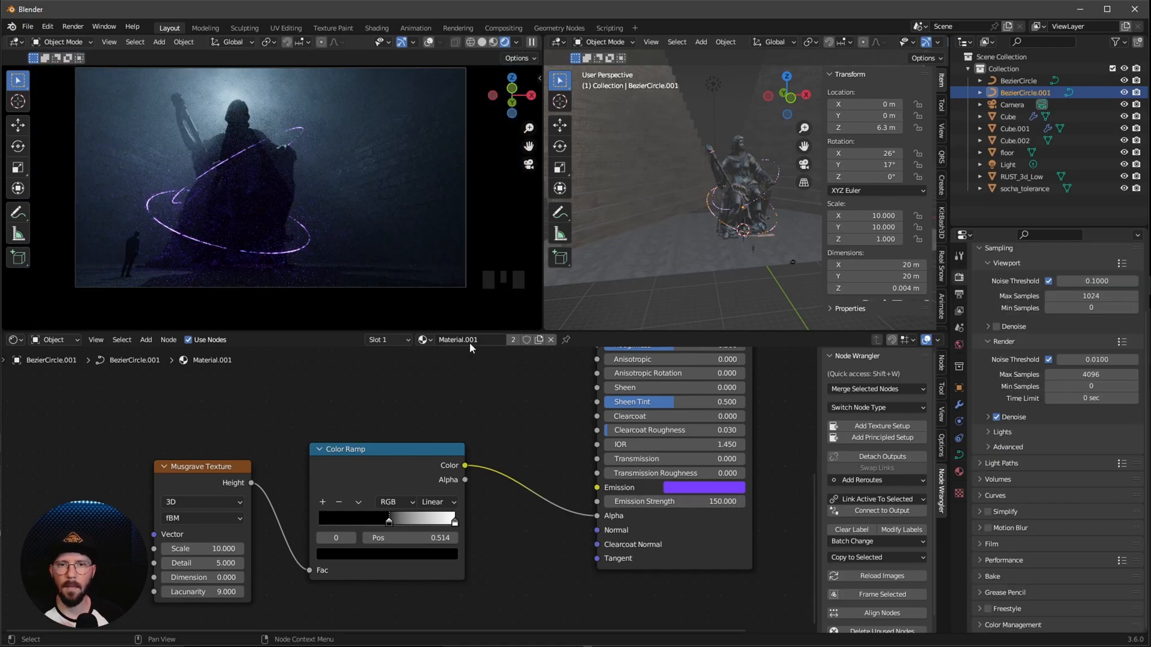
- Rename the duplicated ring material to m_neon_B and set its emission colour to orange FF9139
type("m_neon_B")
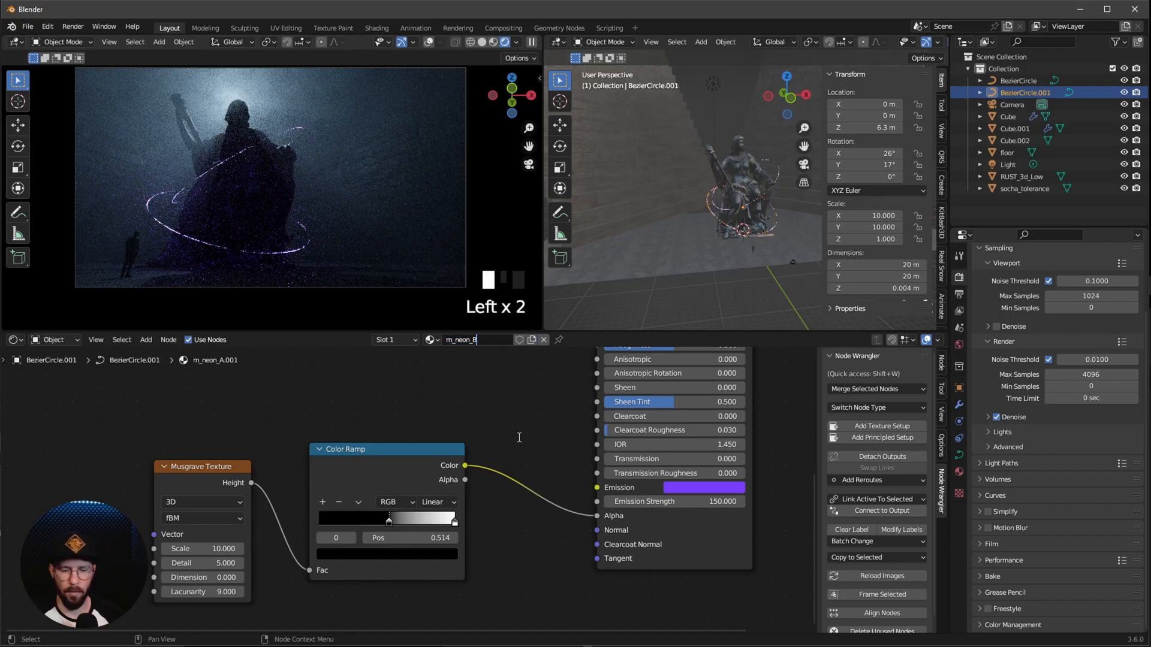
left_click(703, 487)
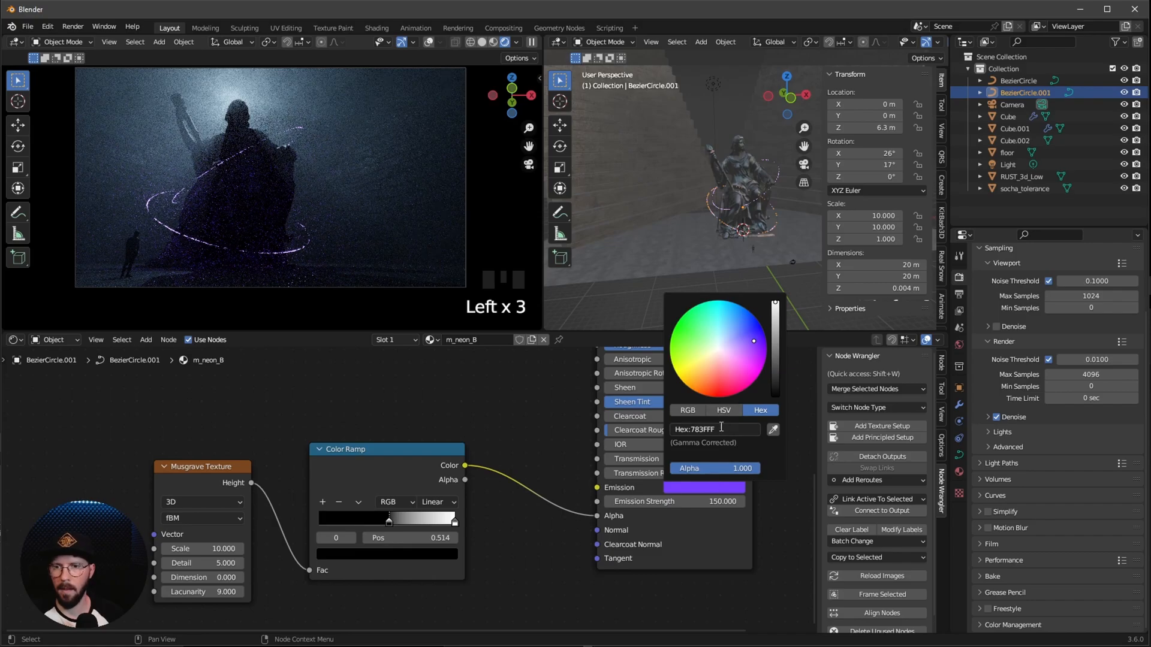
type("FF9139")
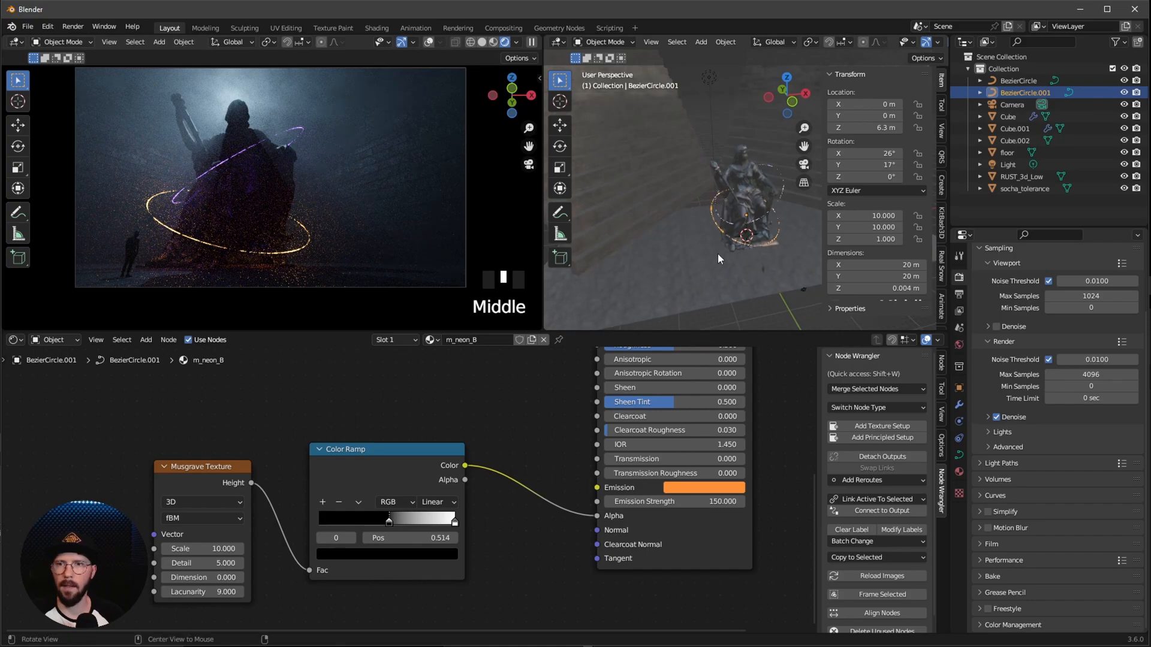
- Add an area light to the scene above the statue
key("shift+a")
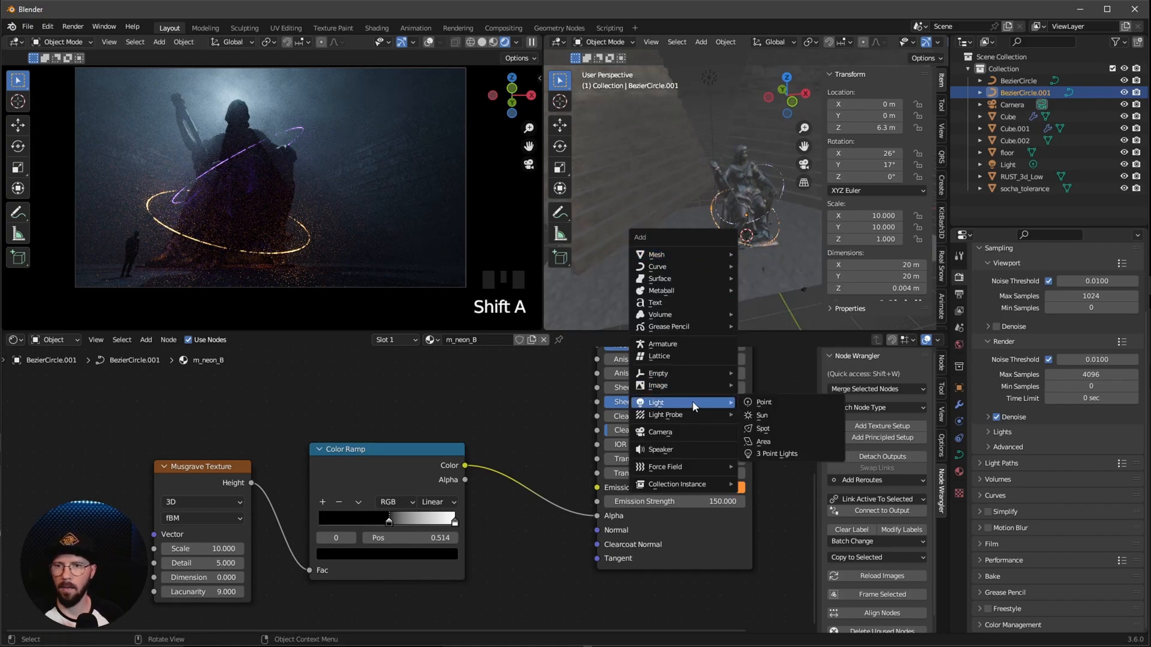
left_click(762, 442)
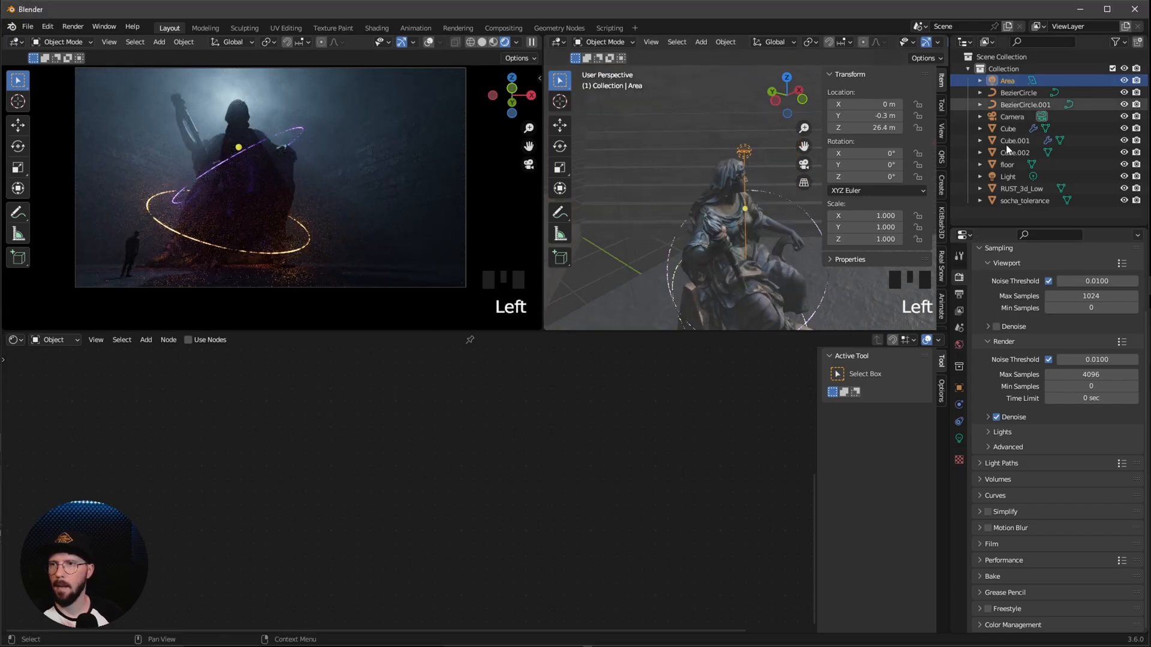
- Give the area light a pale blue colour at 2500 W power
left_click(958, 439)
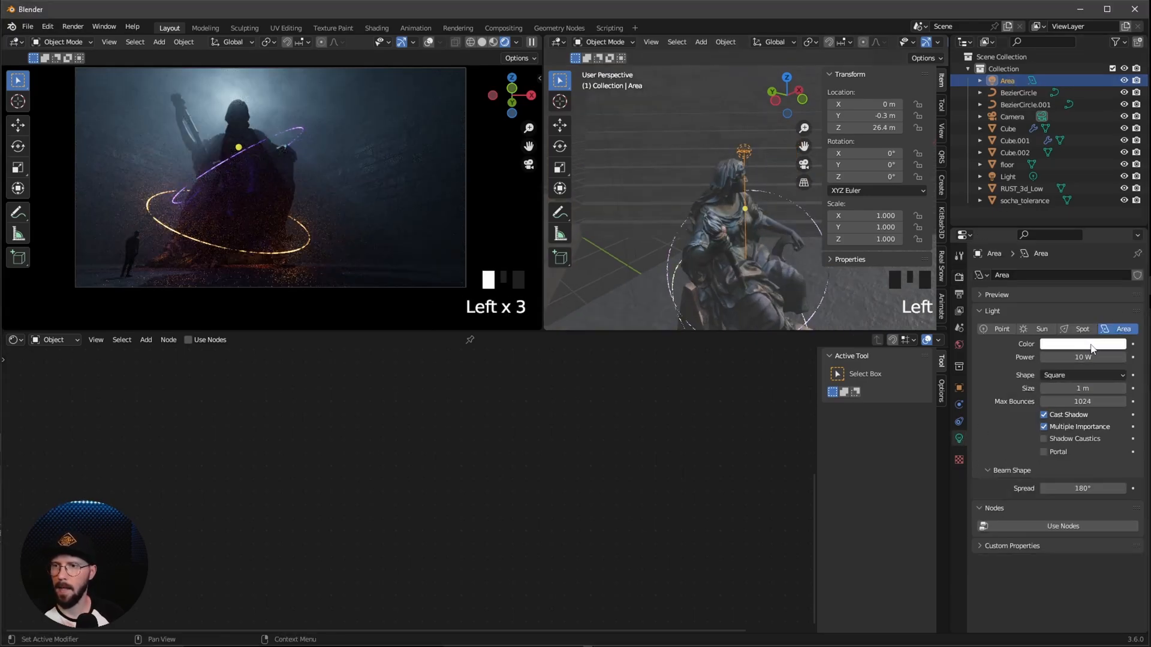
left_click(1081, 343)
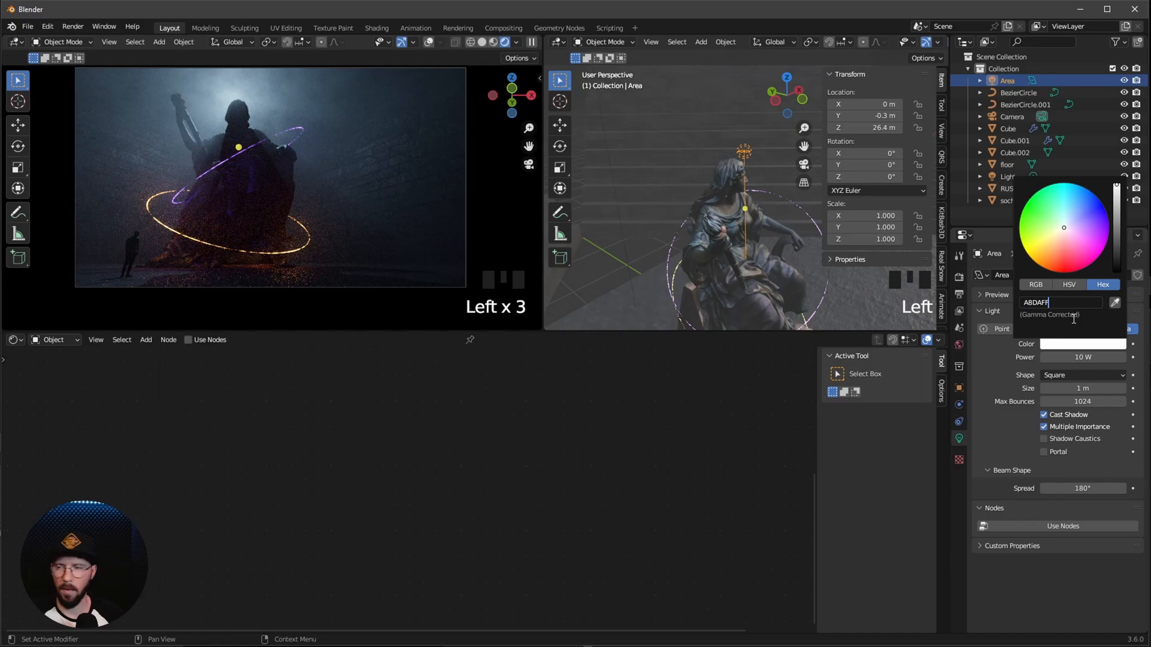
key("Return")
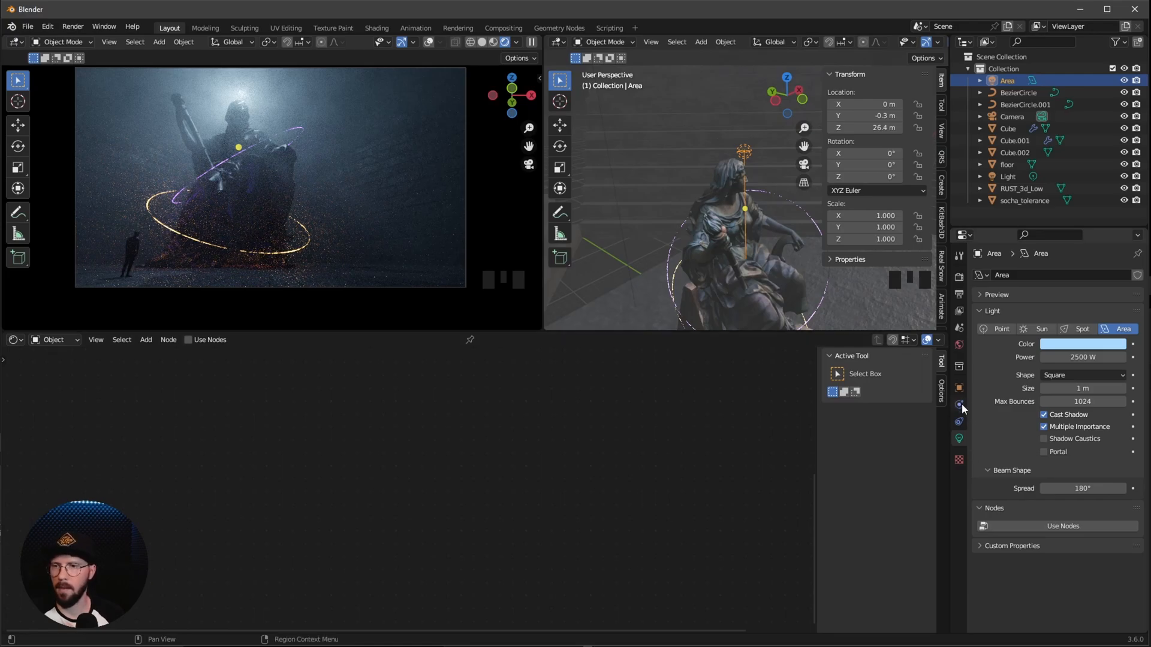
- Set the area light's size to 10 m
left_click(958, 388)
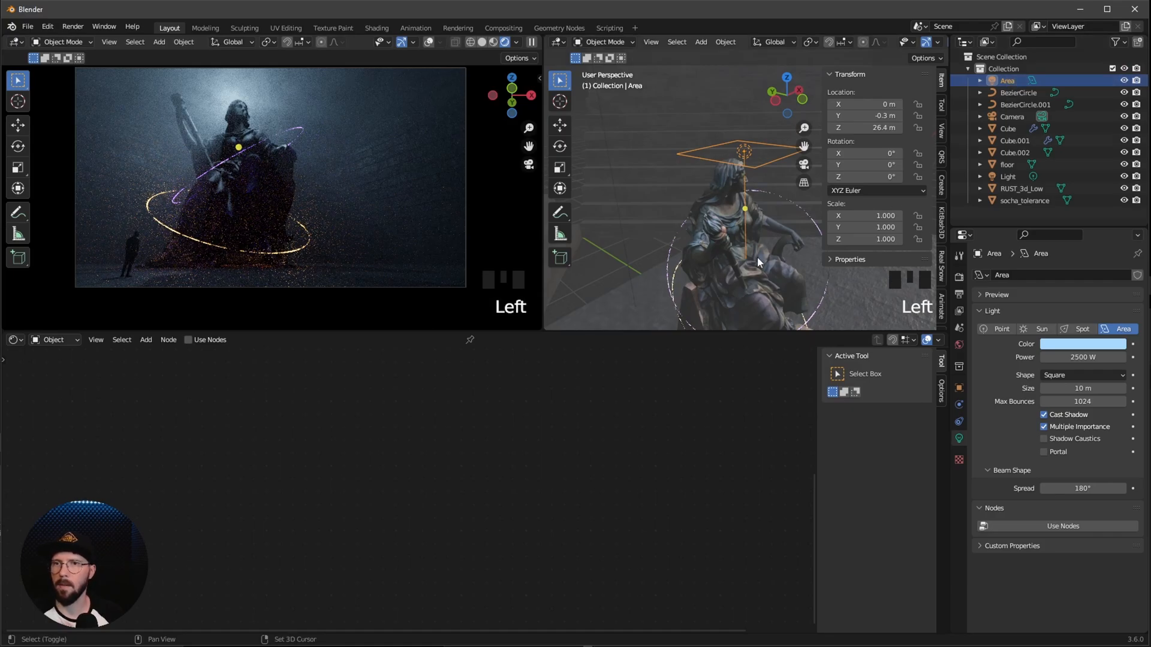
- Duplicate the area light as Area.001 at X 13 m, Z 15.6 m, rotated 90° on X and Z
key("shift+d")
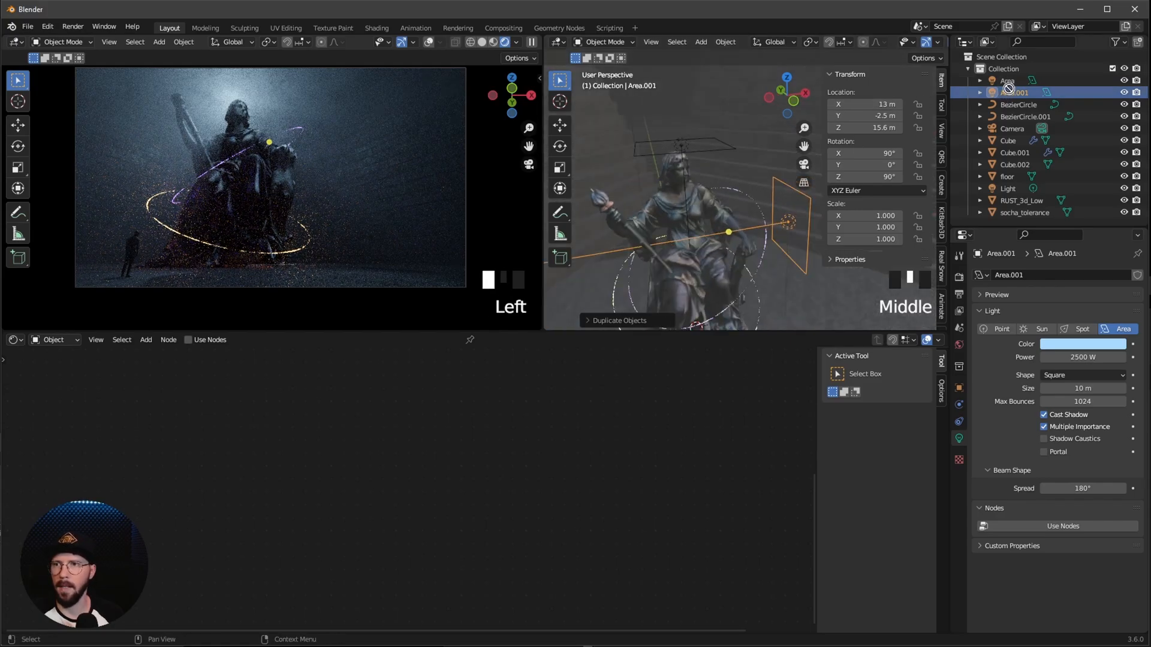
- Duplicate Area.001 as Area.002 at X -13 m with Z rotation 270°
key("shift+d")
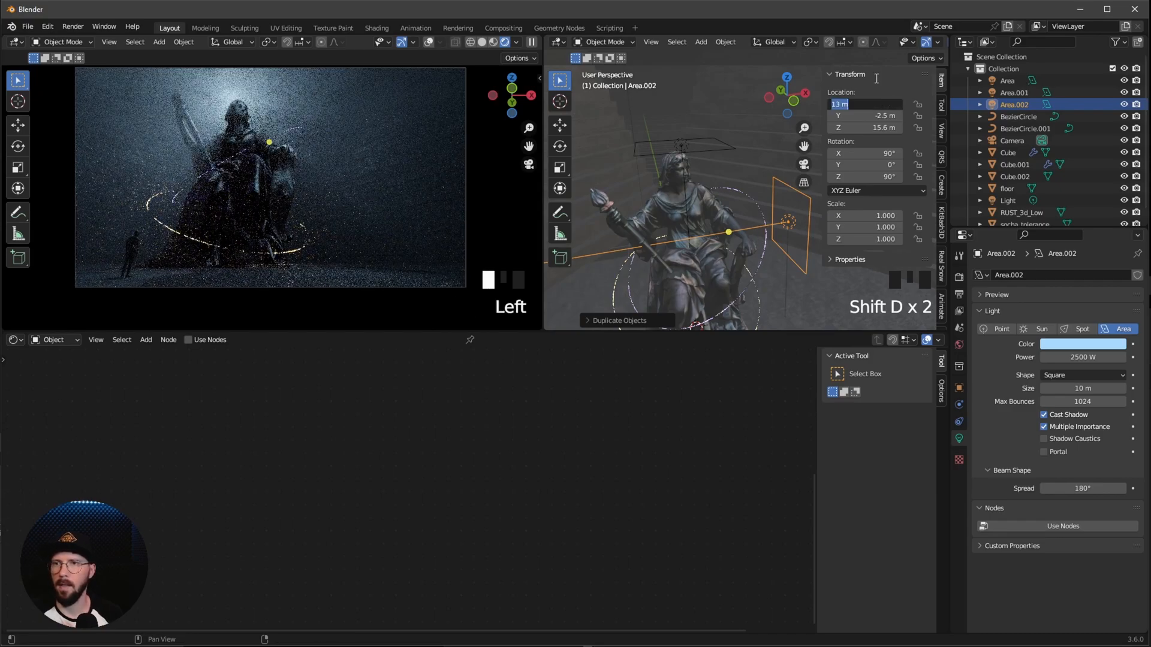
type("-13")
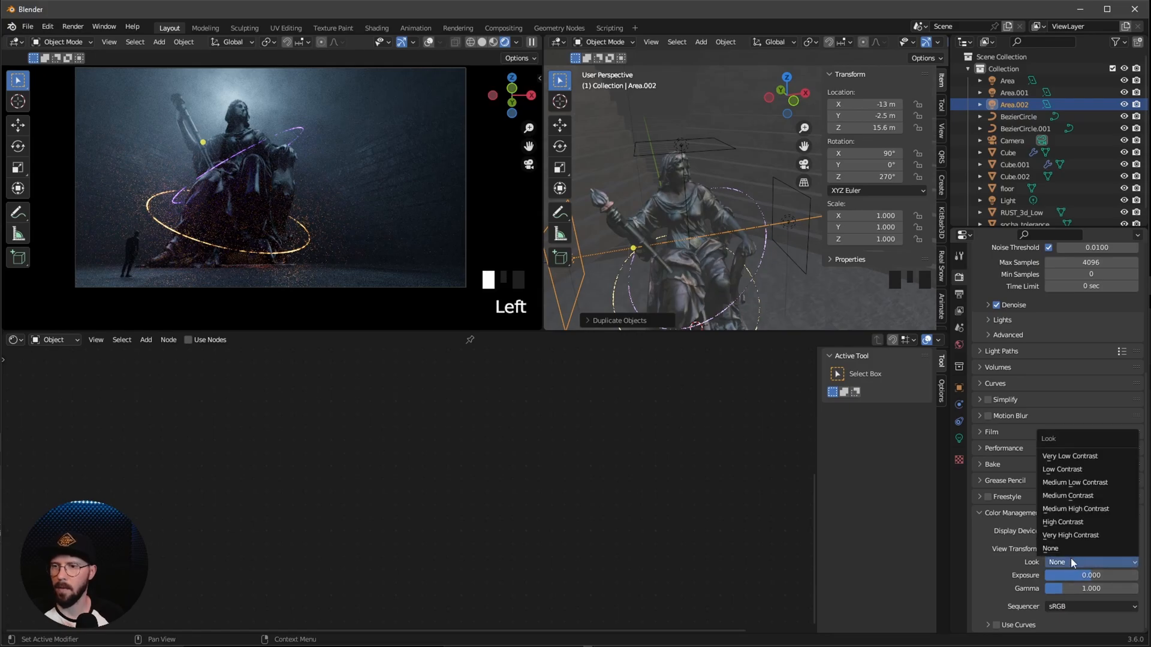
- Apply the Very High Contrast look and set render max samples to 3000
left_click(1071, 535)
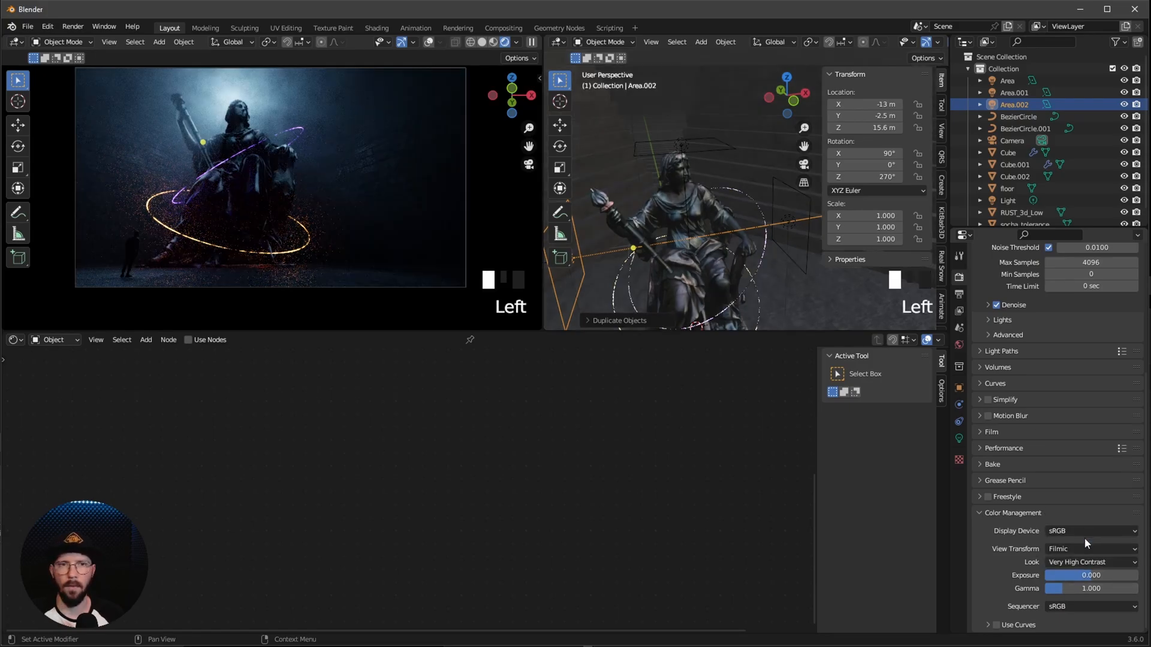
key("ctrl+z")
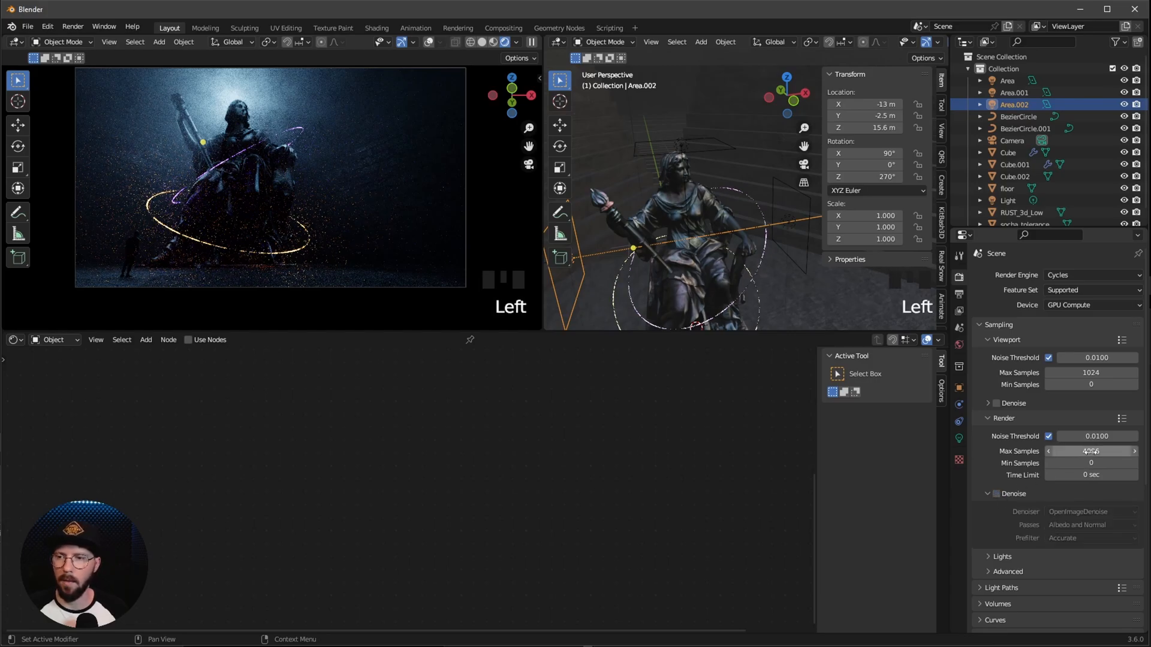
type("300")
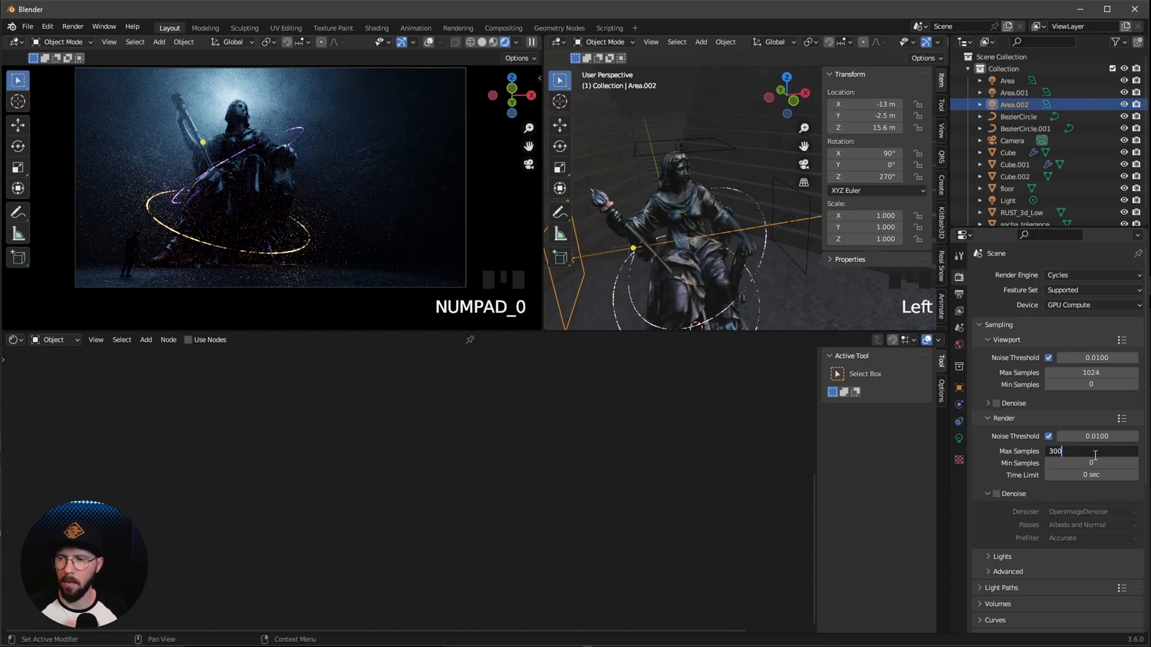
type("3000")
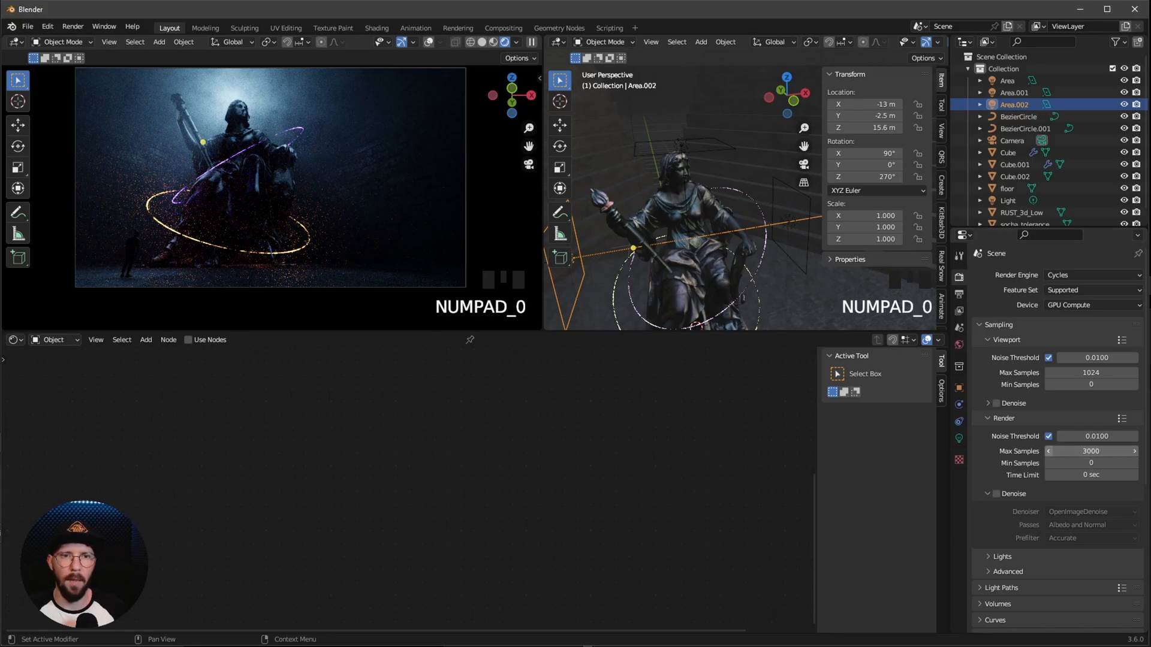